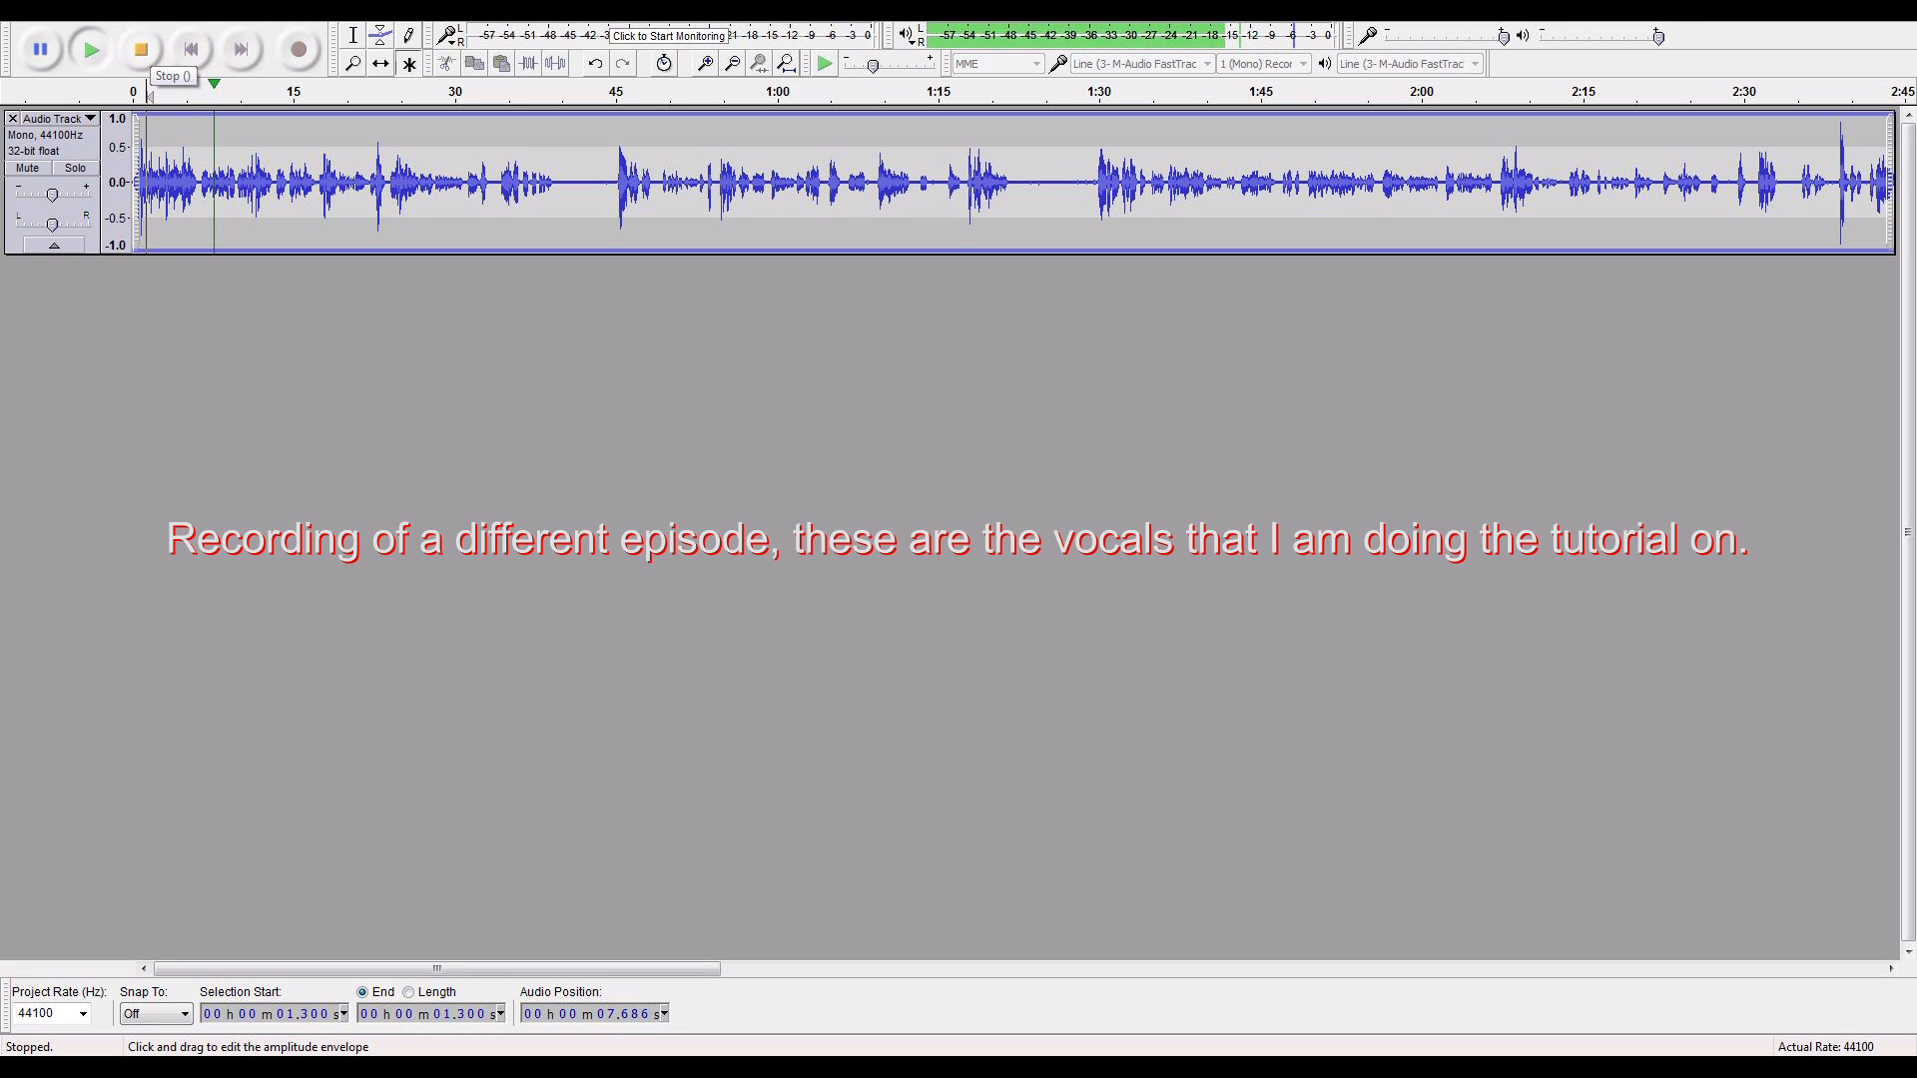
Click controls in the Audacity toolbar and window title bar.
click(137, 48)
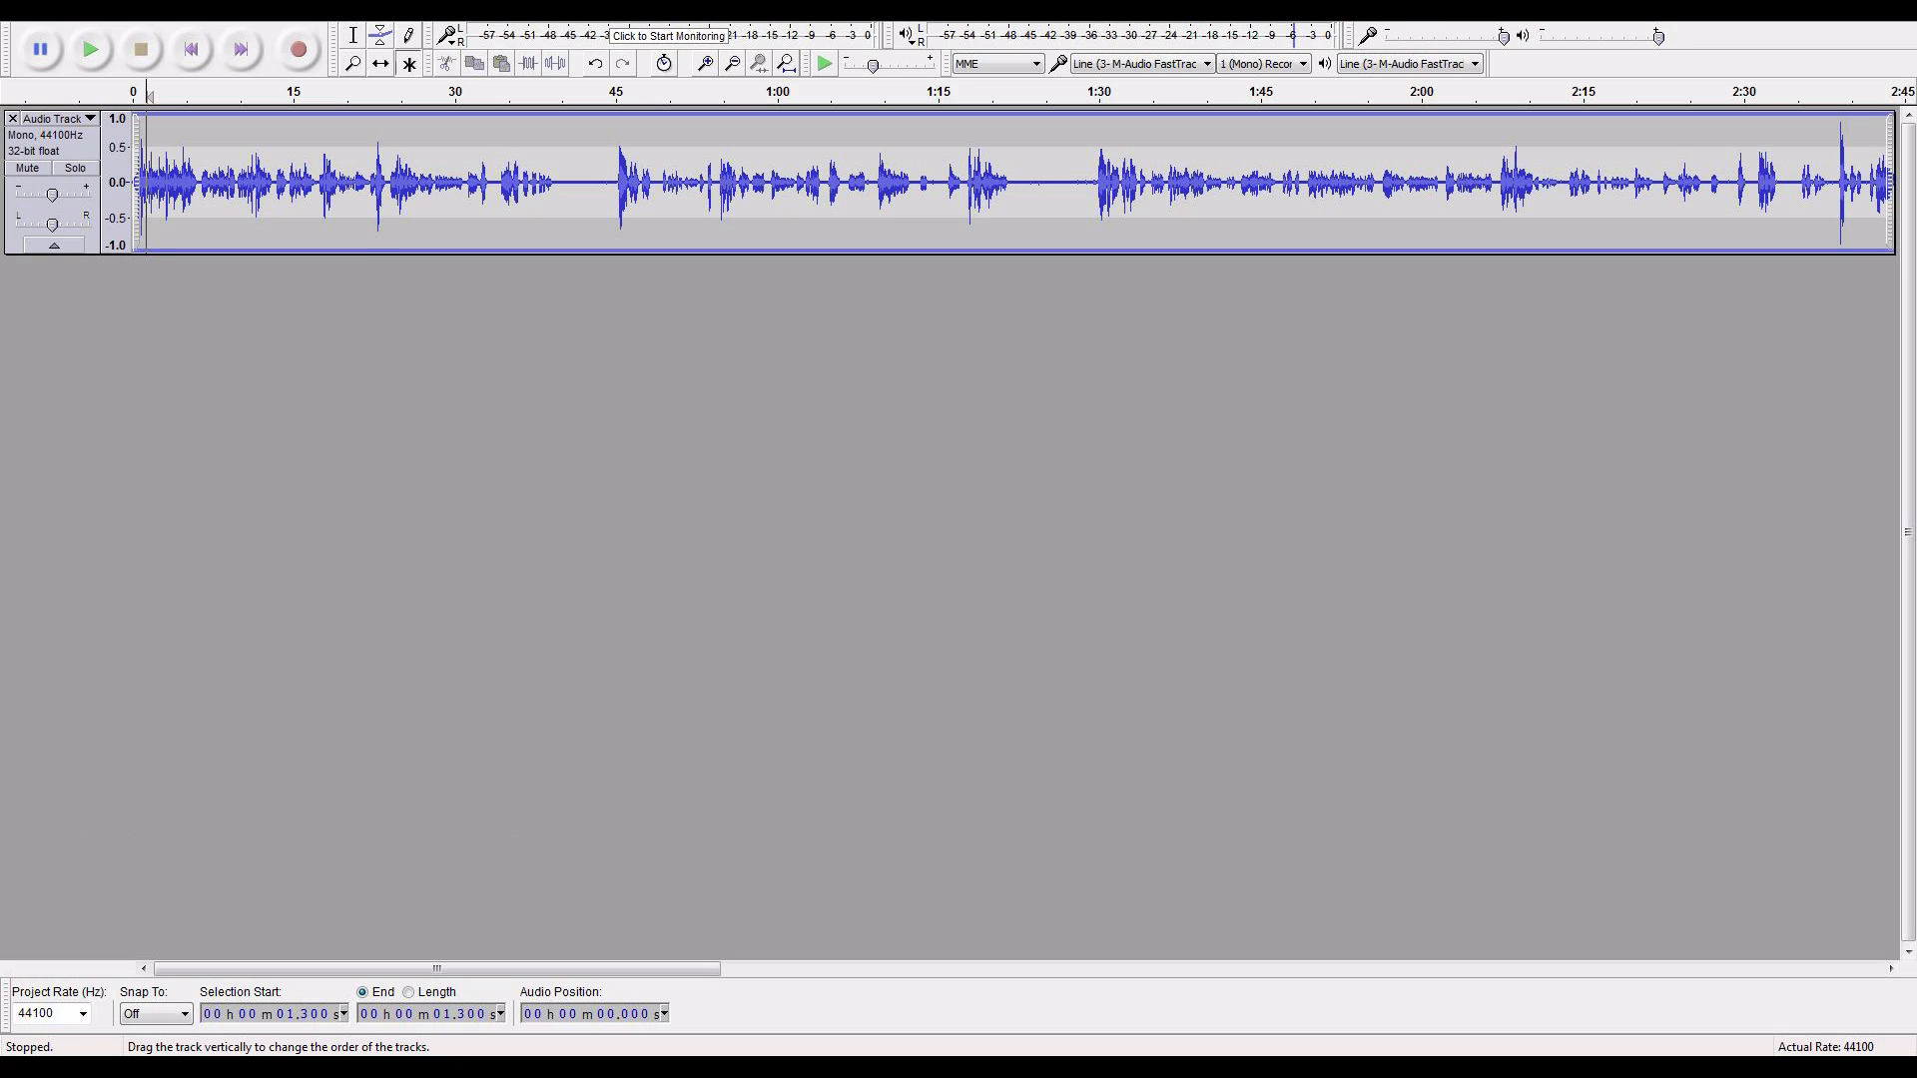
click(55, 118)
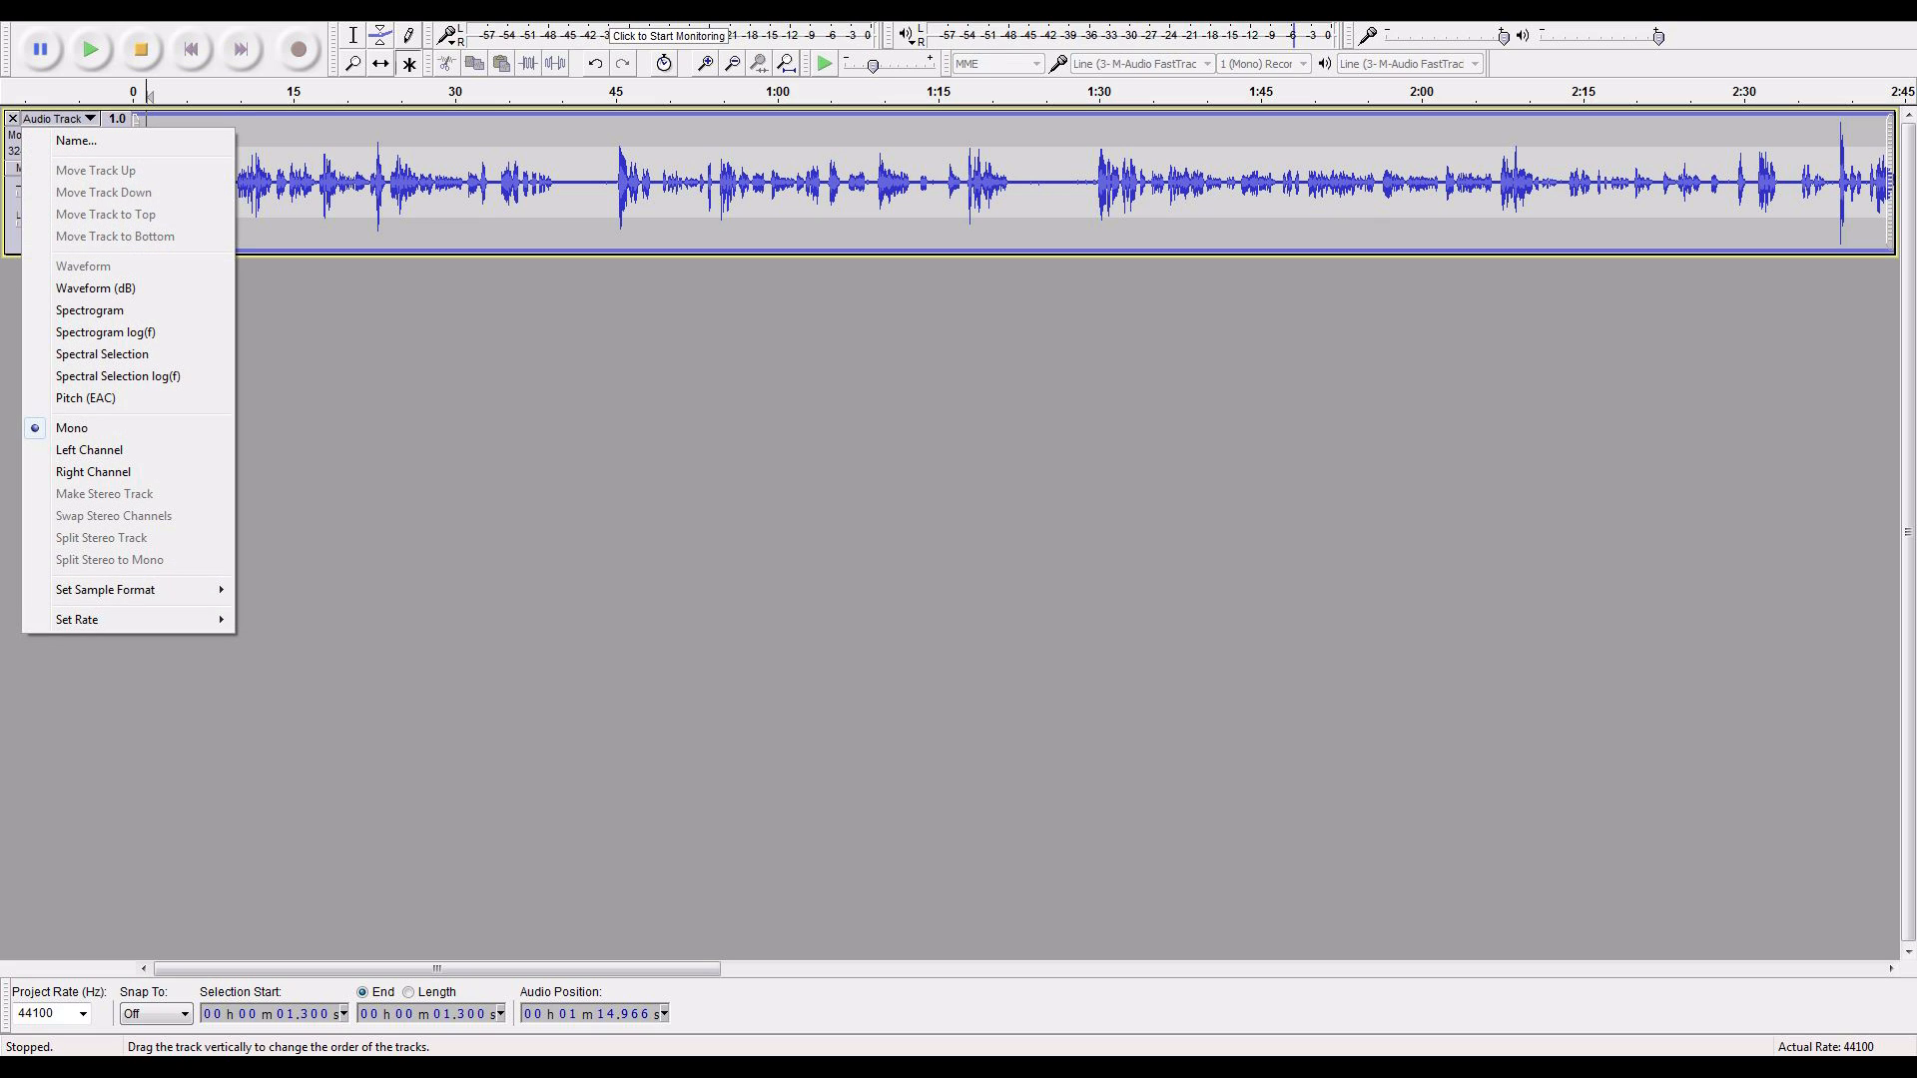
mouse_move(102, 354)
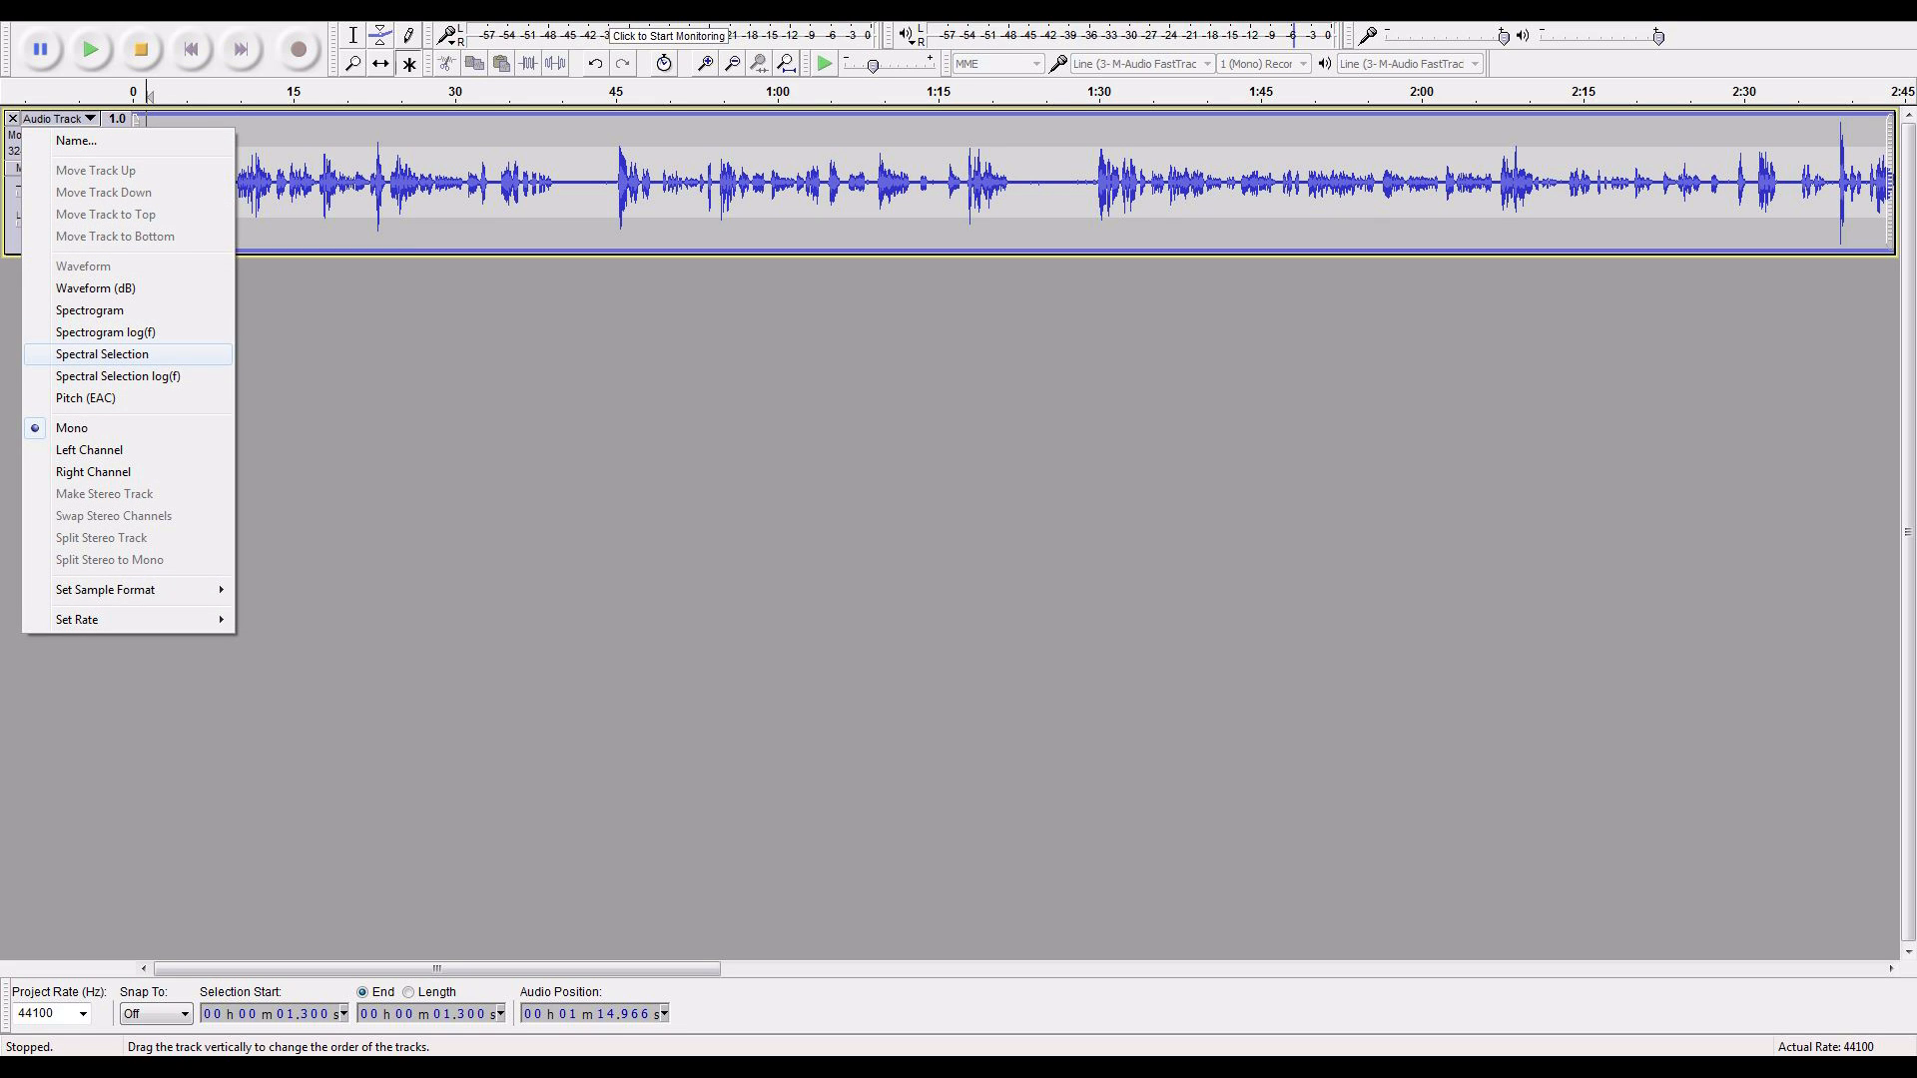
mouse_move(118, 376)
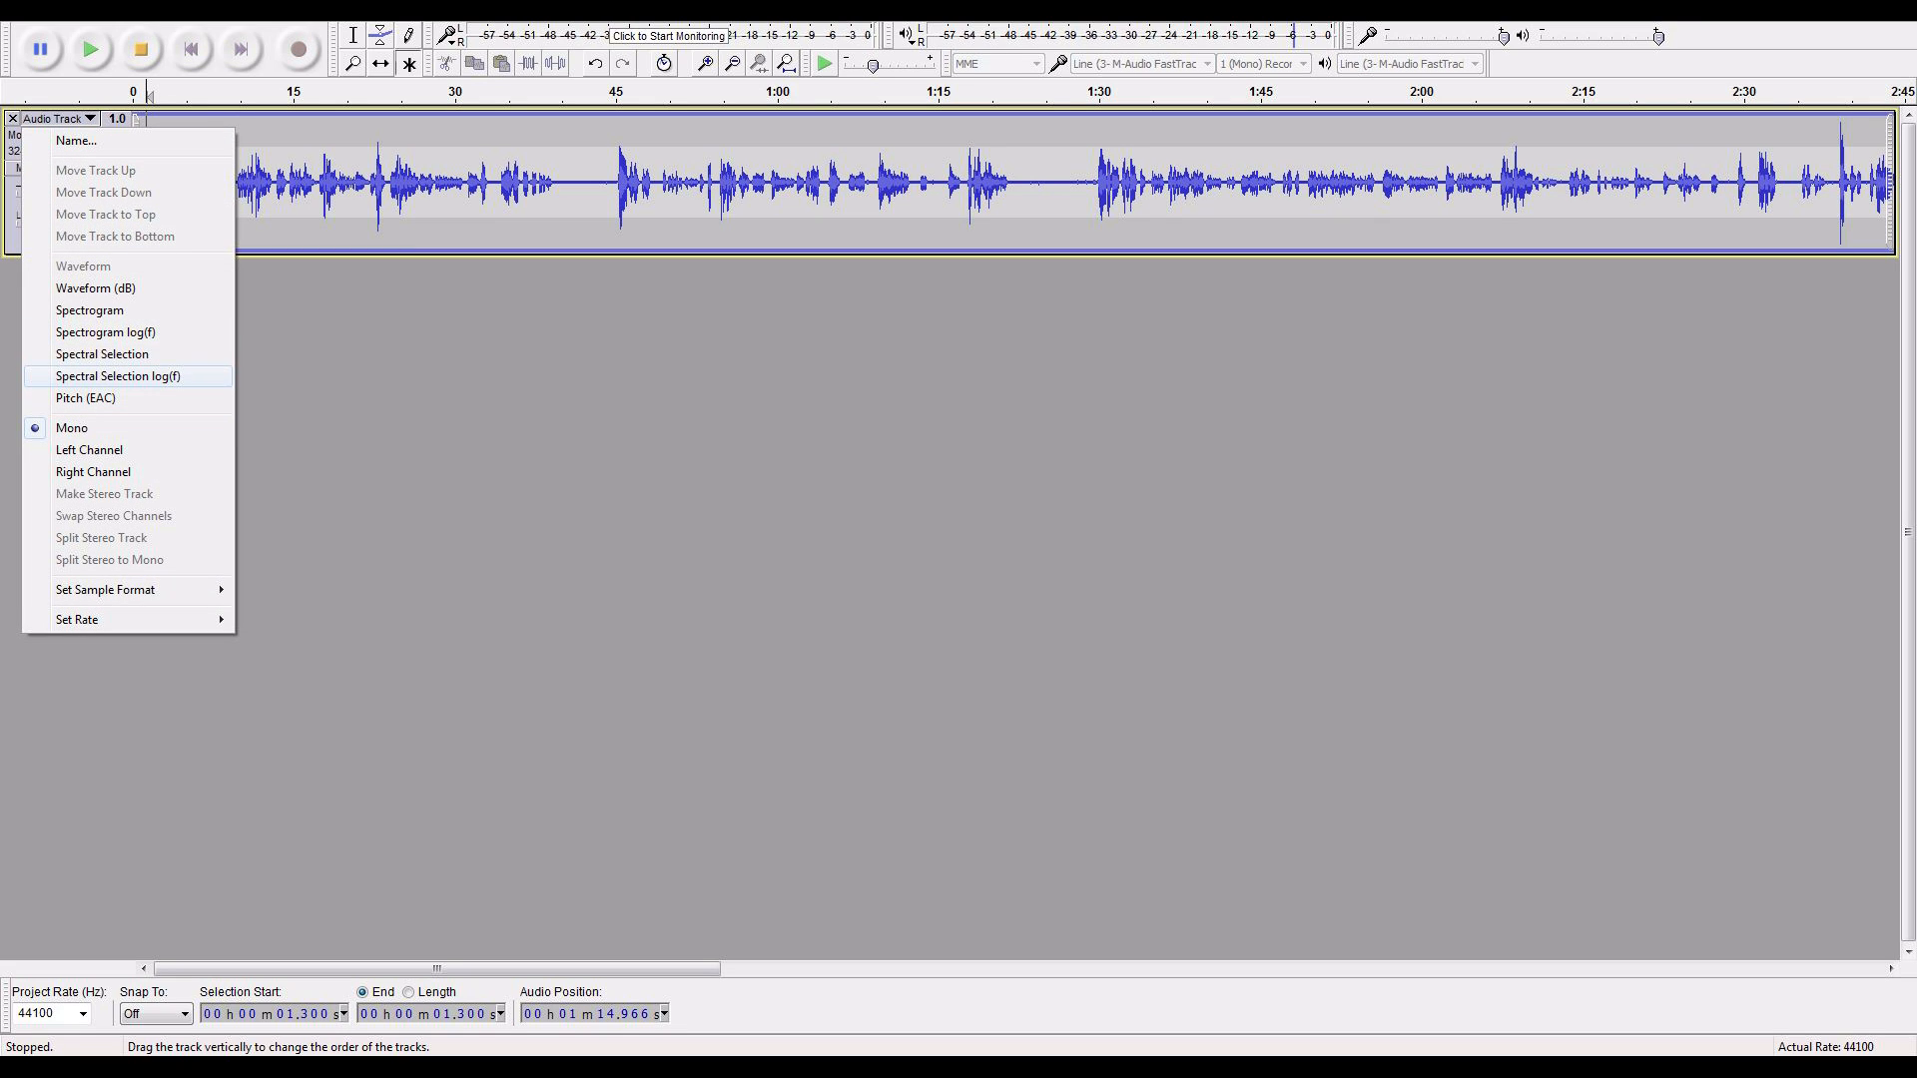
mouse_move(88, 310)
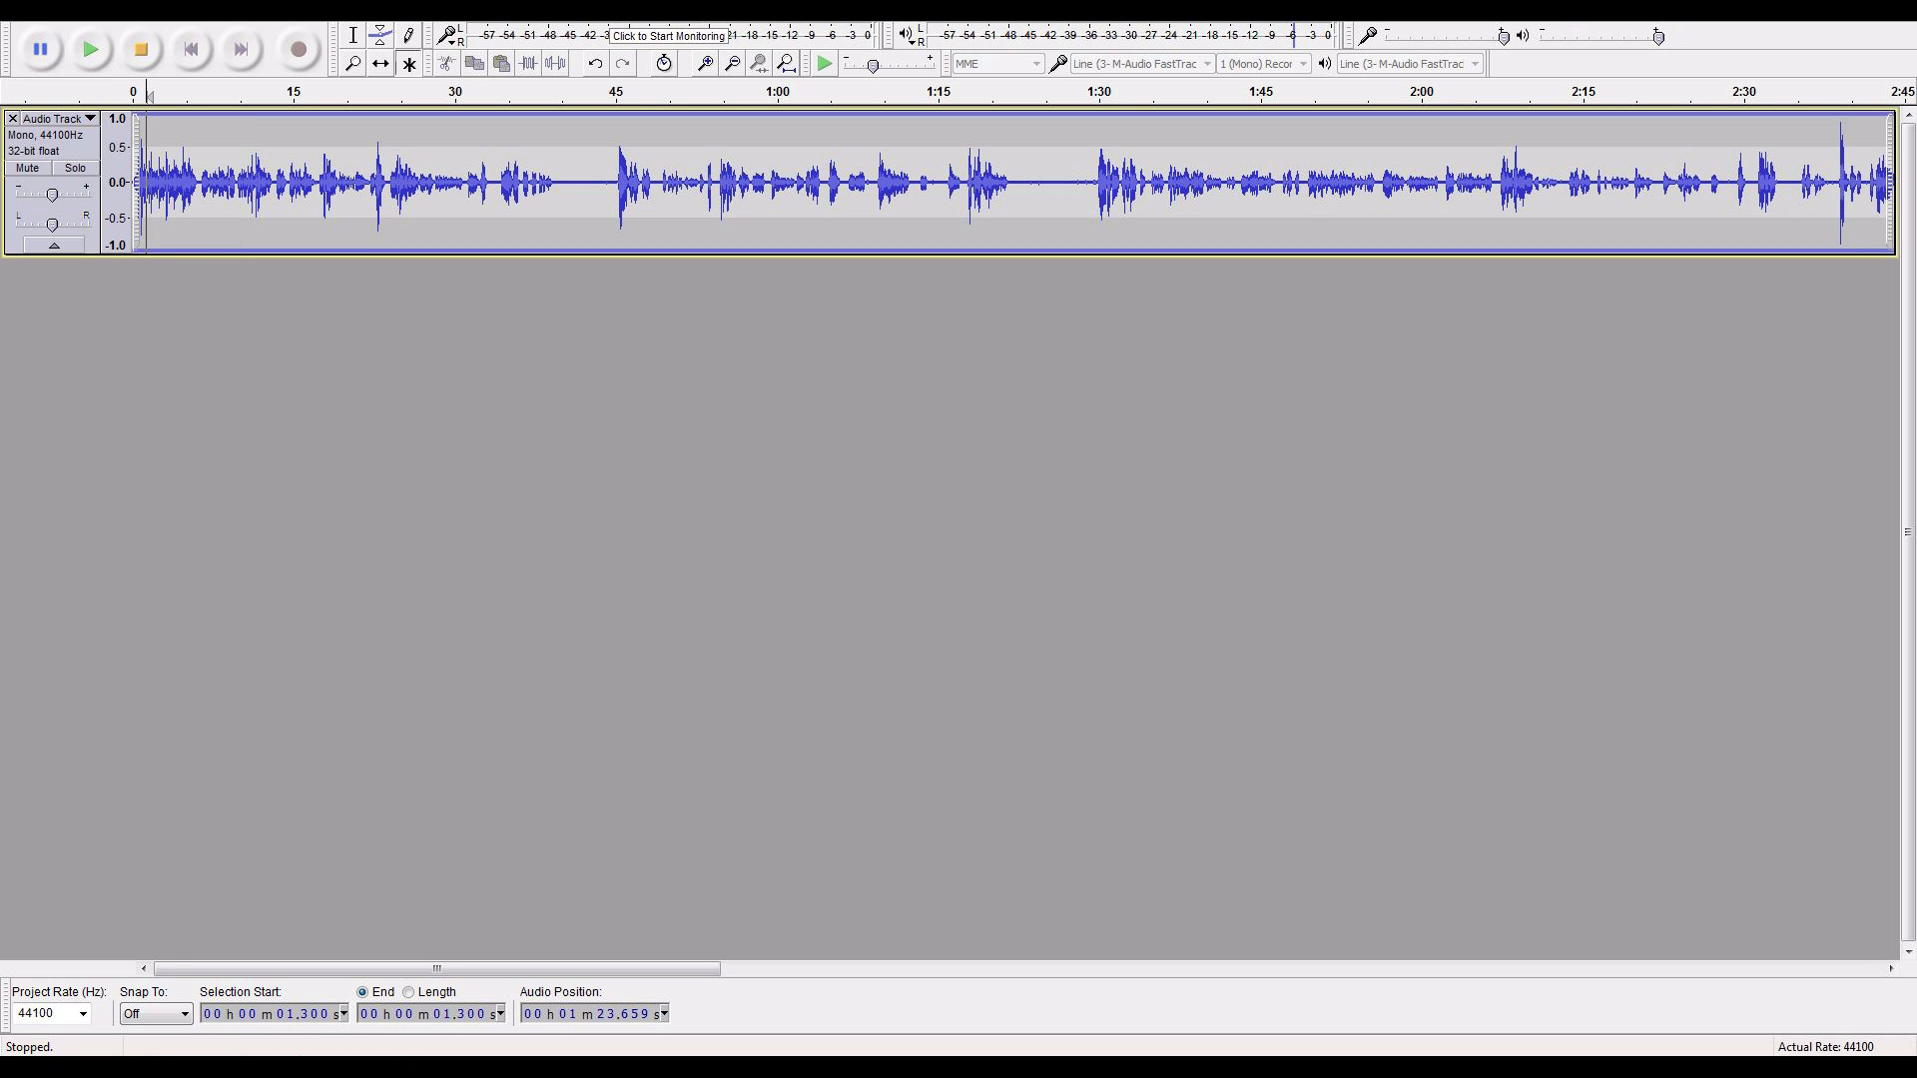
click(1677, 27)
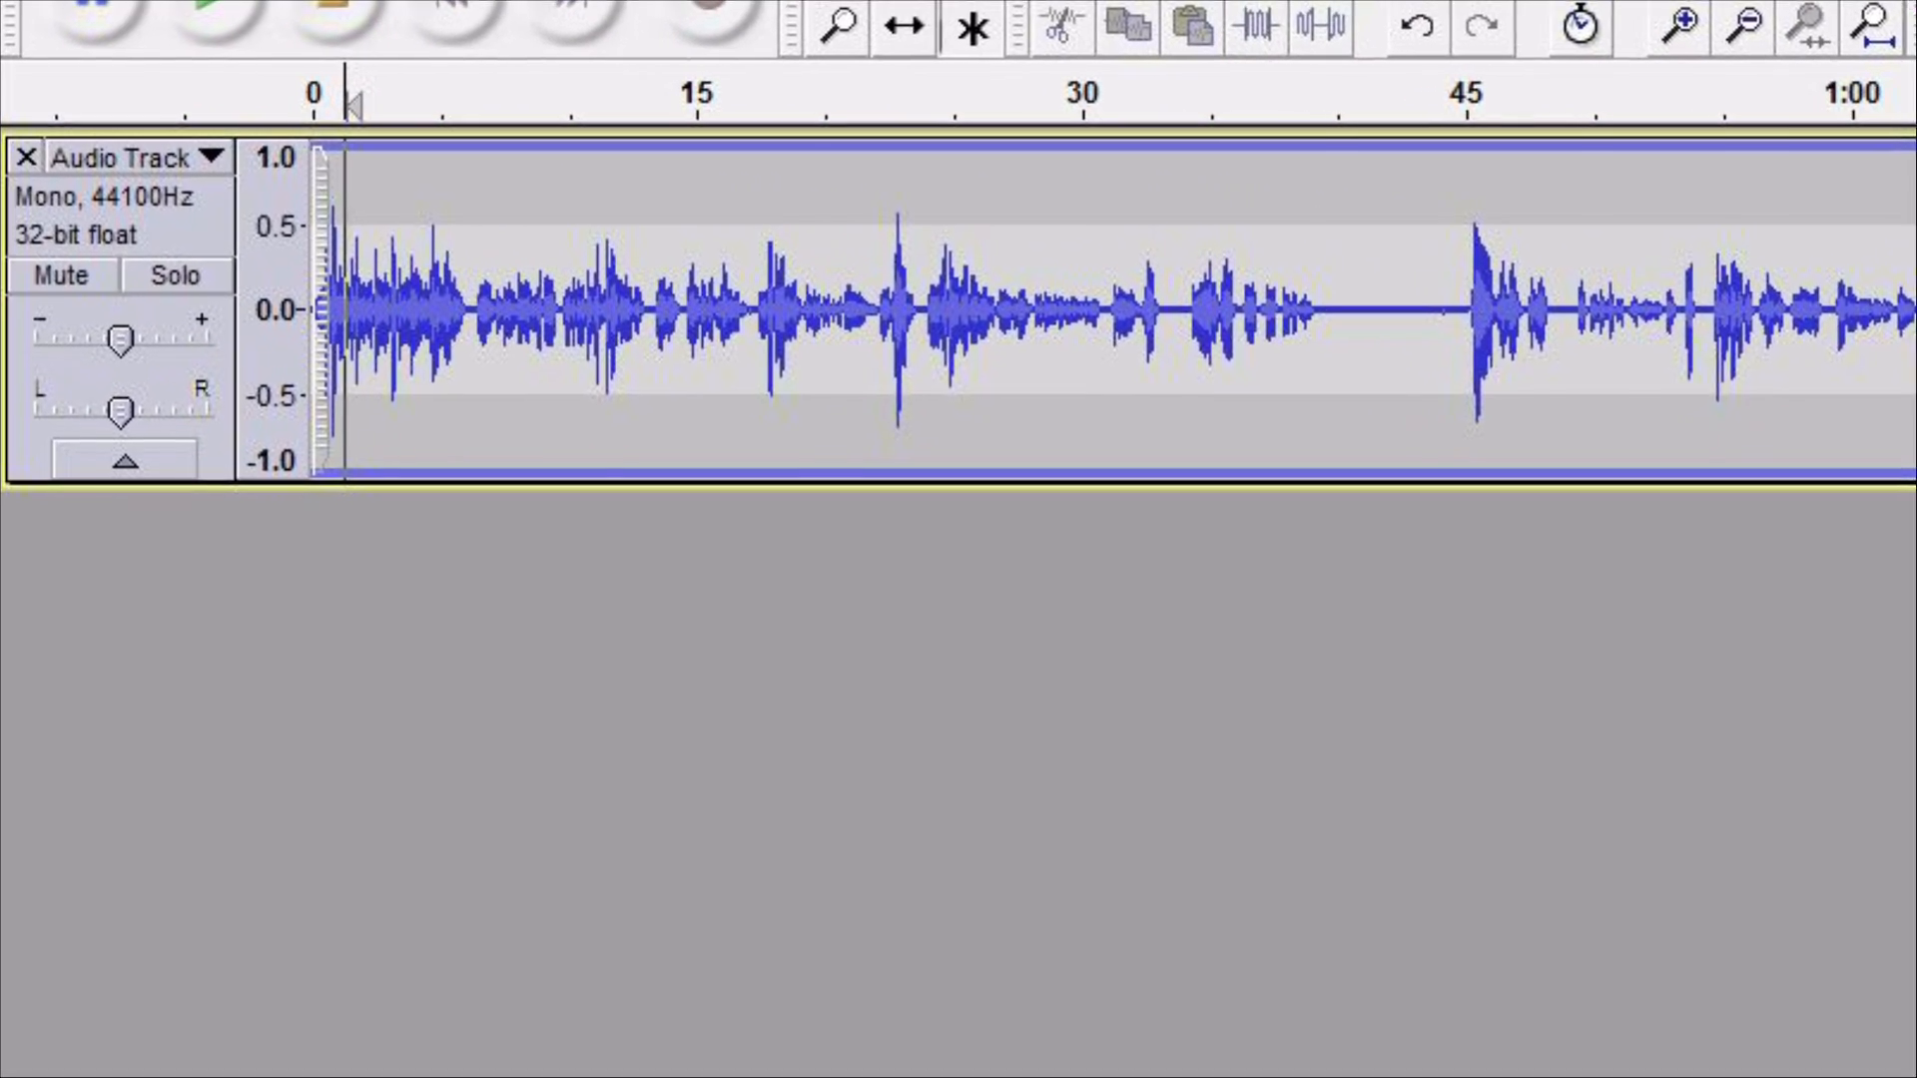
click(1676, 27)
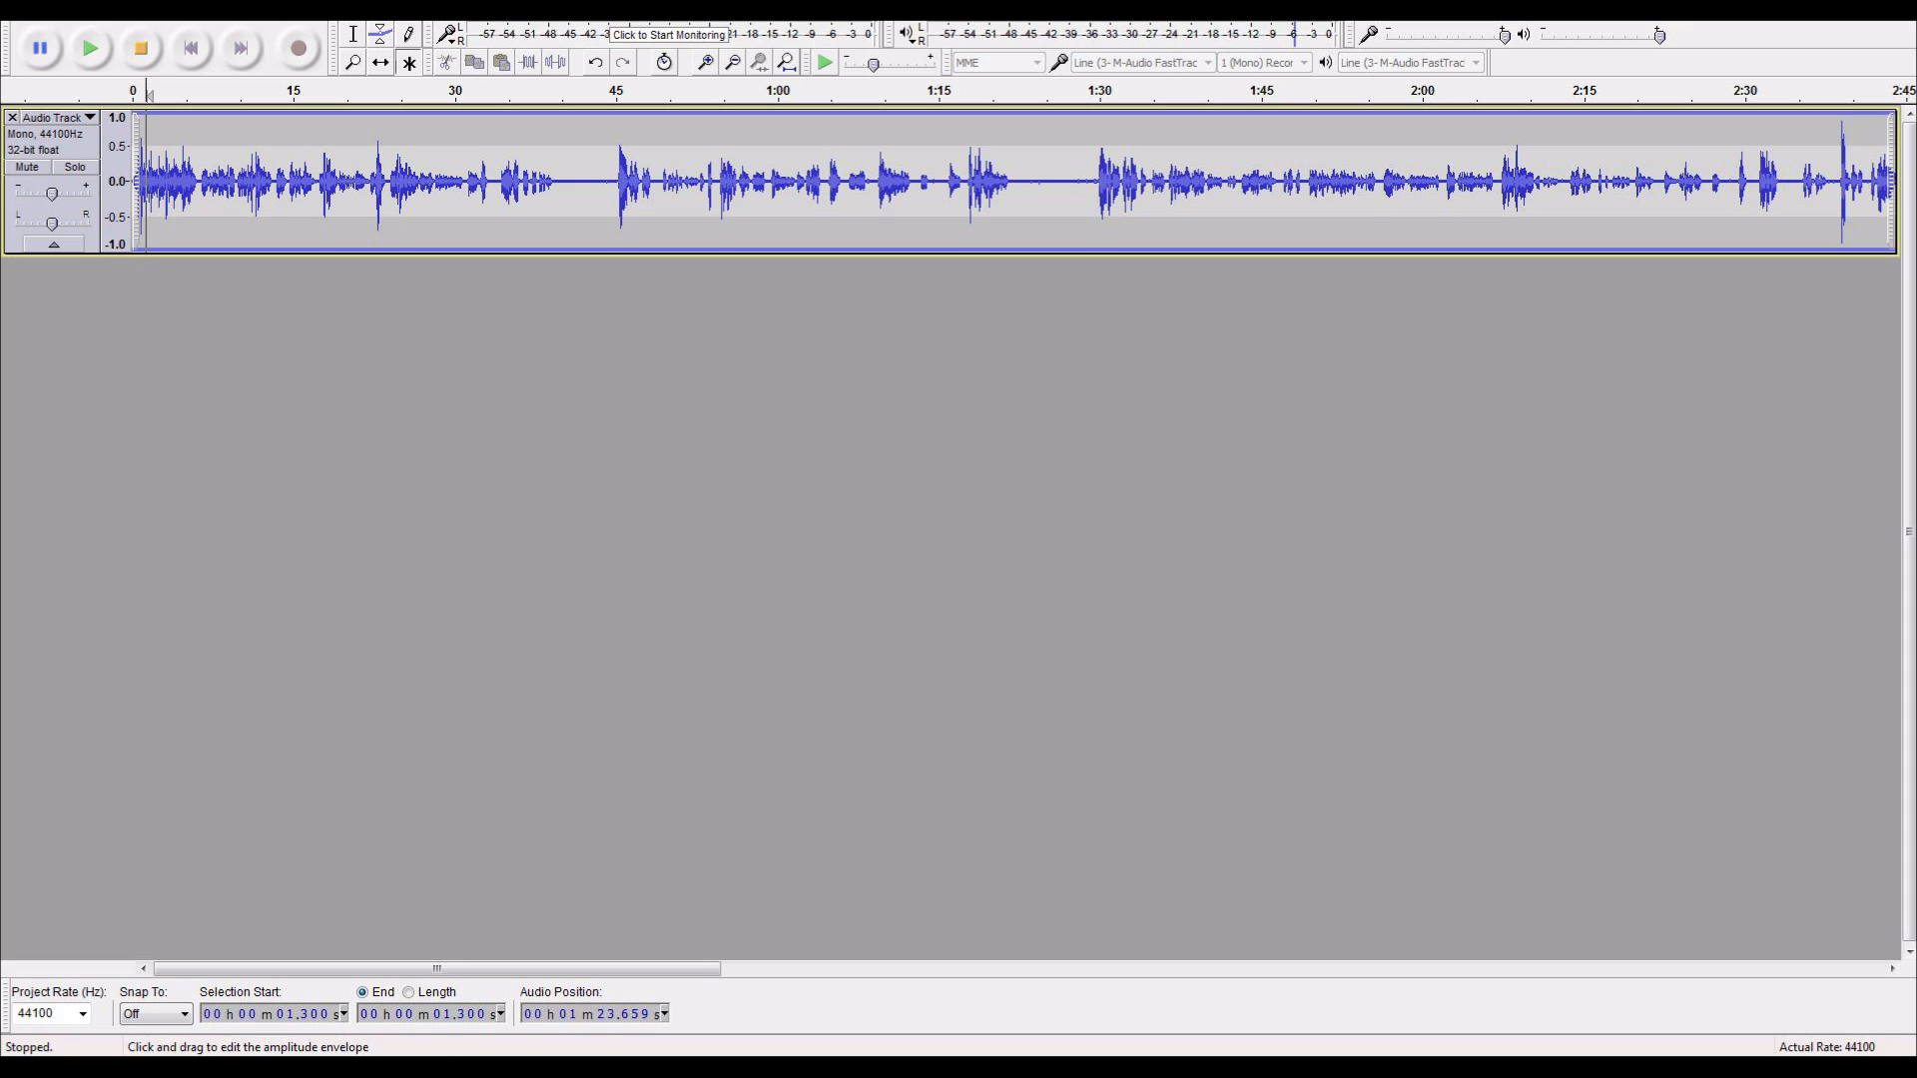
Select a stretch near 15 seconds, zoom out, then reselect about 13–27 seconds.
drag(276, 183, 348, 184)
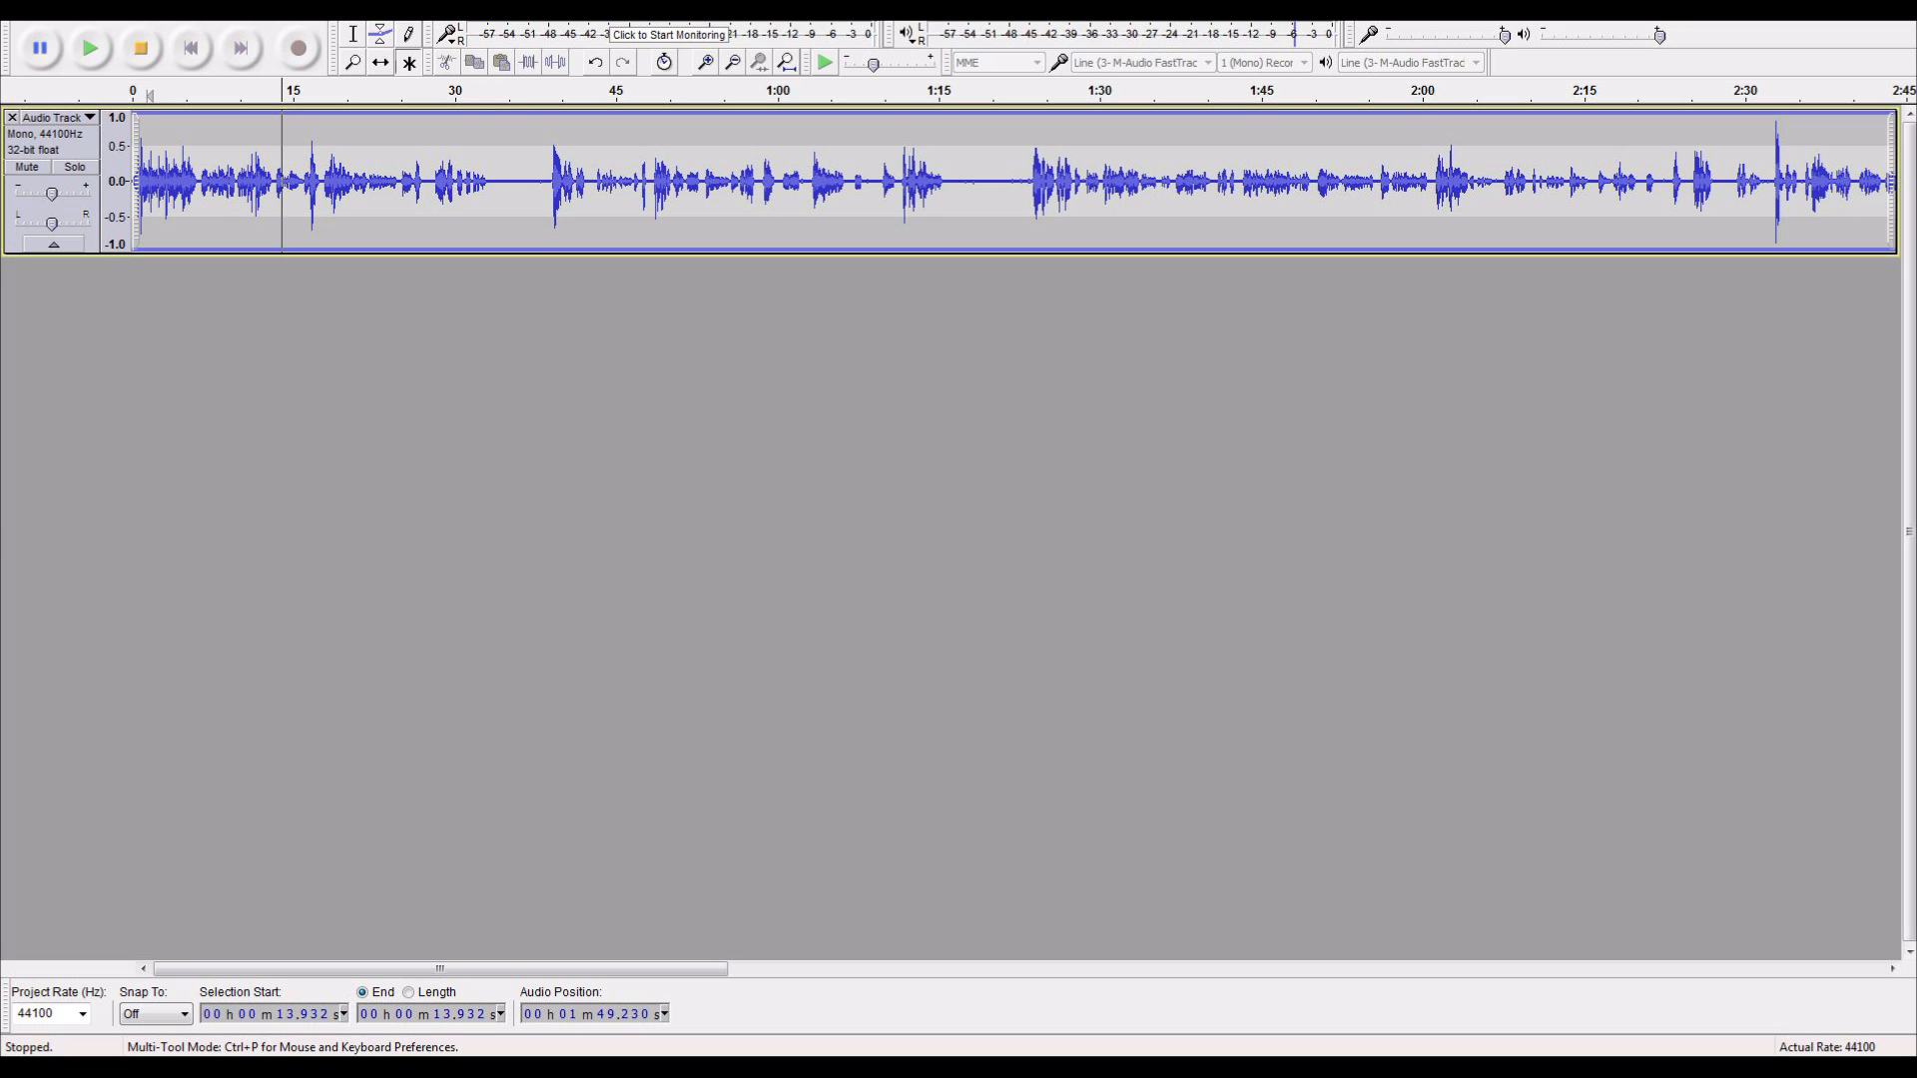
drag(281, 181, 346, 181)
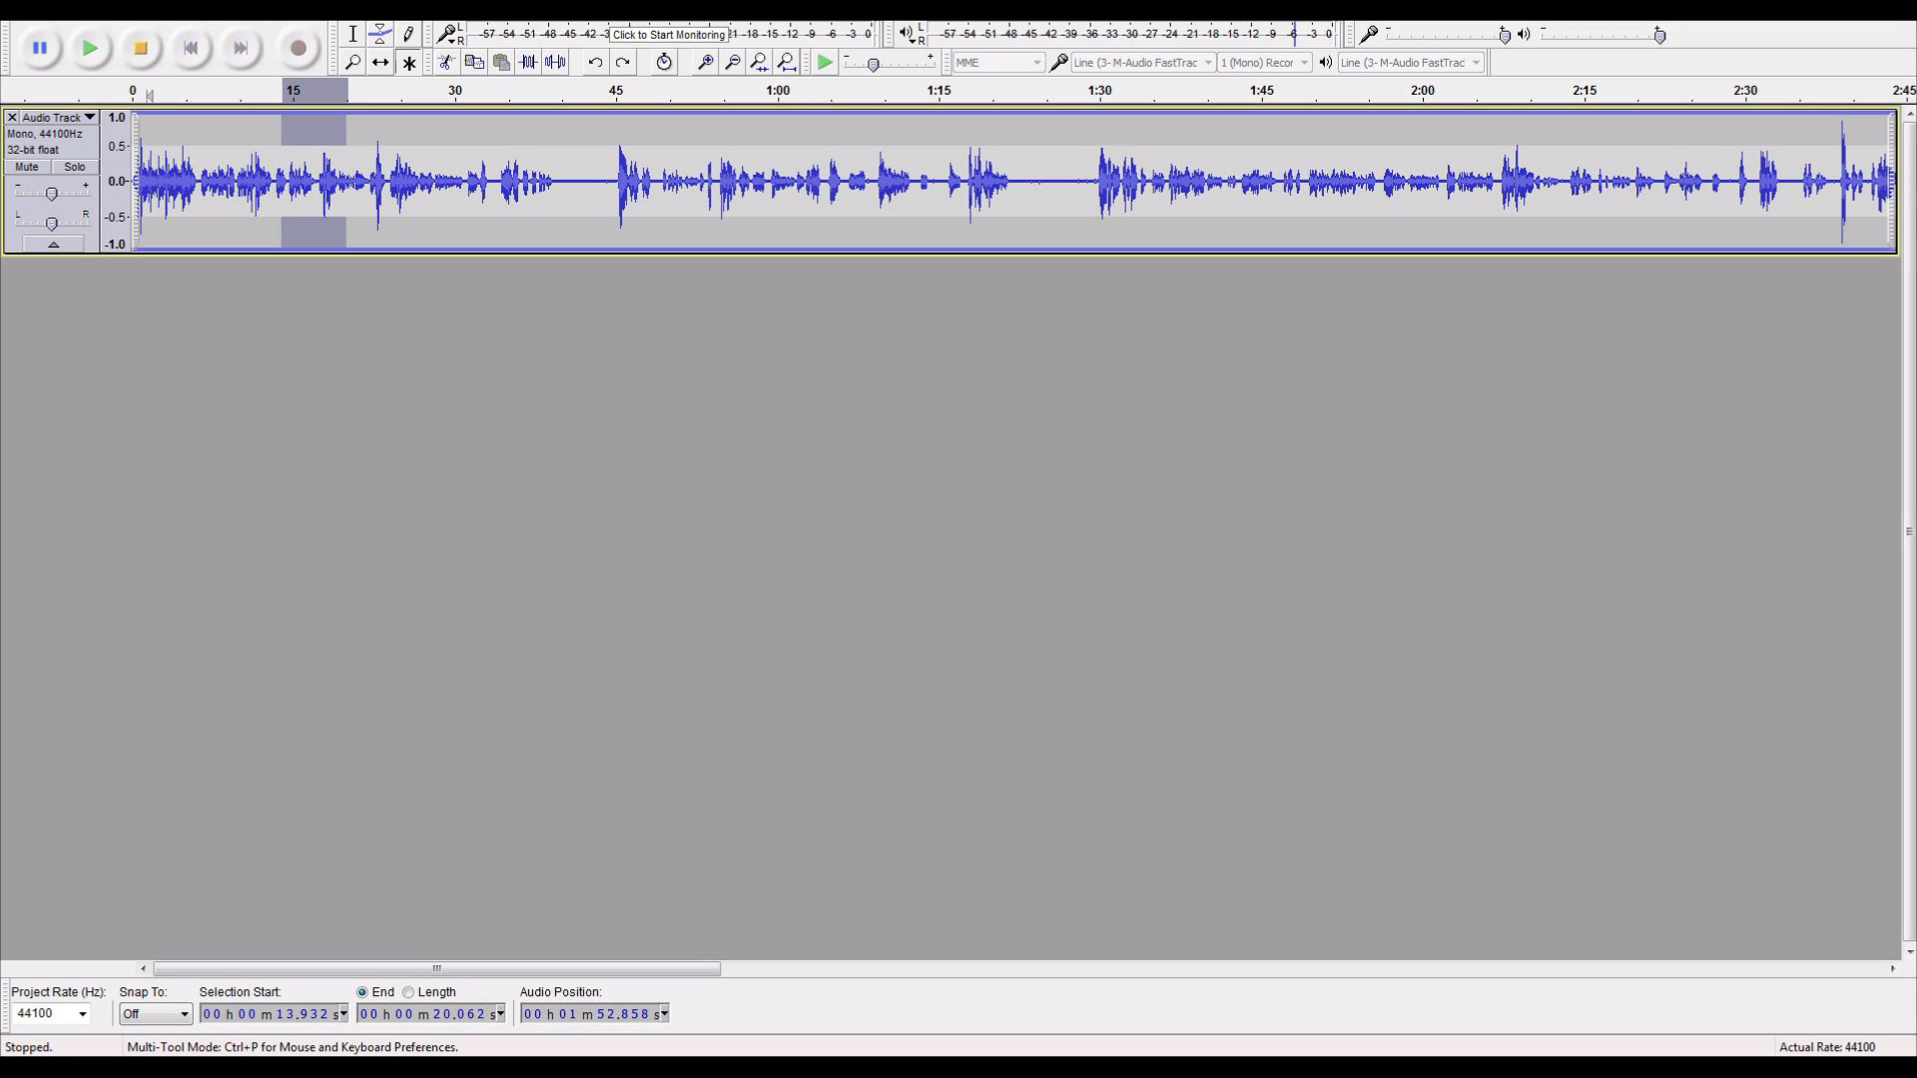
click(732, 62)
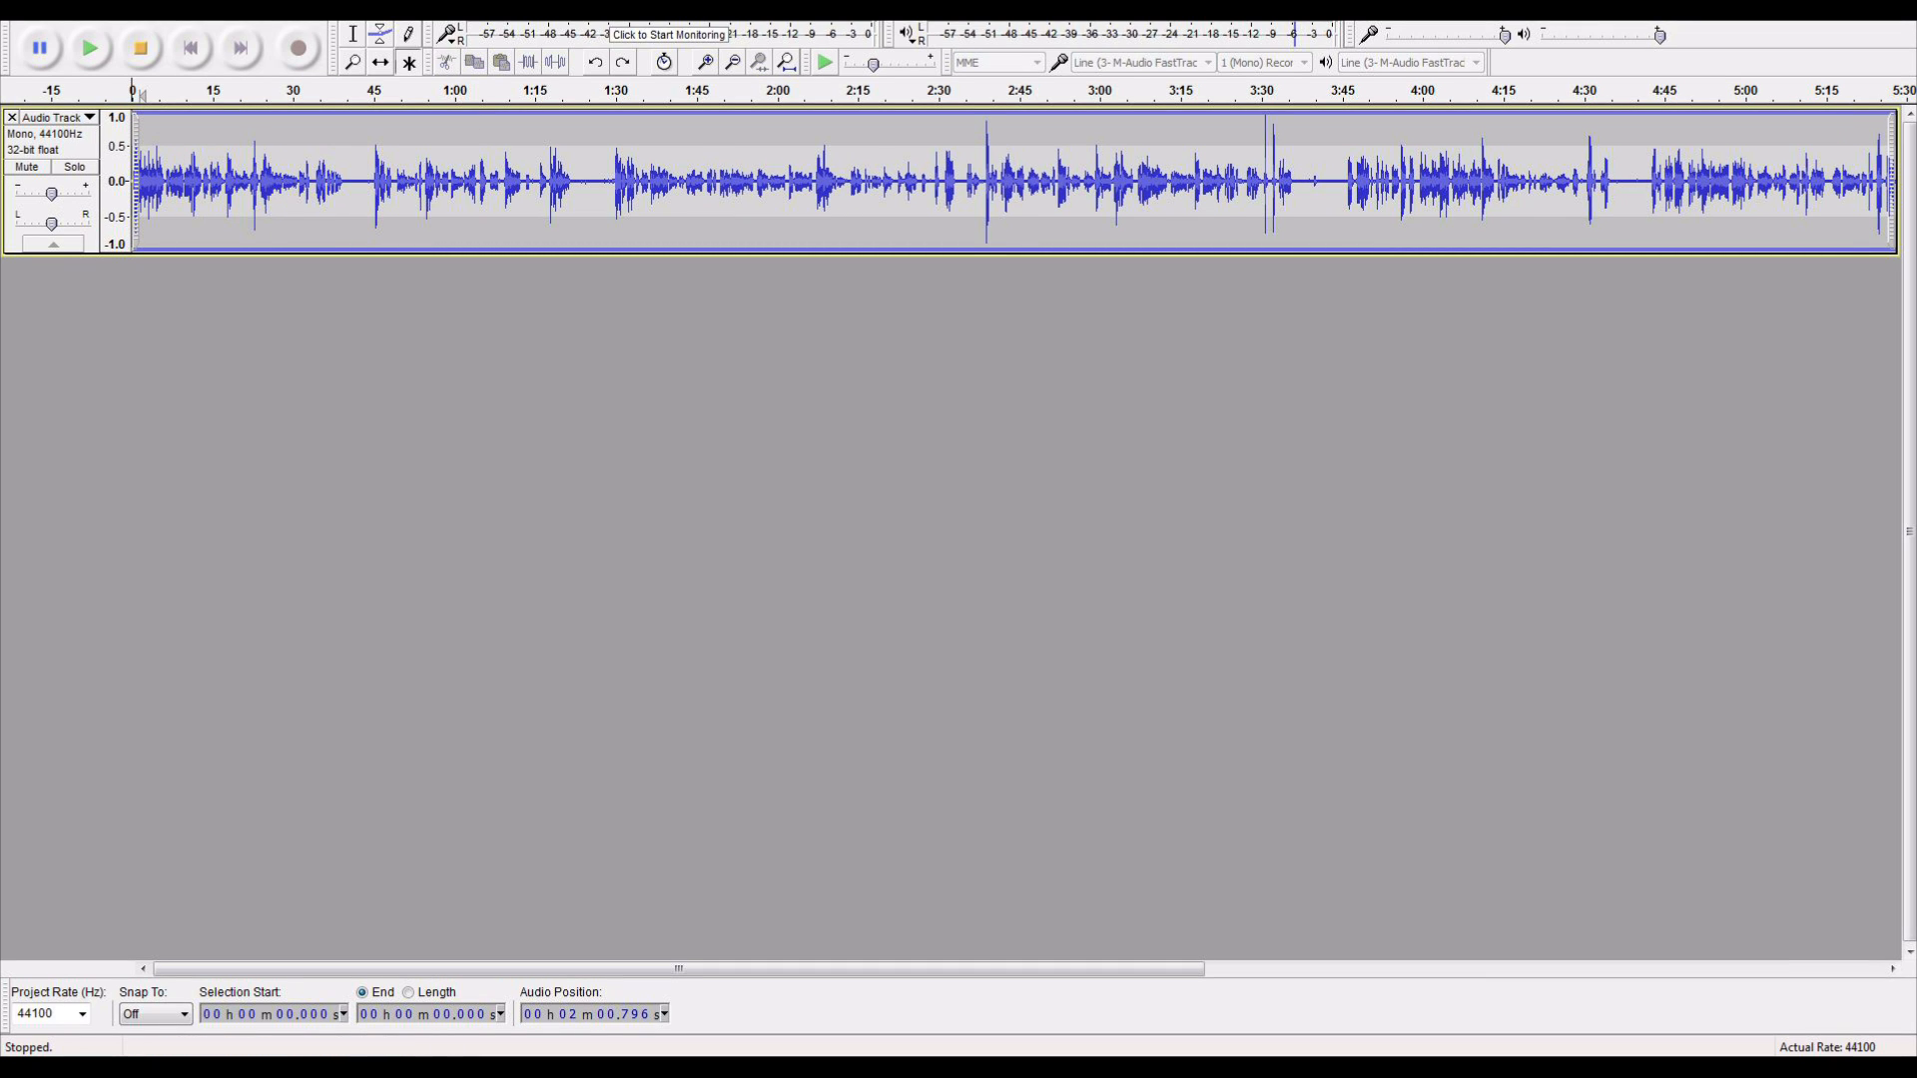
drag(196, 184, 278, 183)
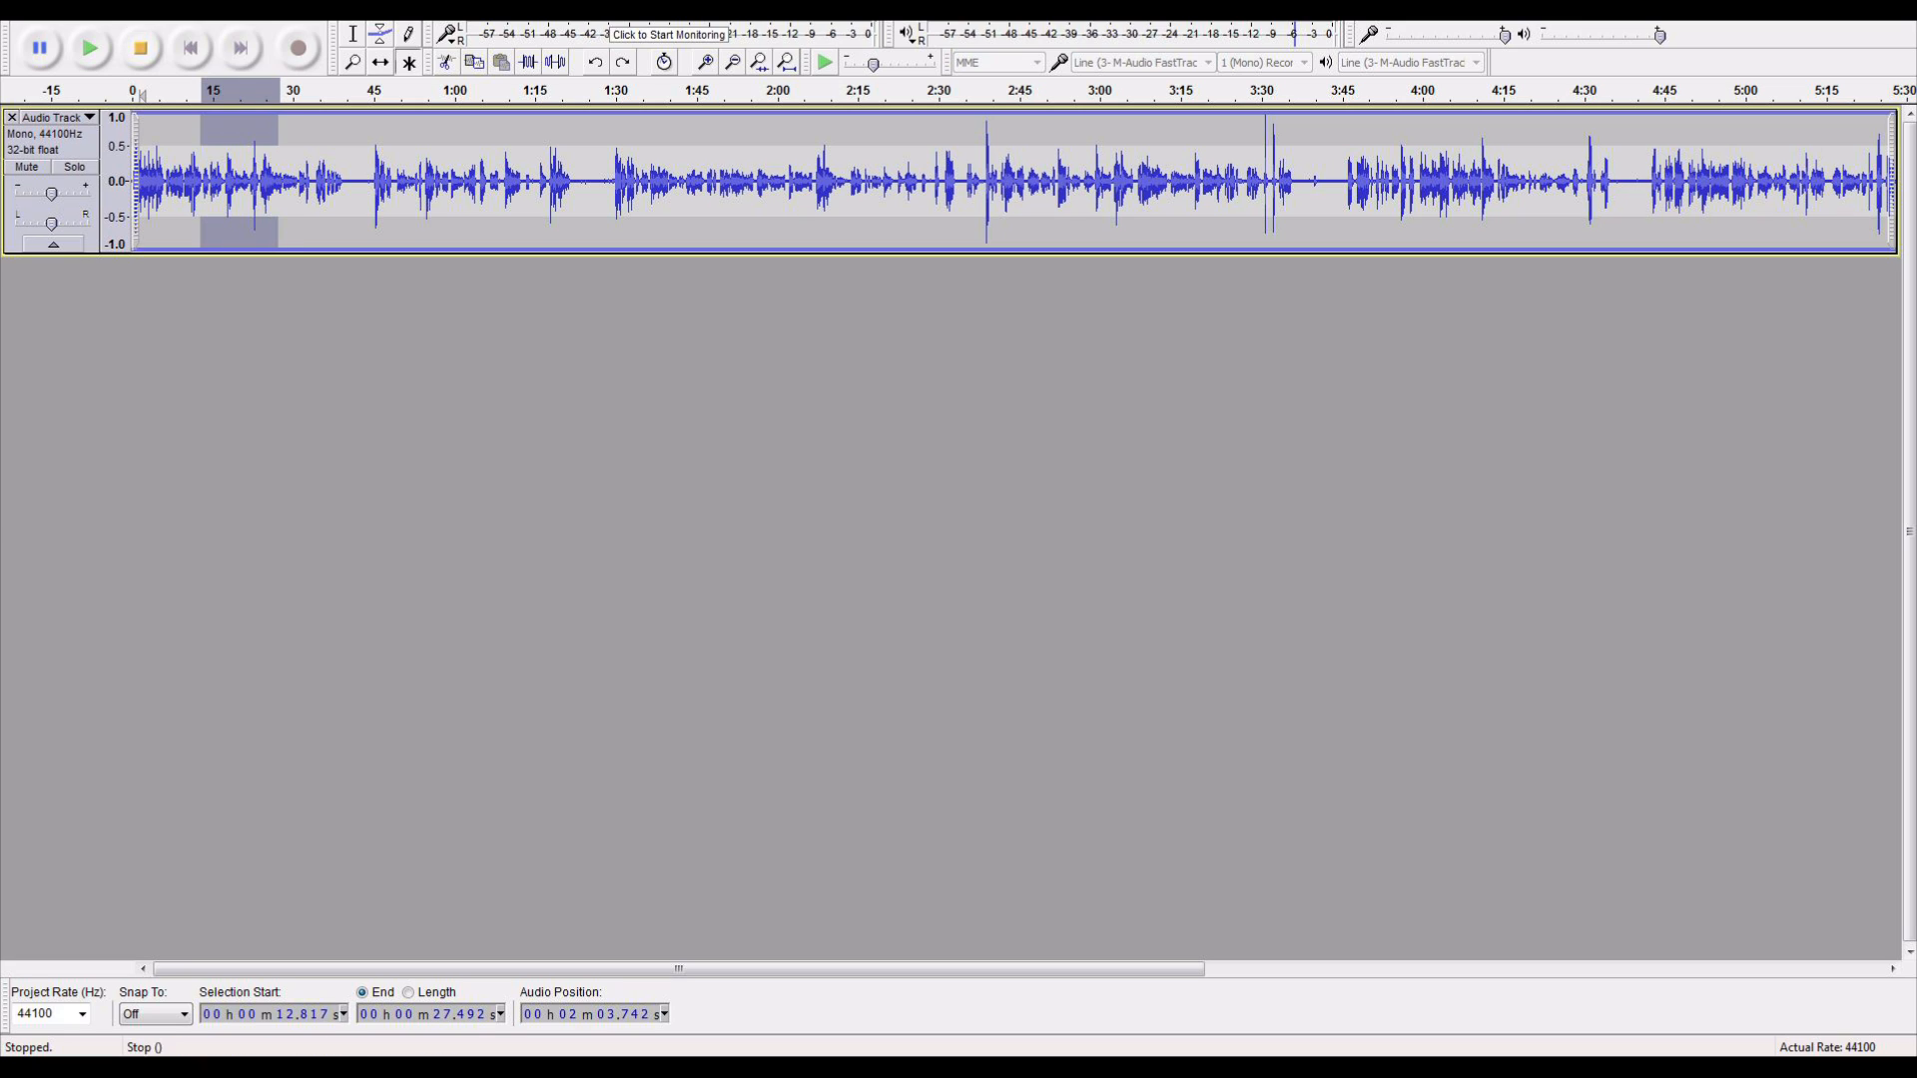
right_click(232, 184)
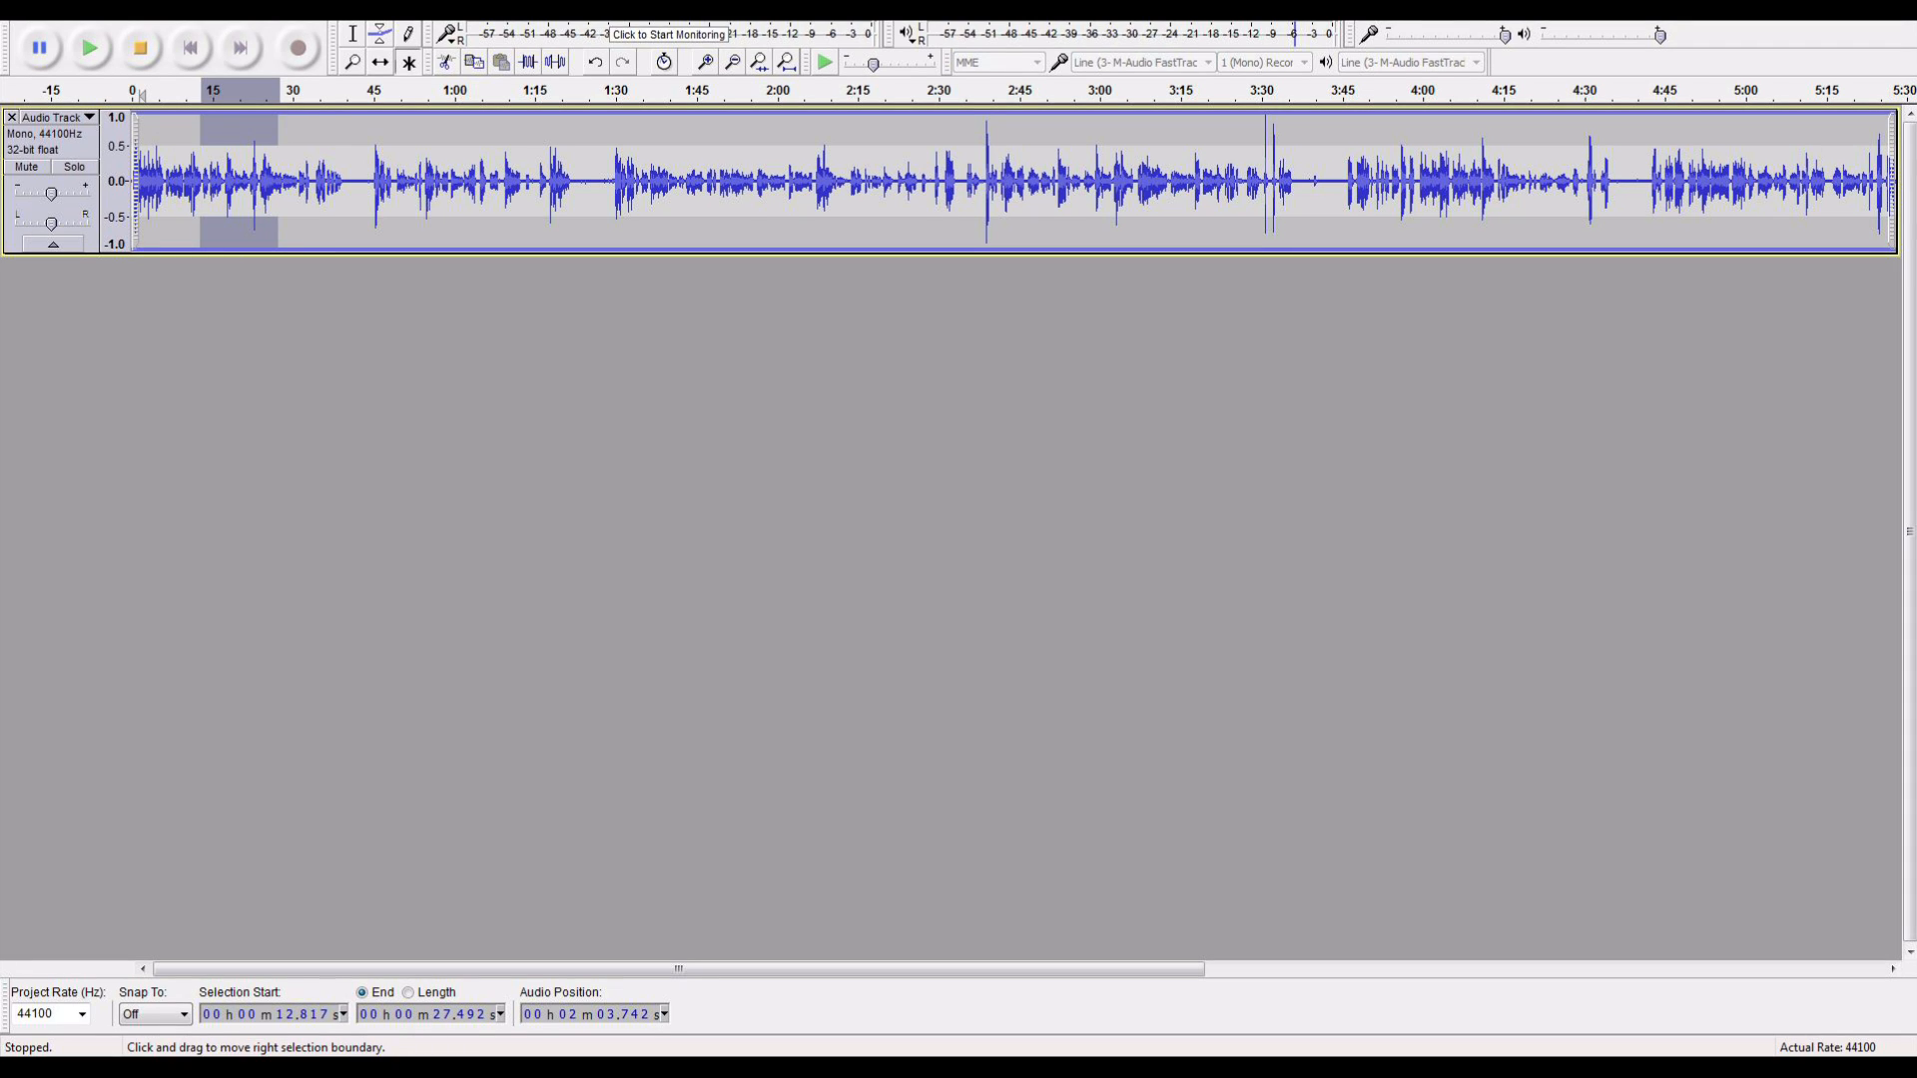
drag(373, 184, 568, 184)
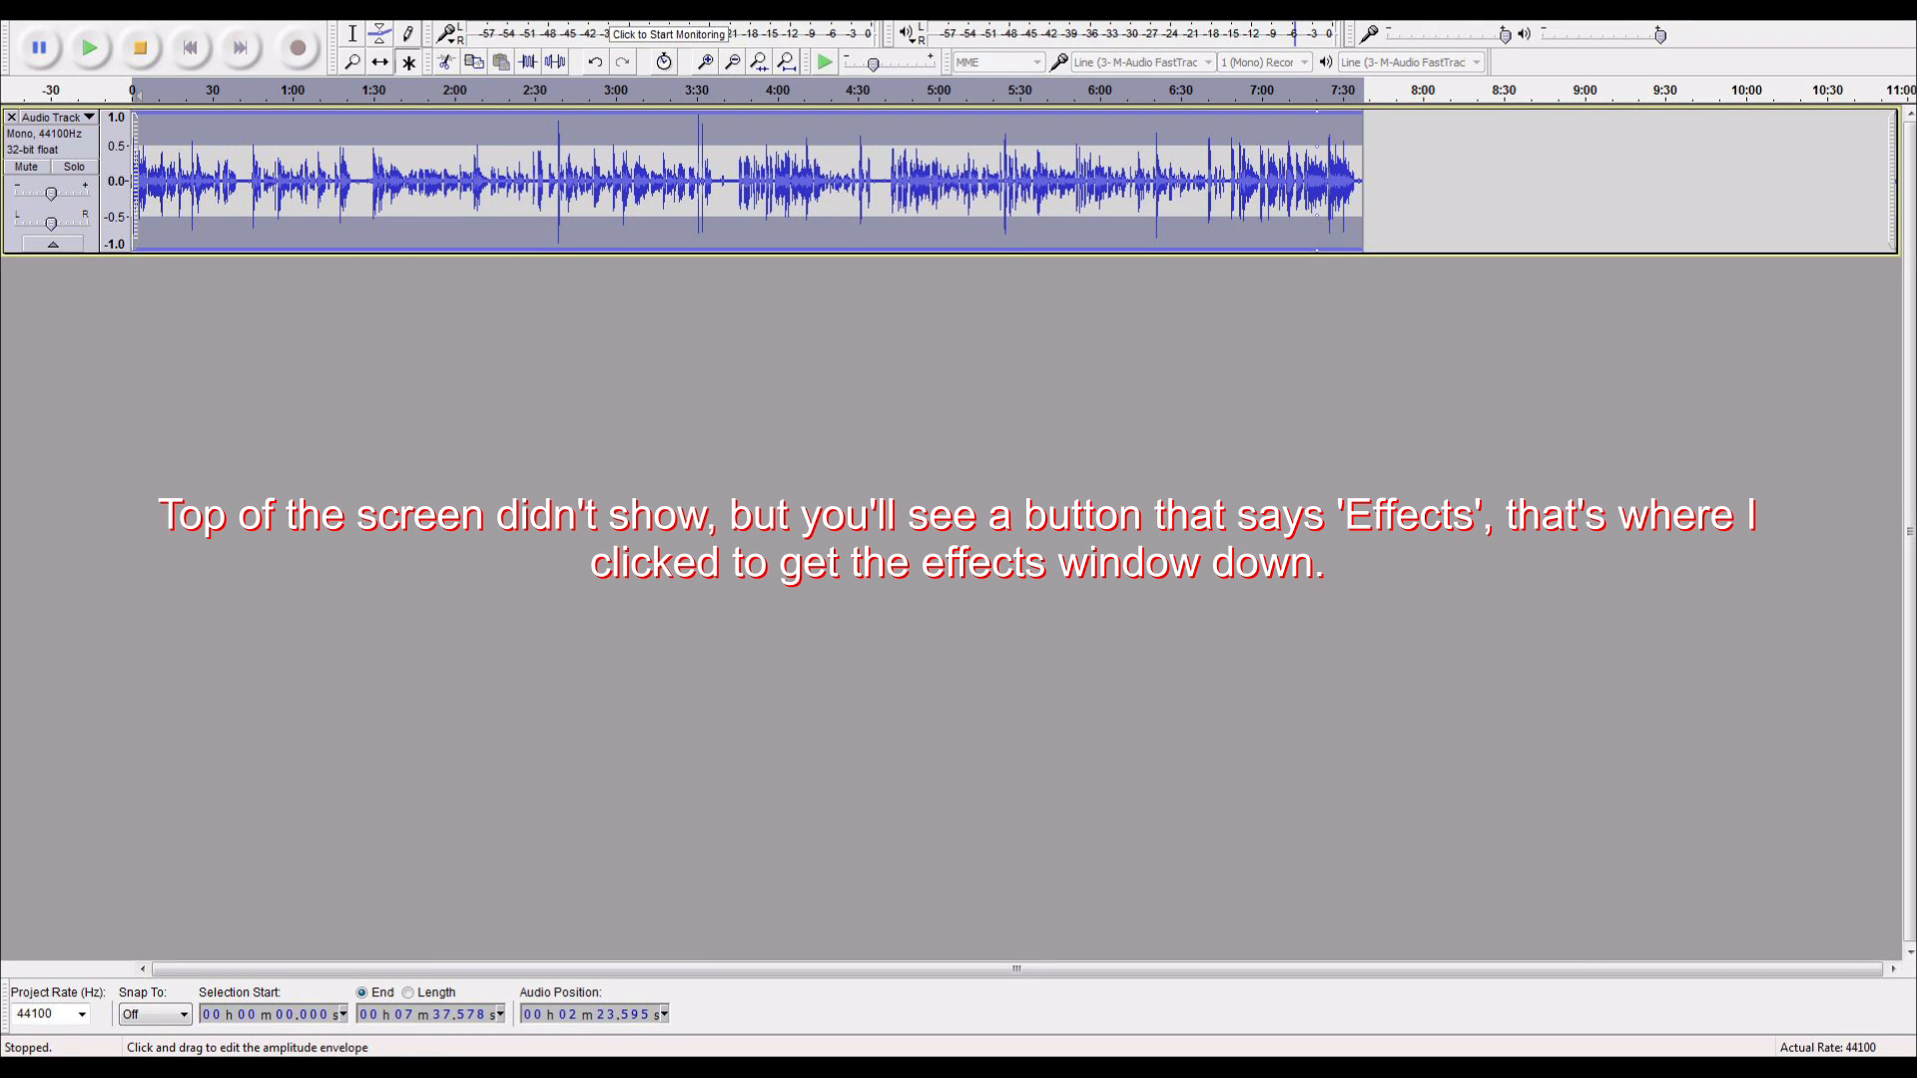
Open Effect > Compressor and set the threshold to -8 dB.
click(318, 15)
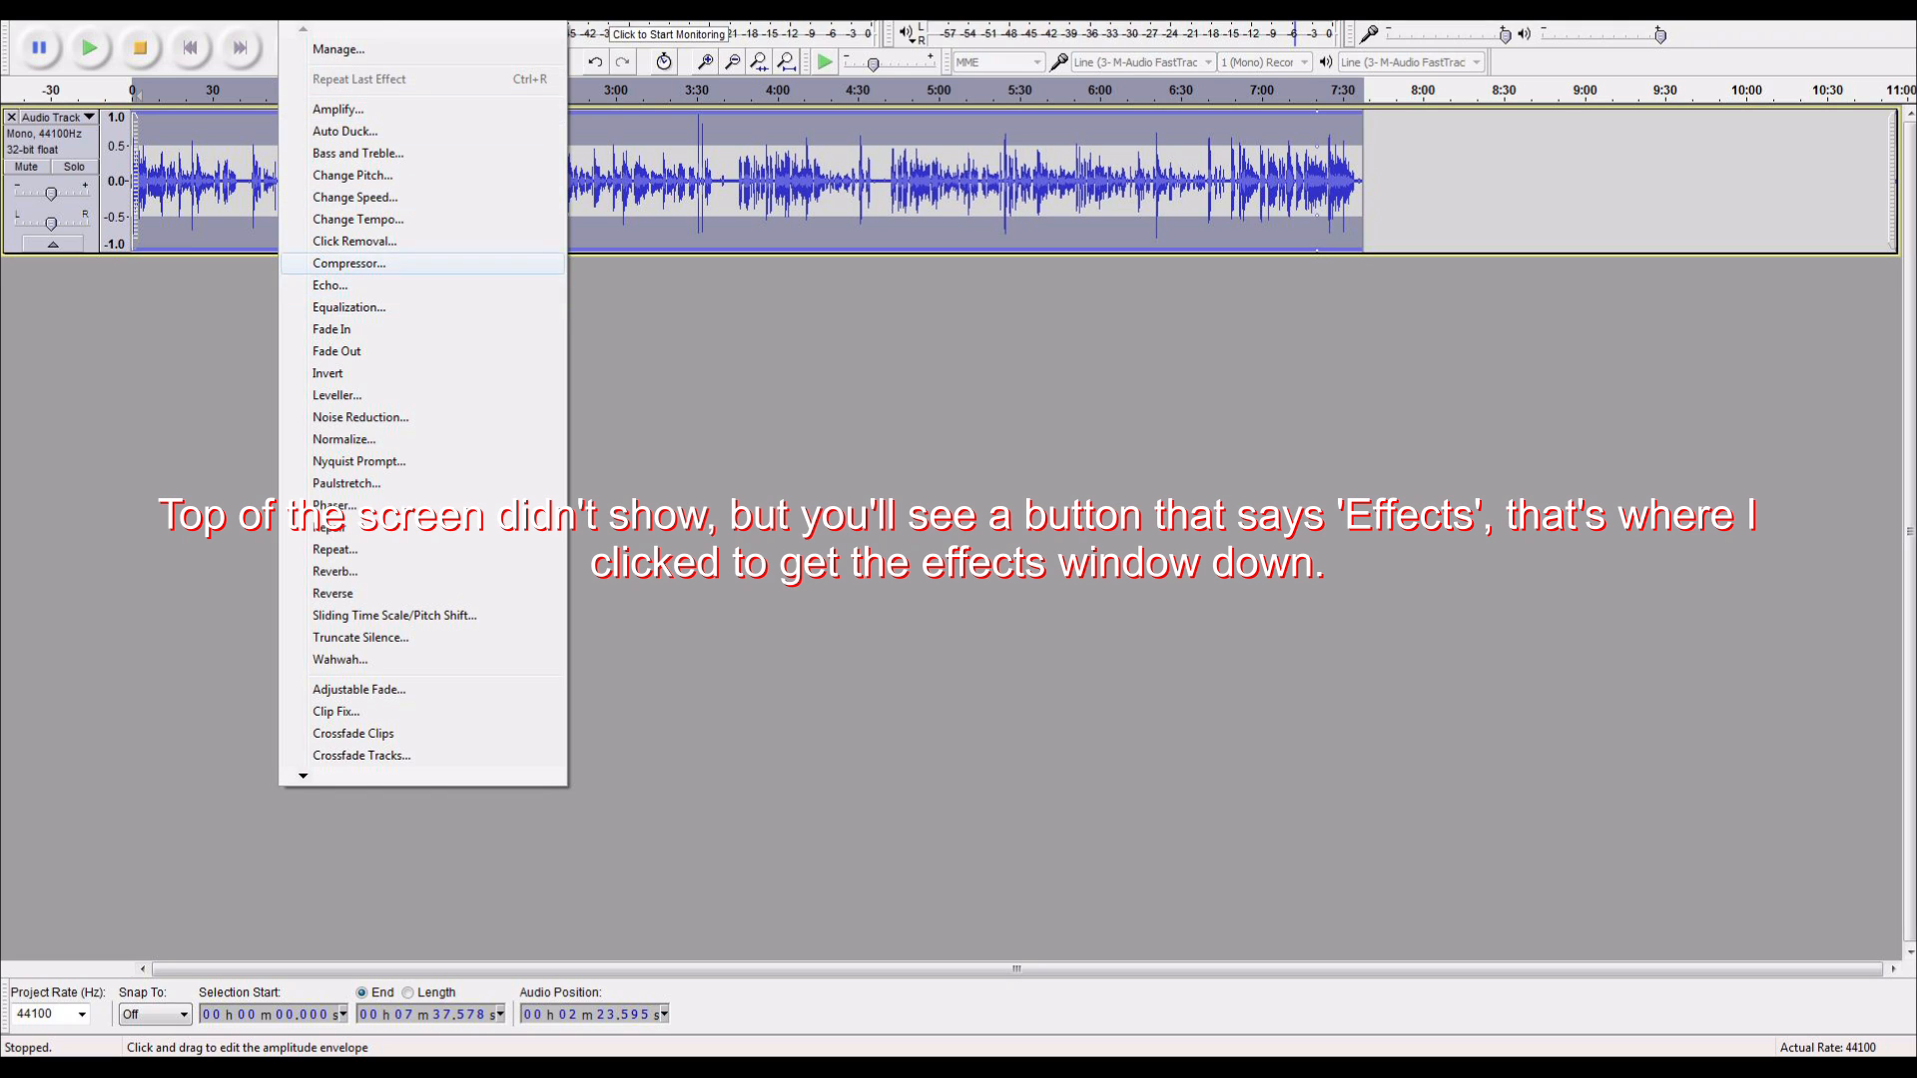
click(348, 262)
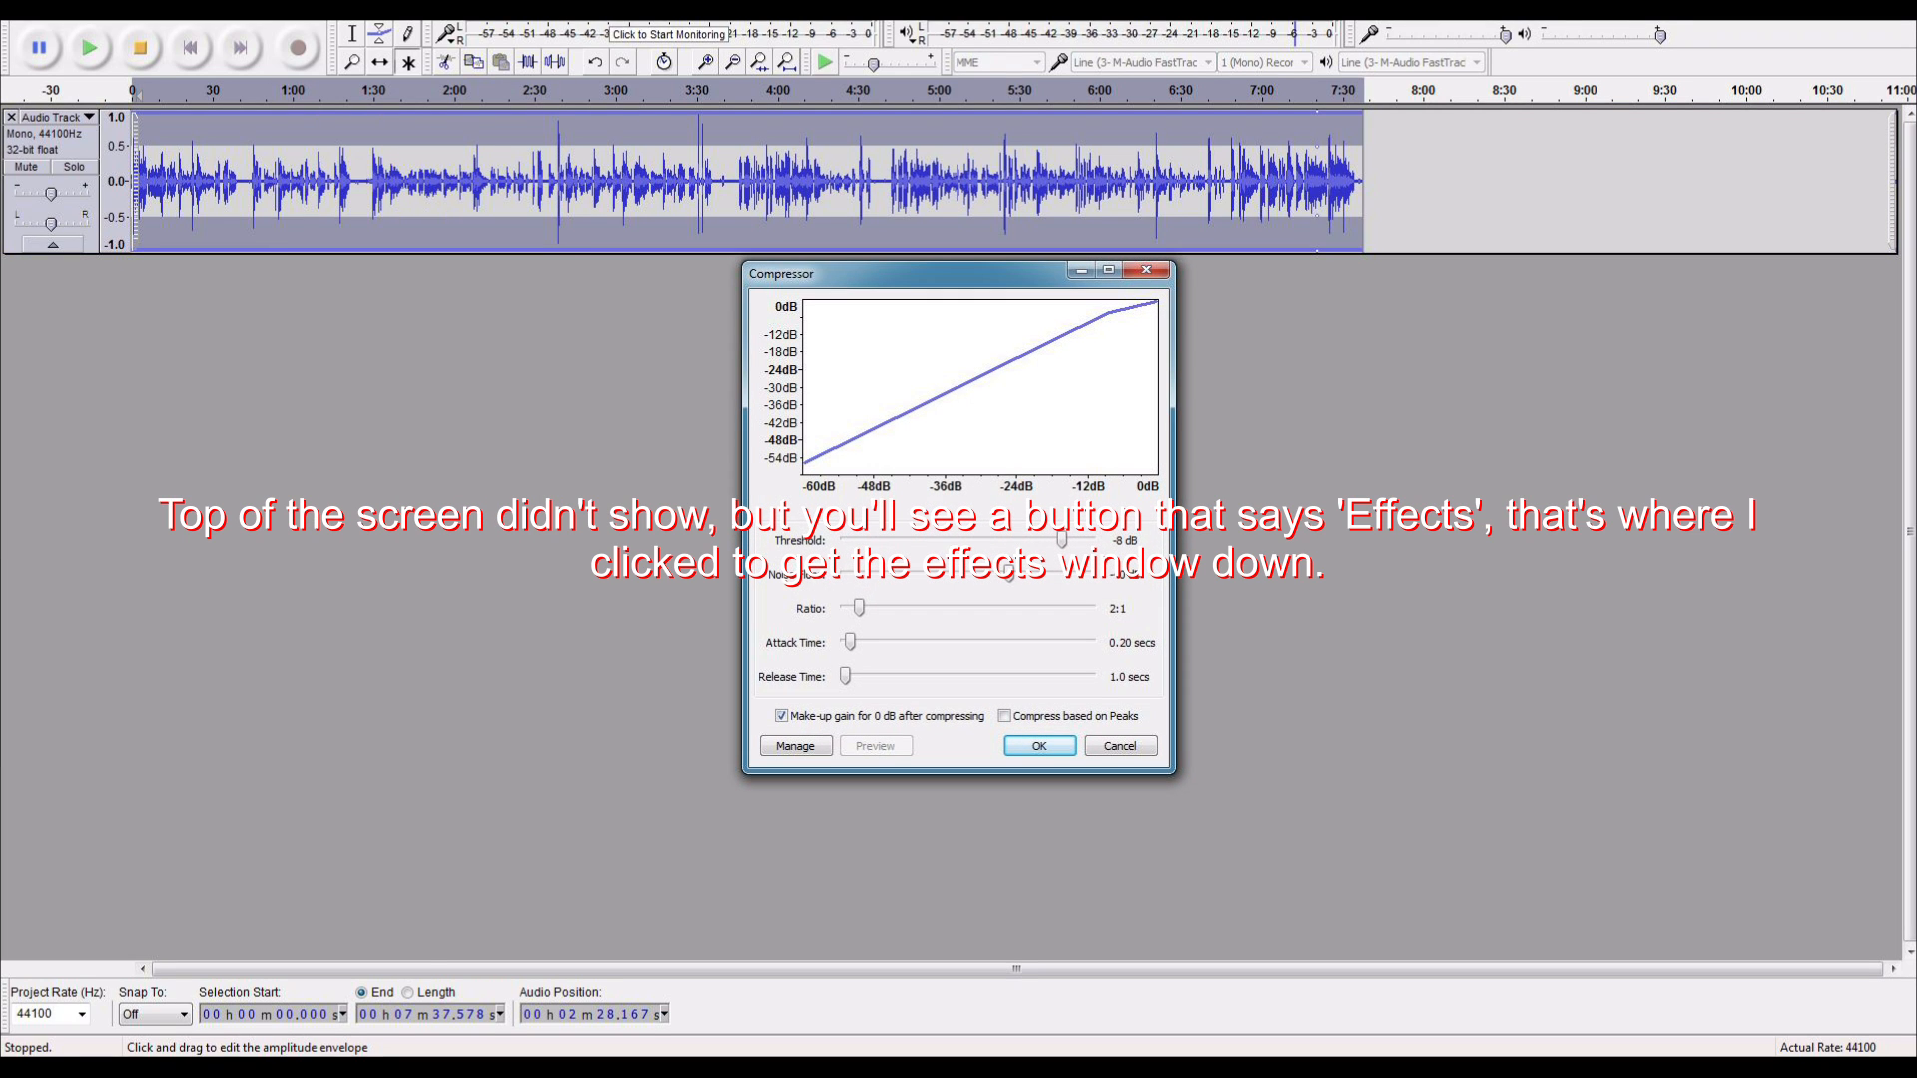
drag(1060, 539, 1042, 539)
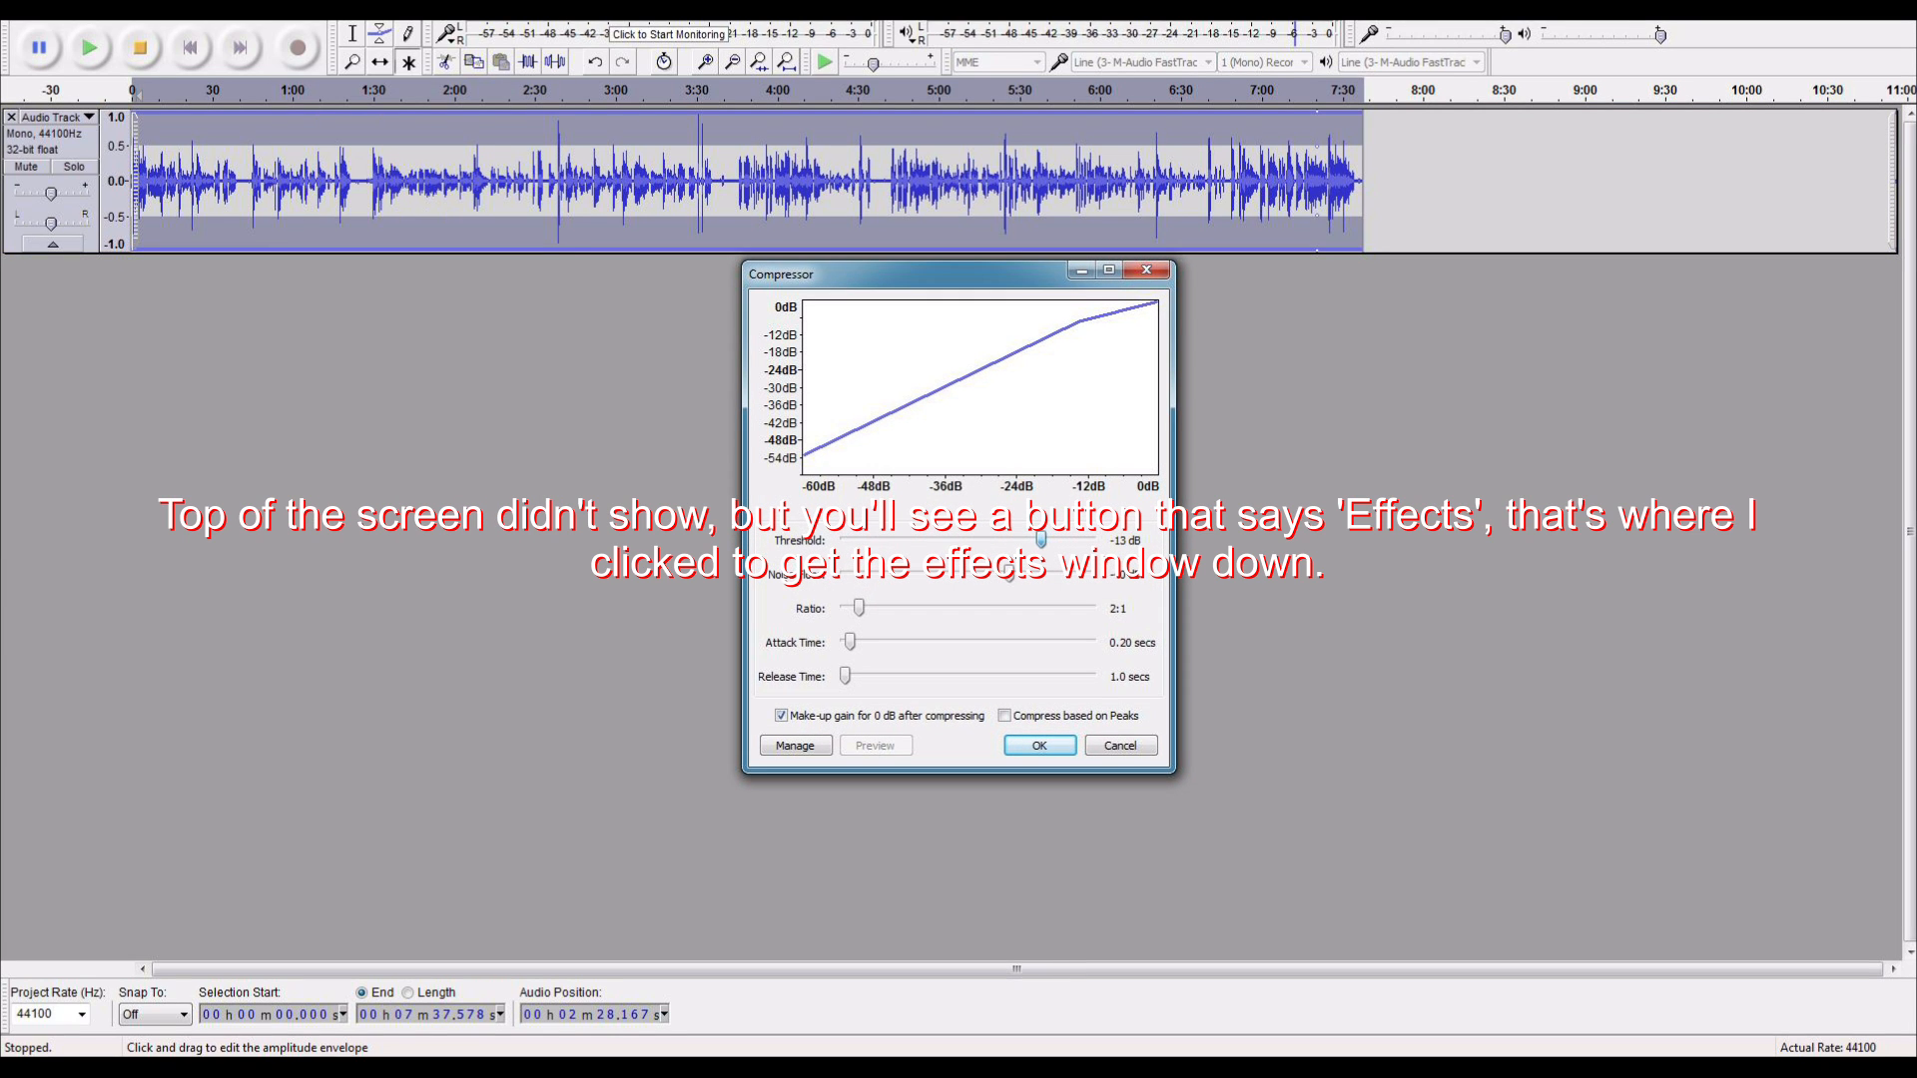
drag(1040, 540, 1042, 541)
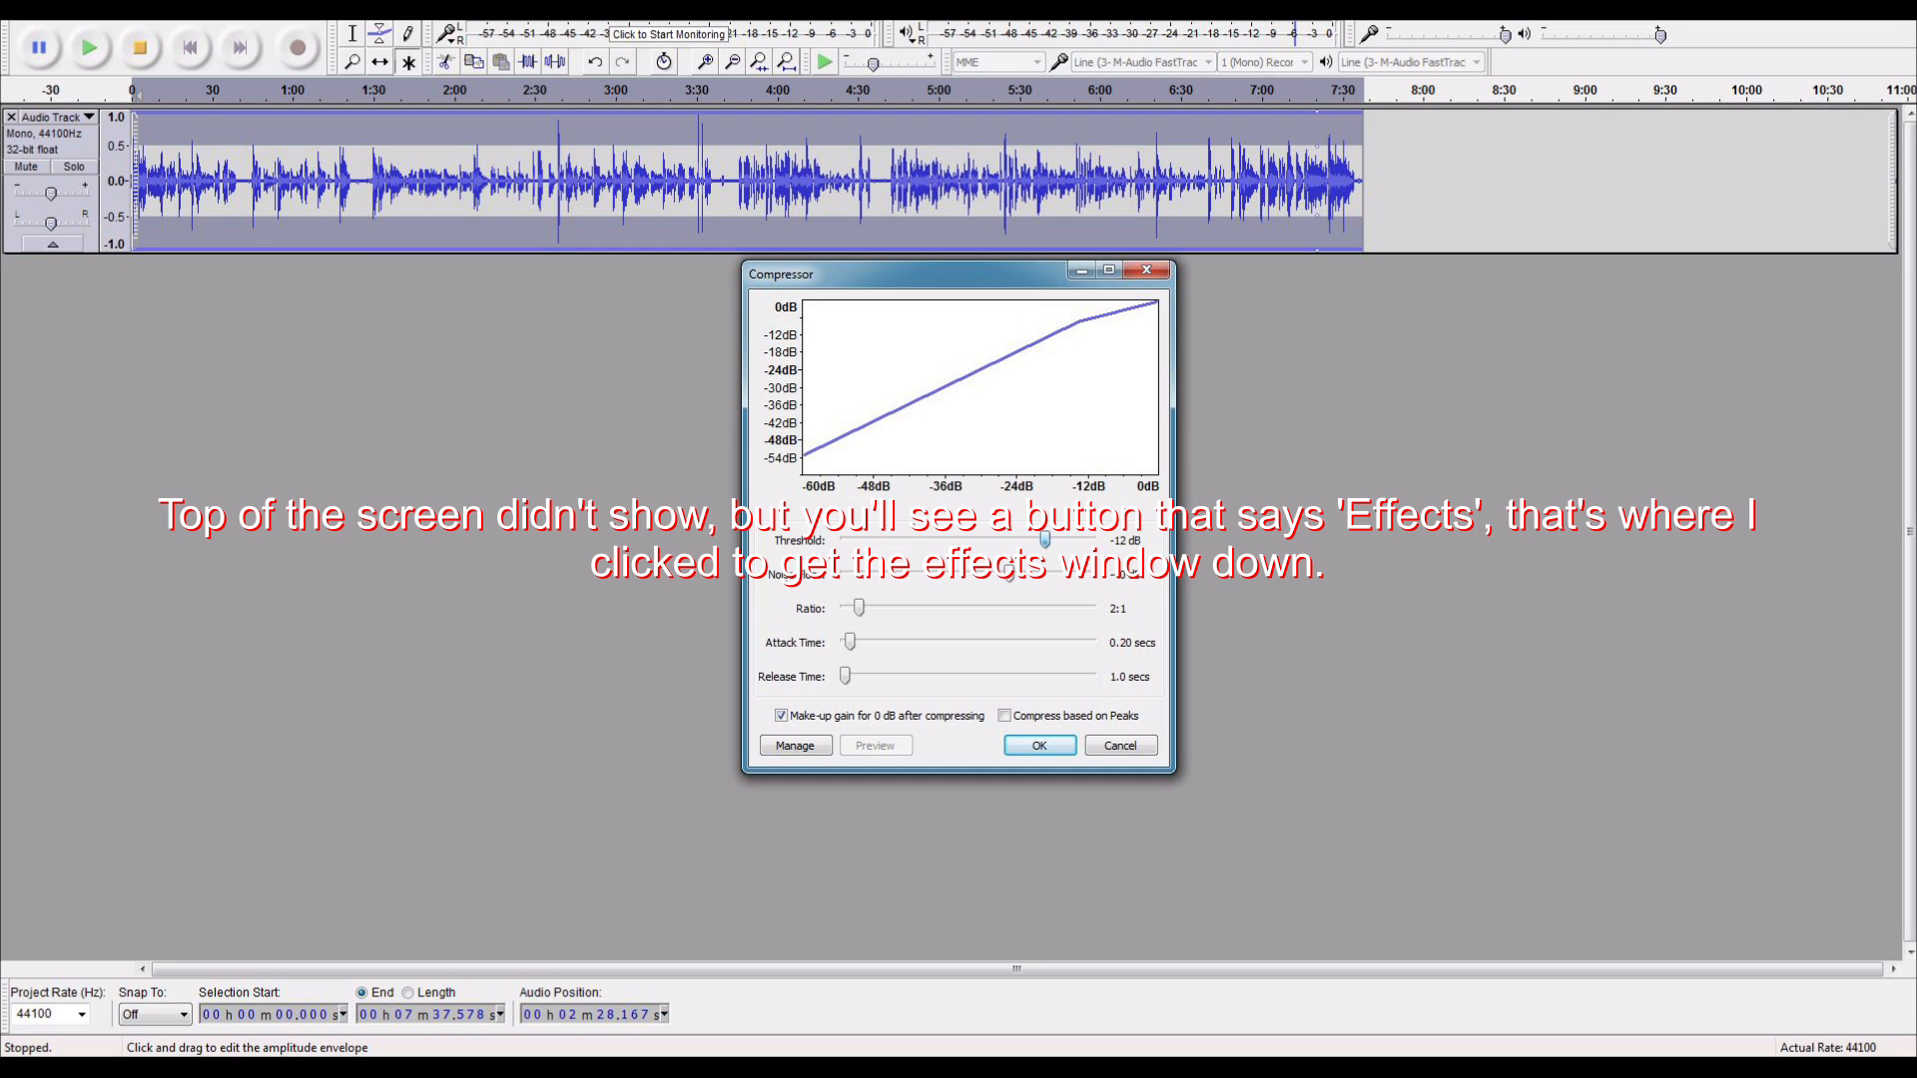
drag(1041, 541, 1076, 540)
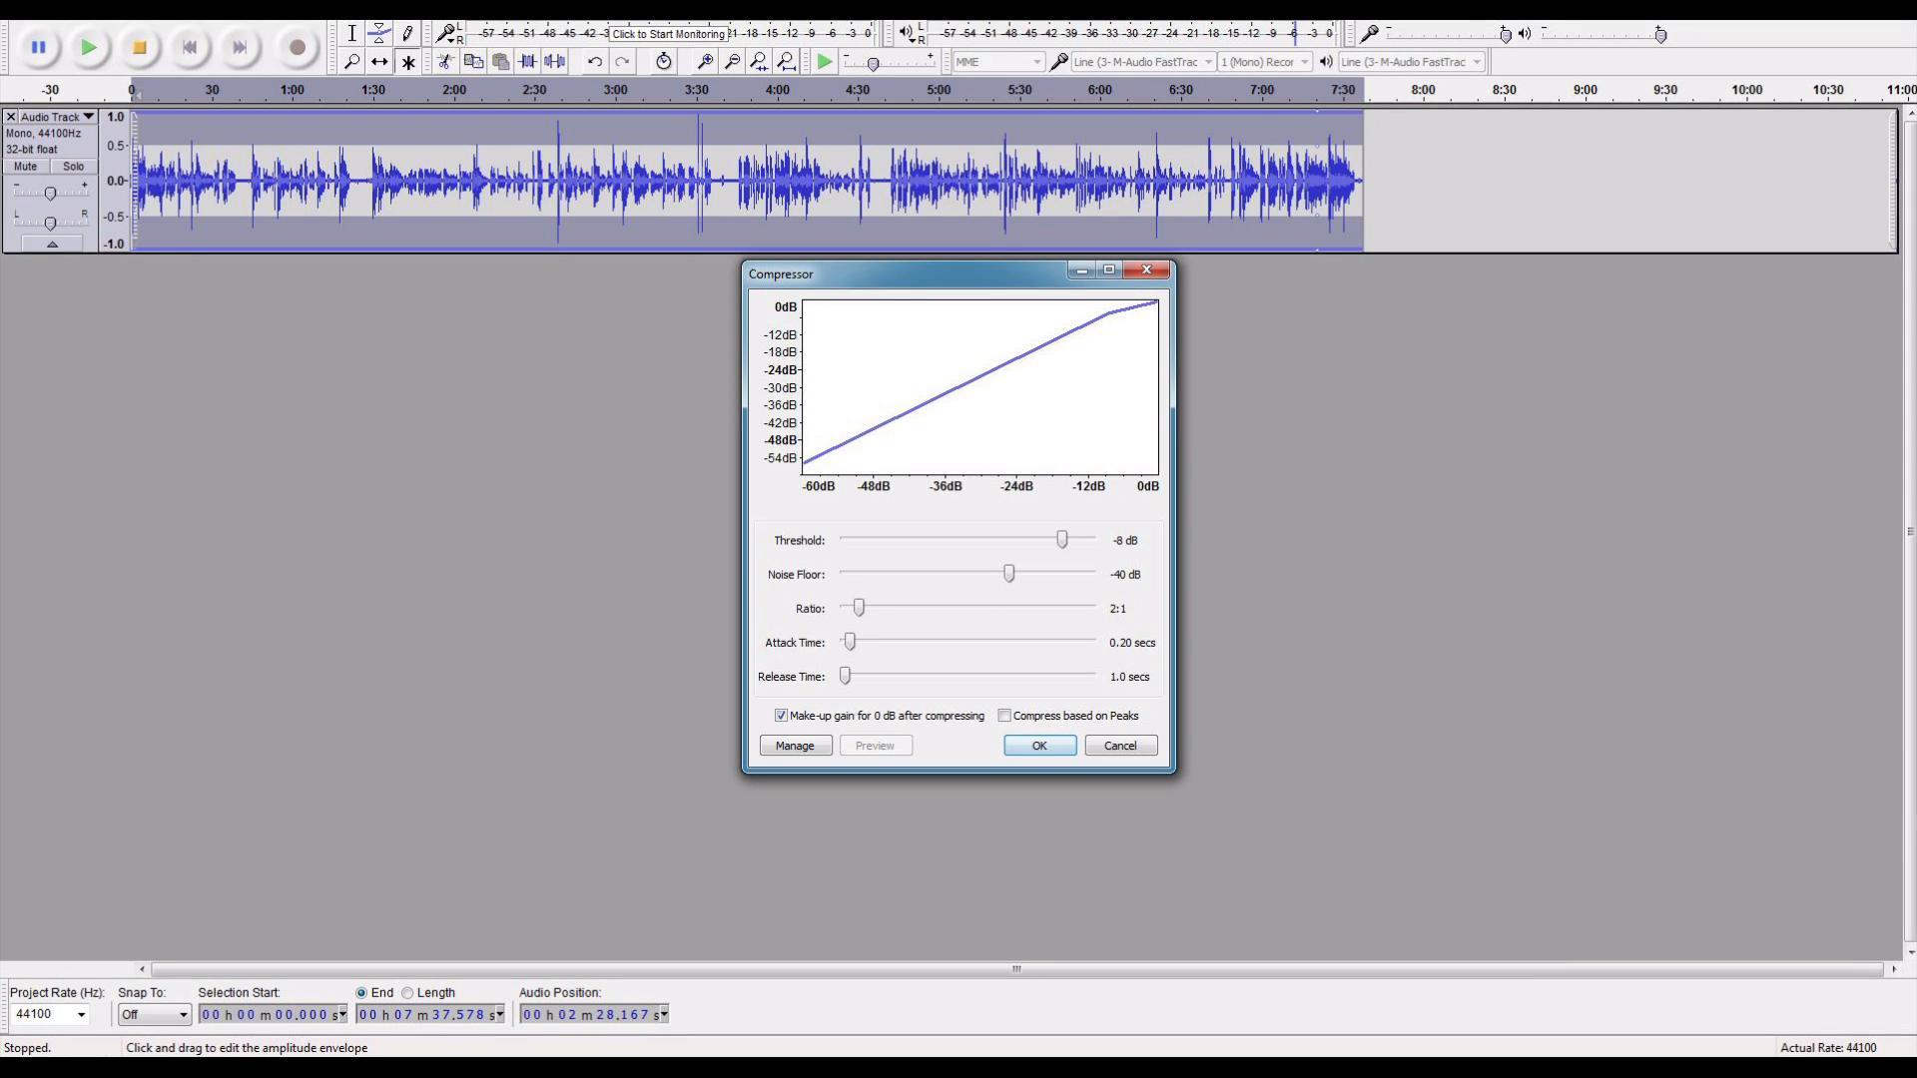
Apply the Compressor at -8 dB, then select all audio with Ctrl+A.
click(1036, 746)
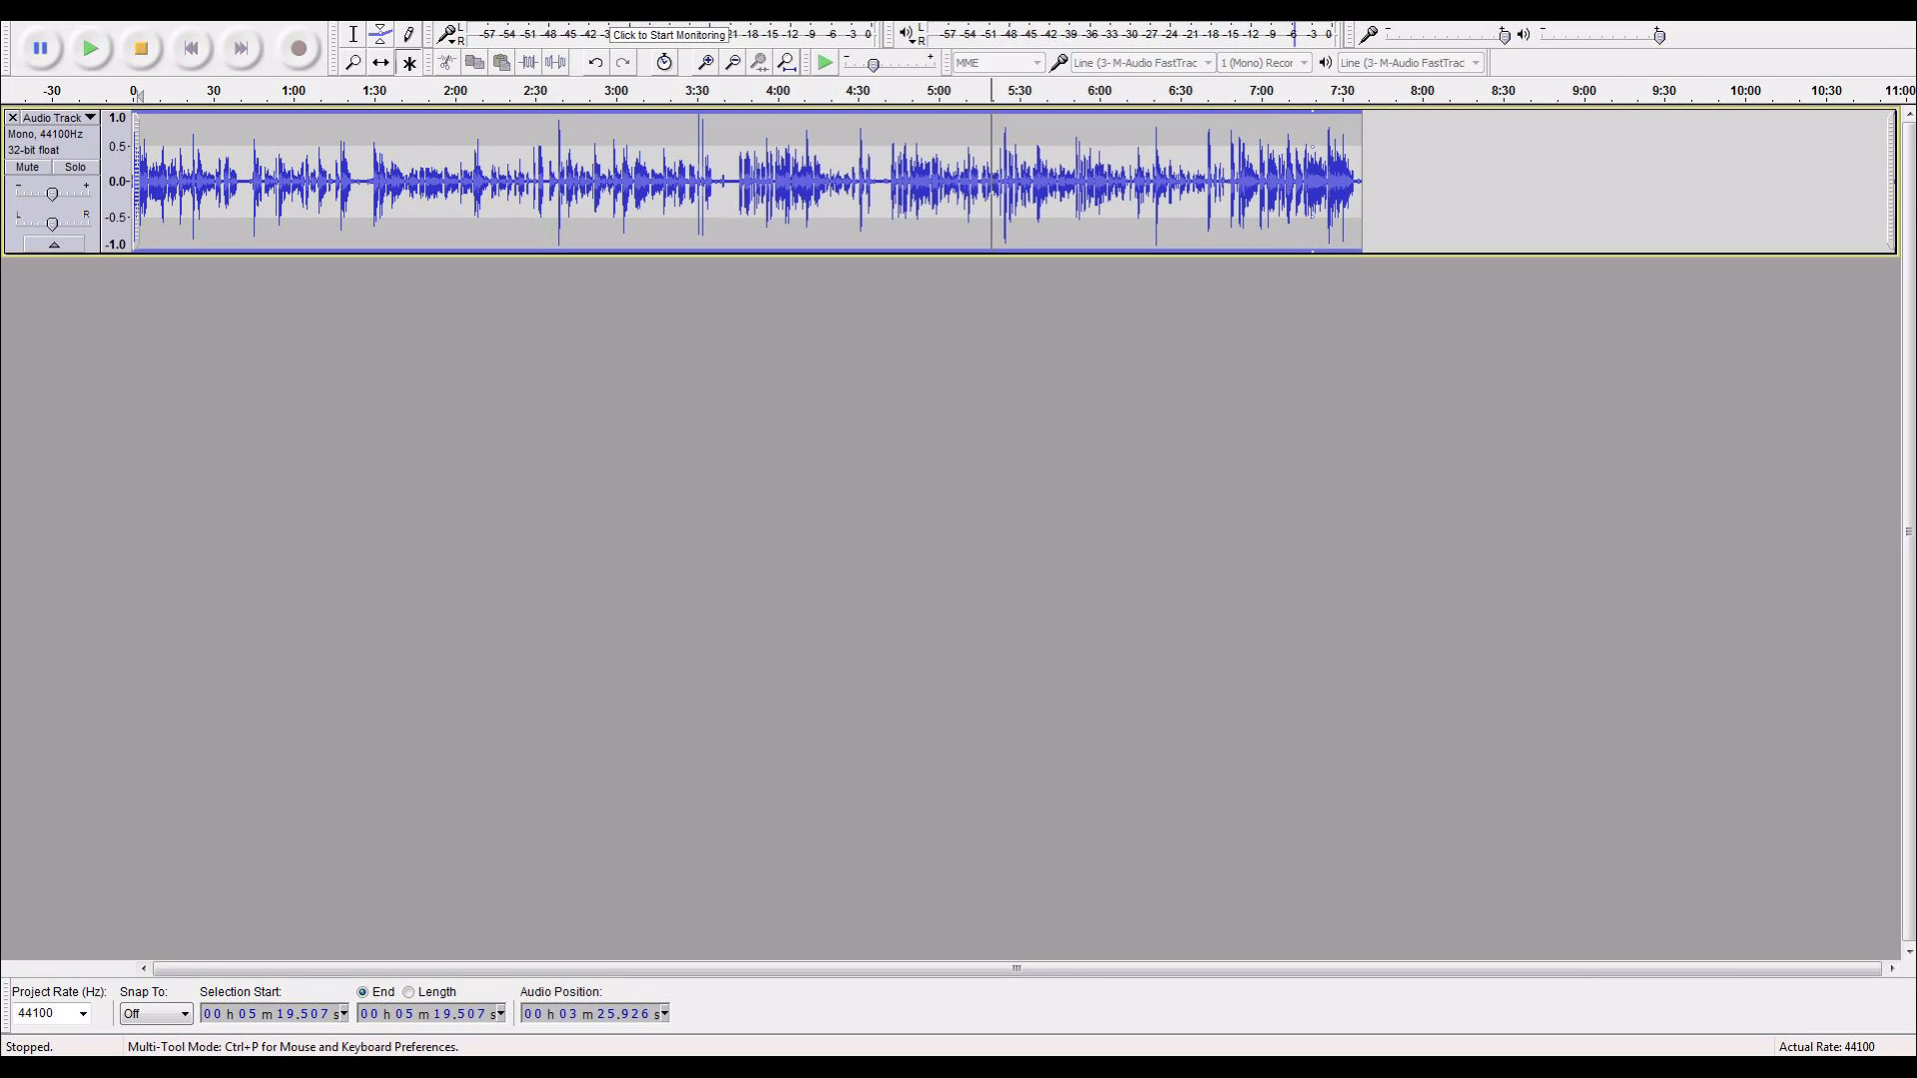
key(ctrl+a)
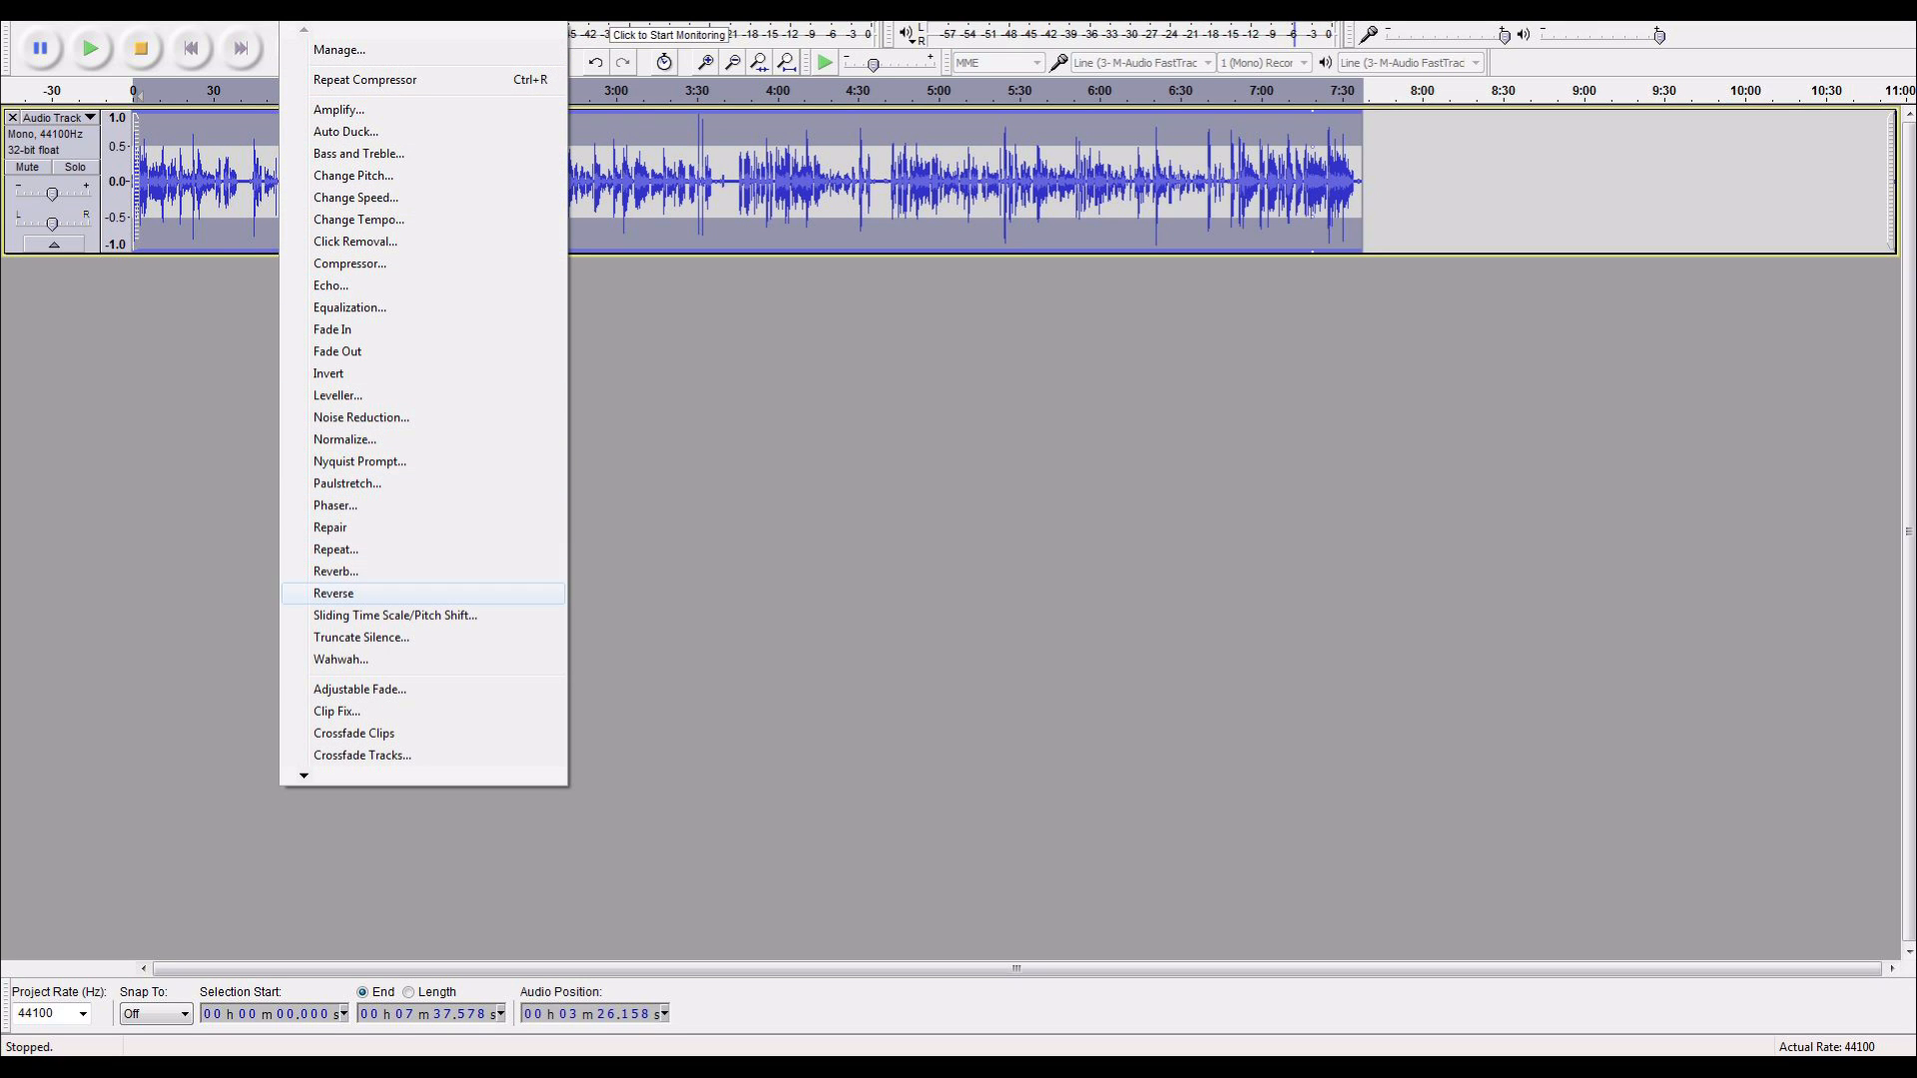
Dismiss the Effect menu, leaving the compressed track without further effects.
click(335, 571)
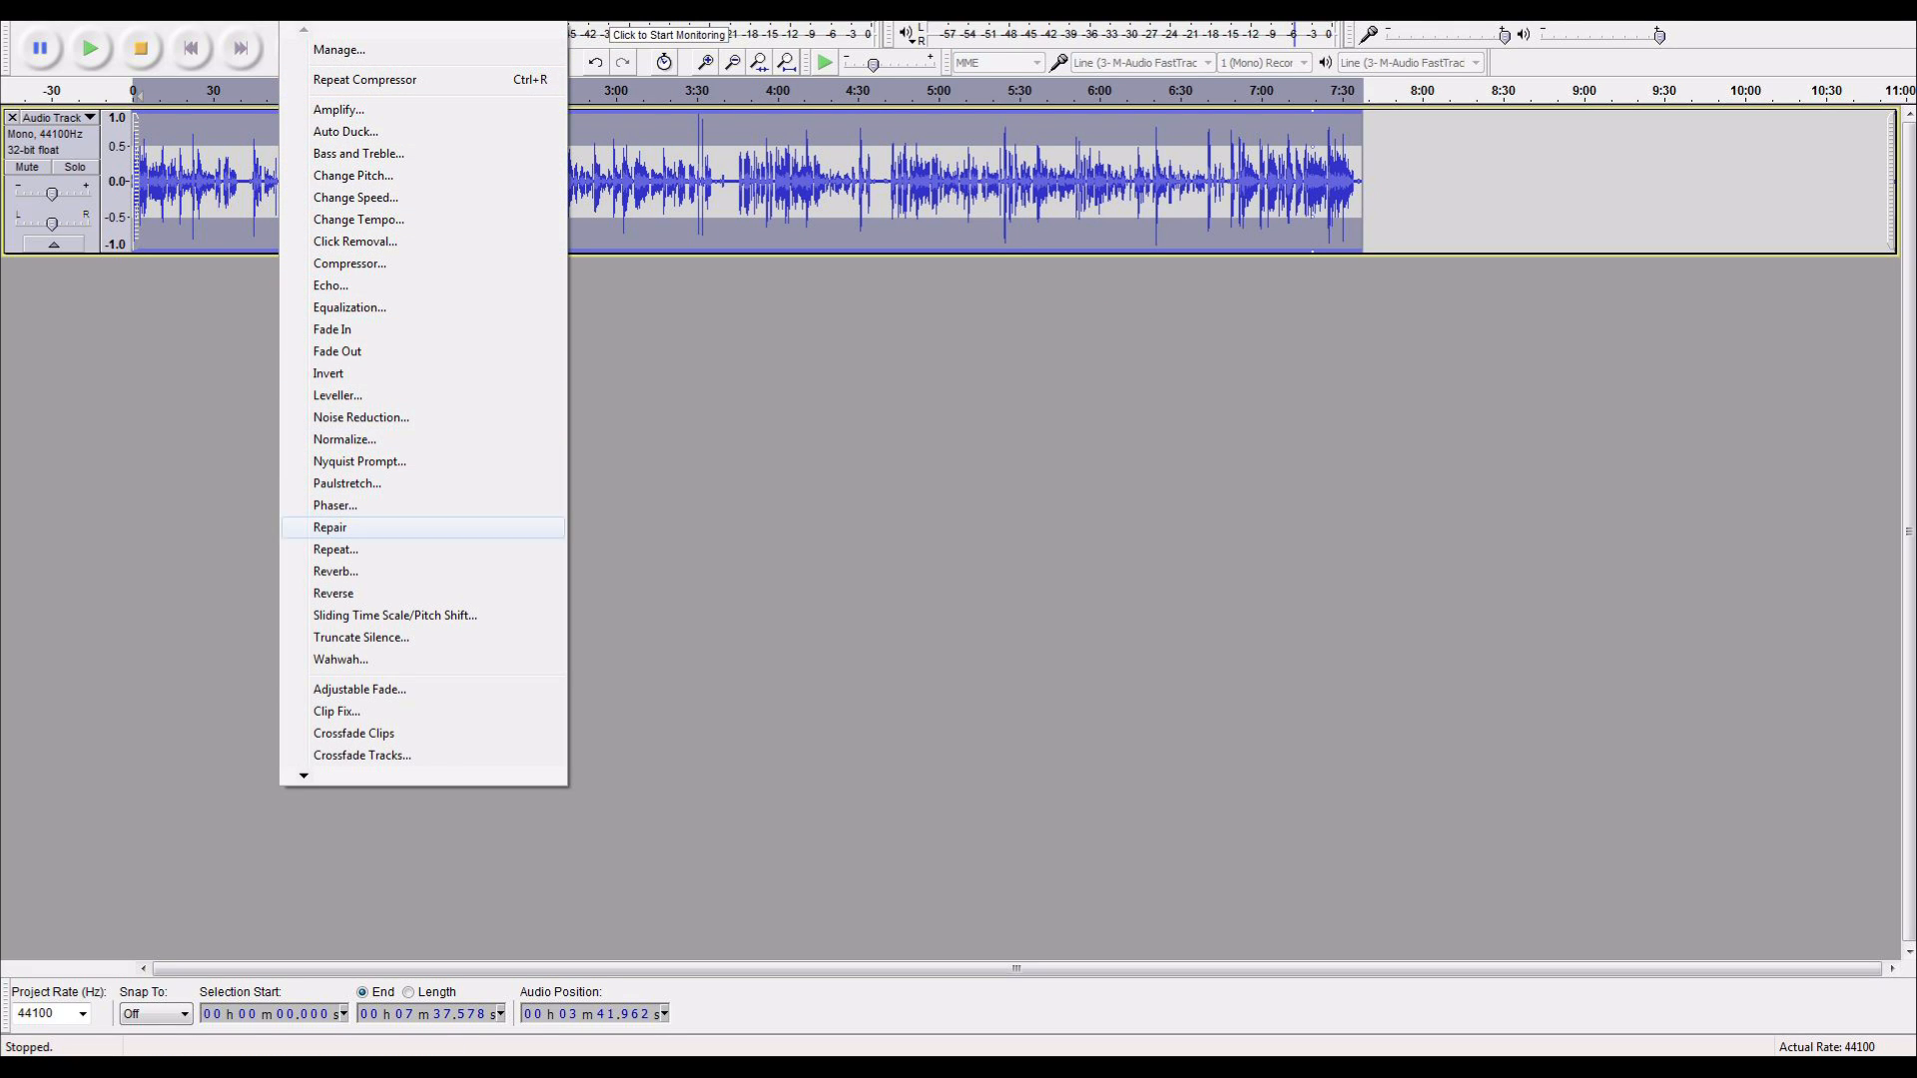
mouse_move(335, 505)
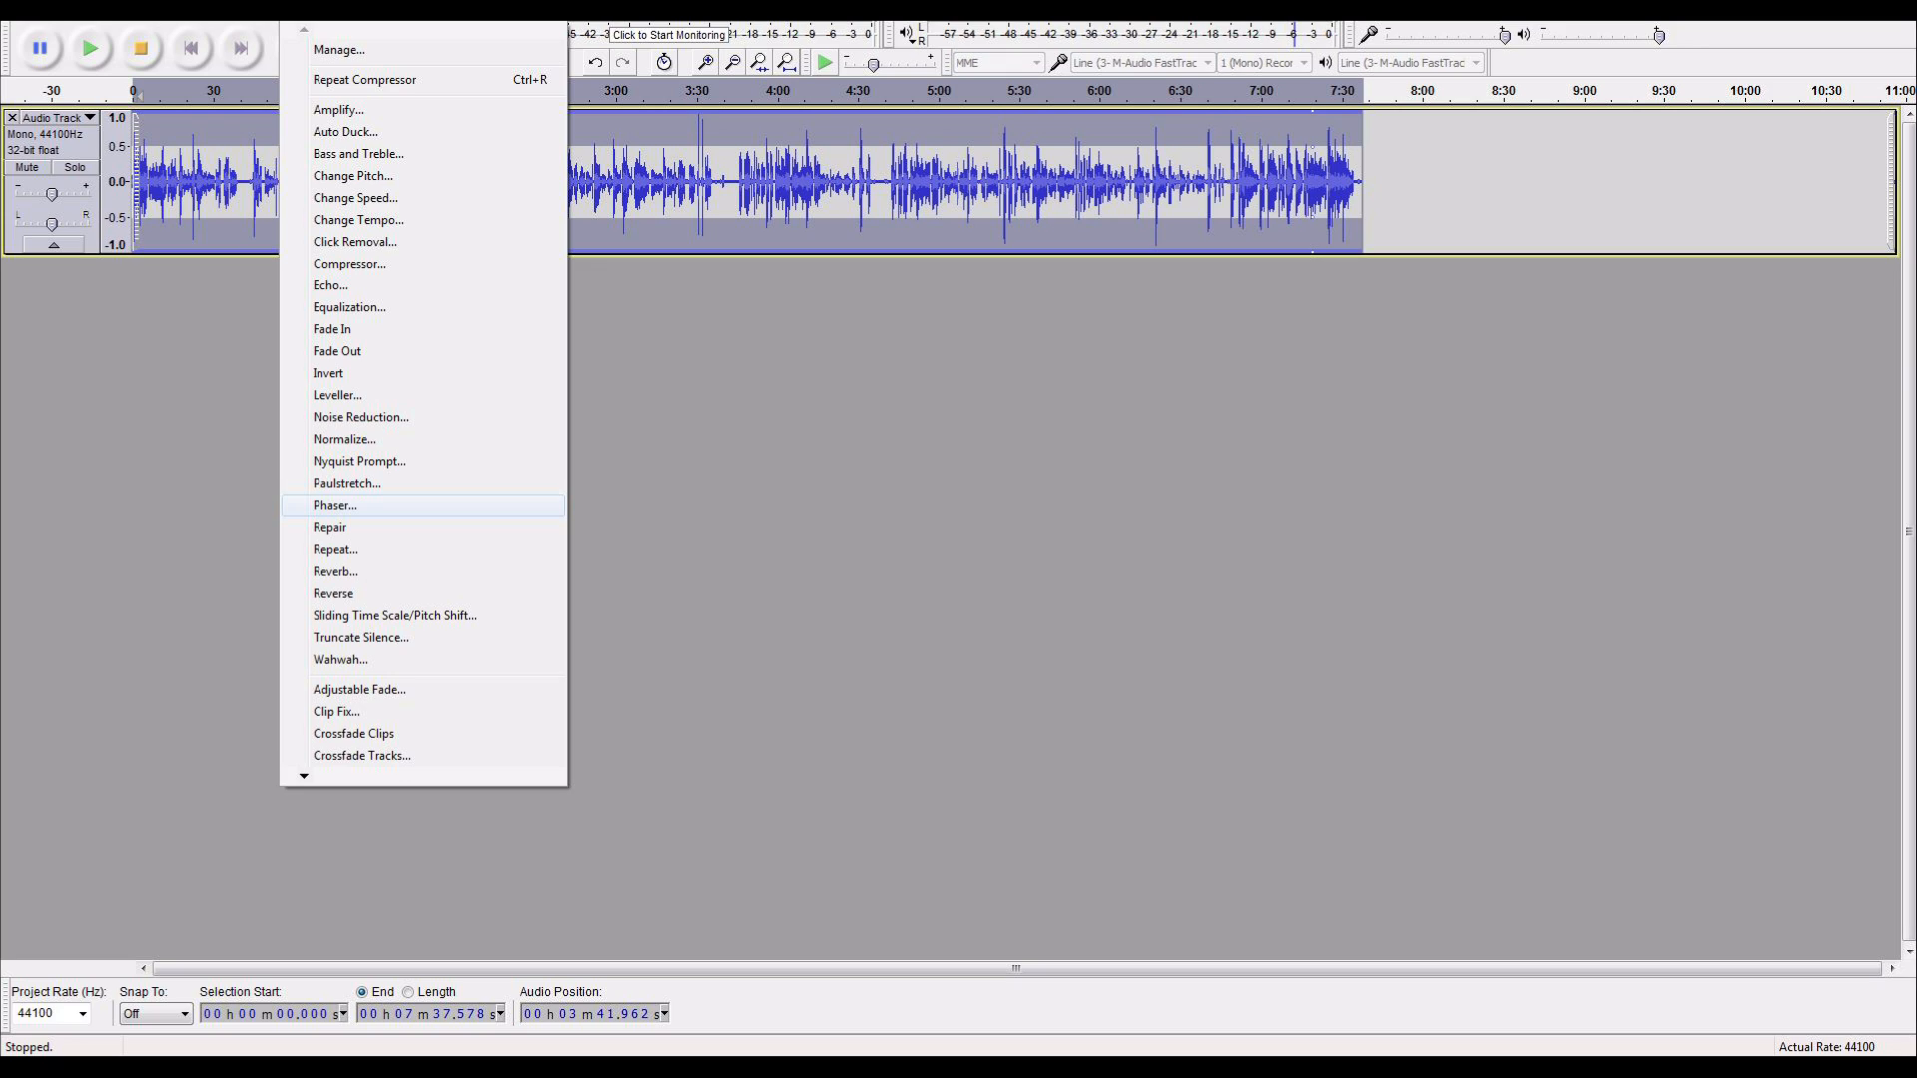
mouse_move(354, 241)
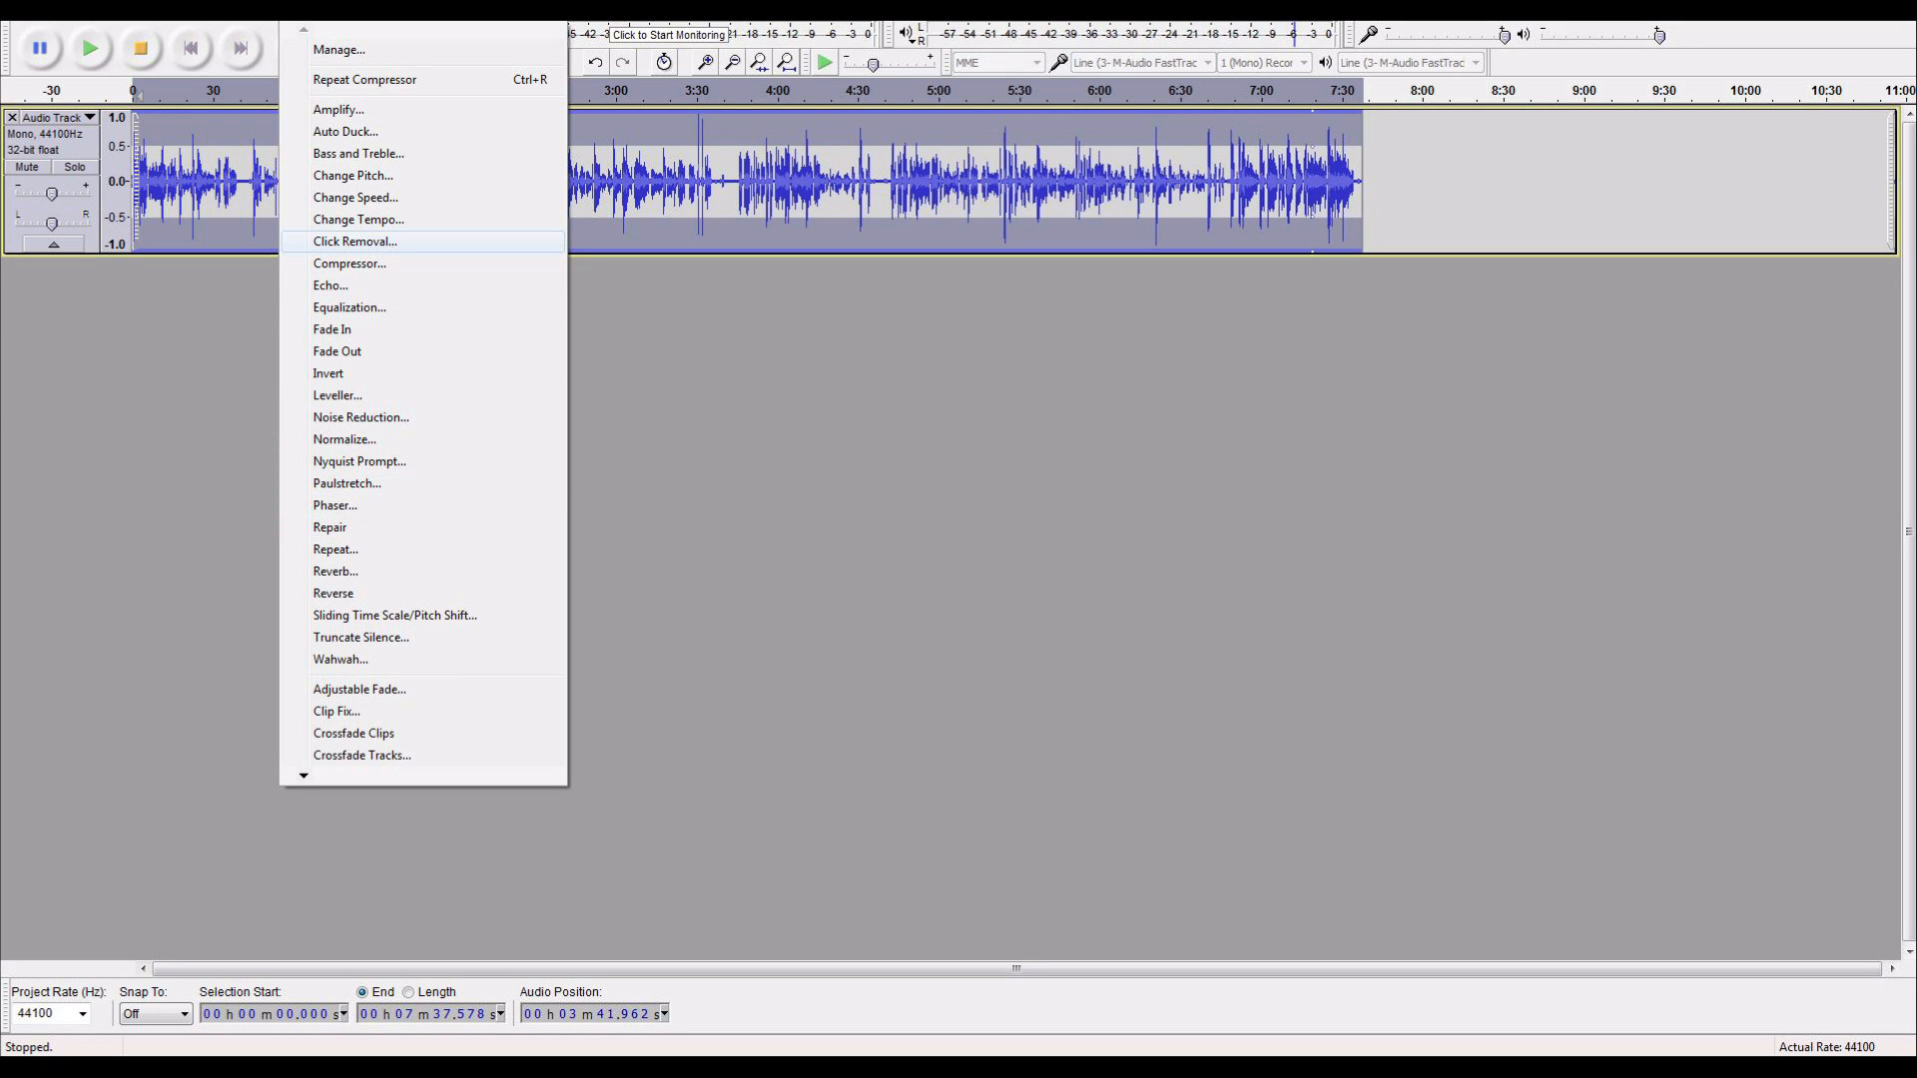
mouse_move(349, 262)
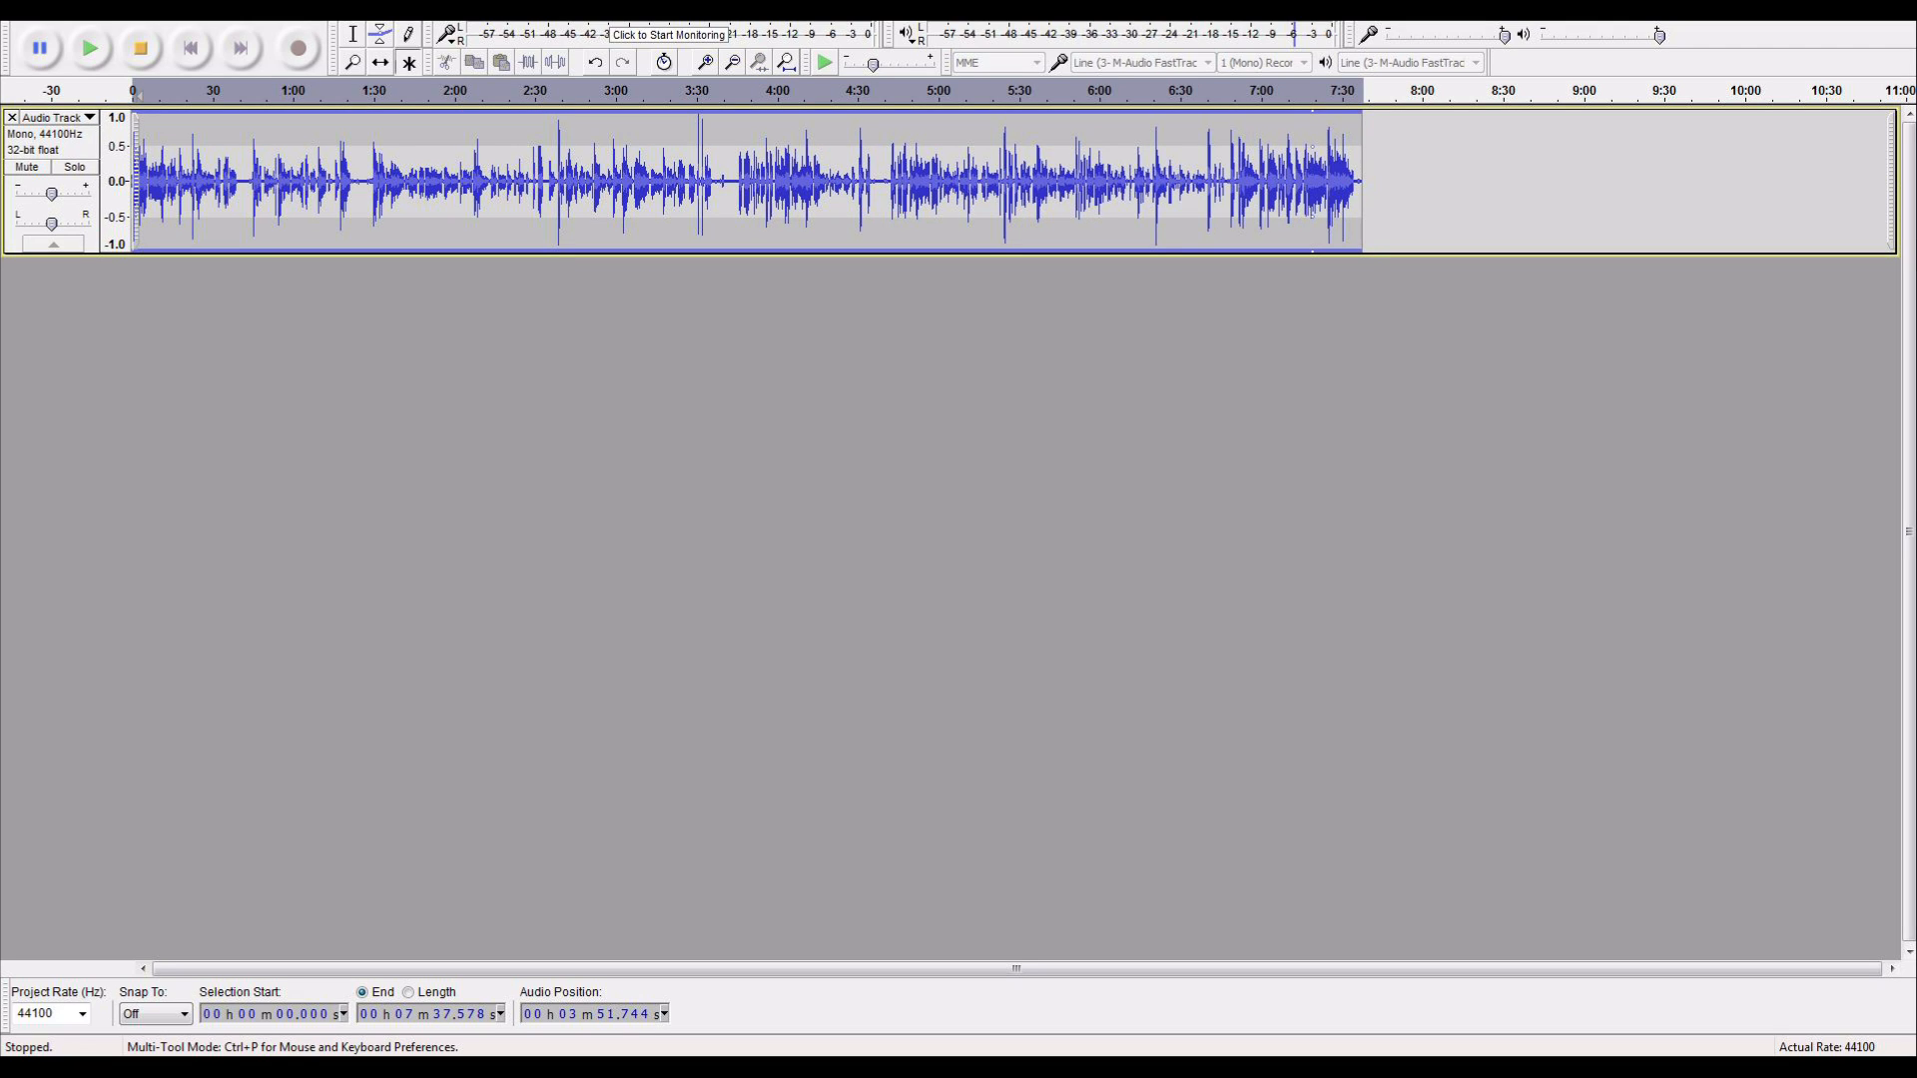
Select the audio from about 1:30 to 5:00 and choose File > Export Audio.
drag(373, 184, 929, 184)
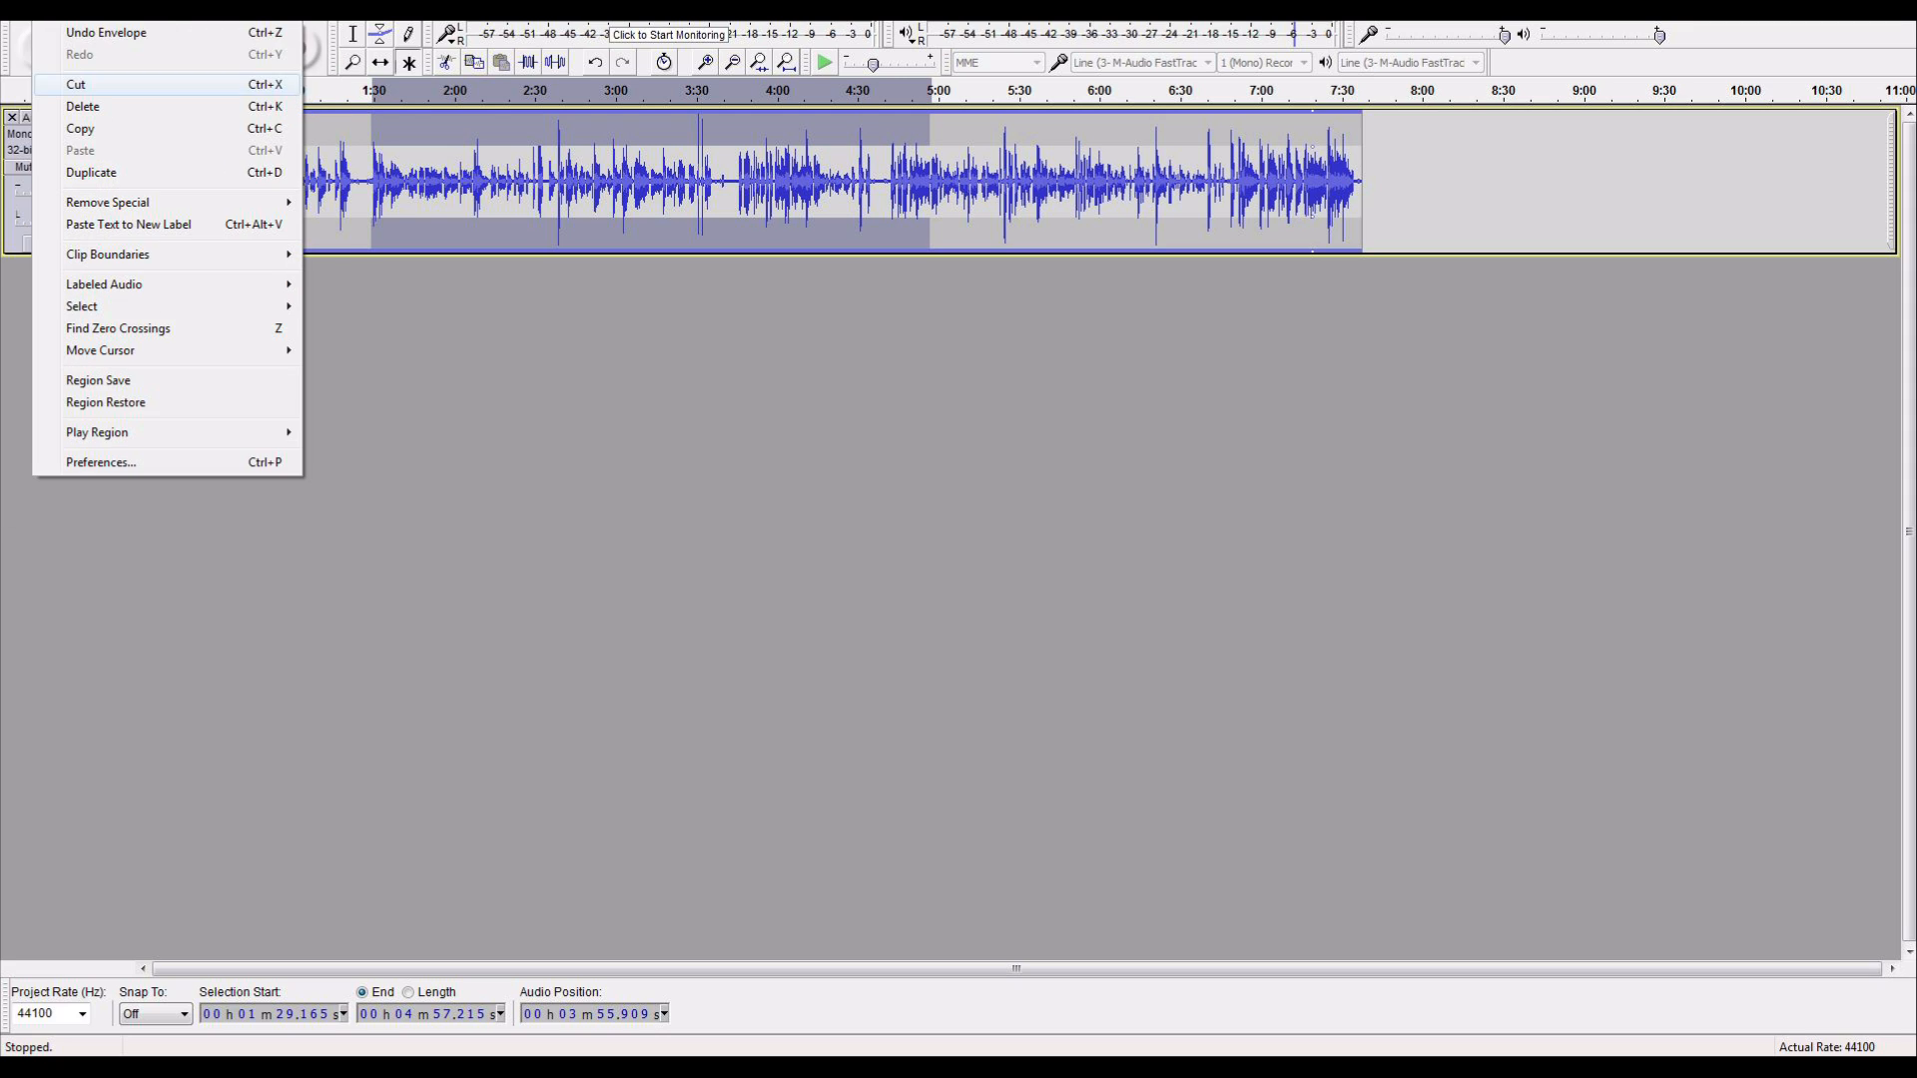
click(36, 10)
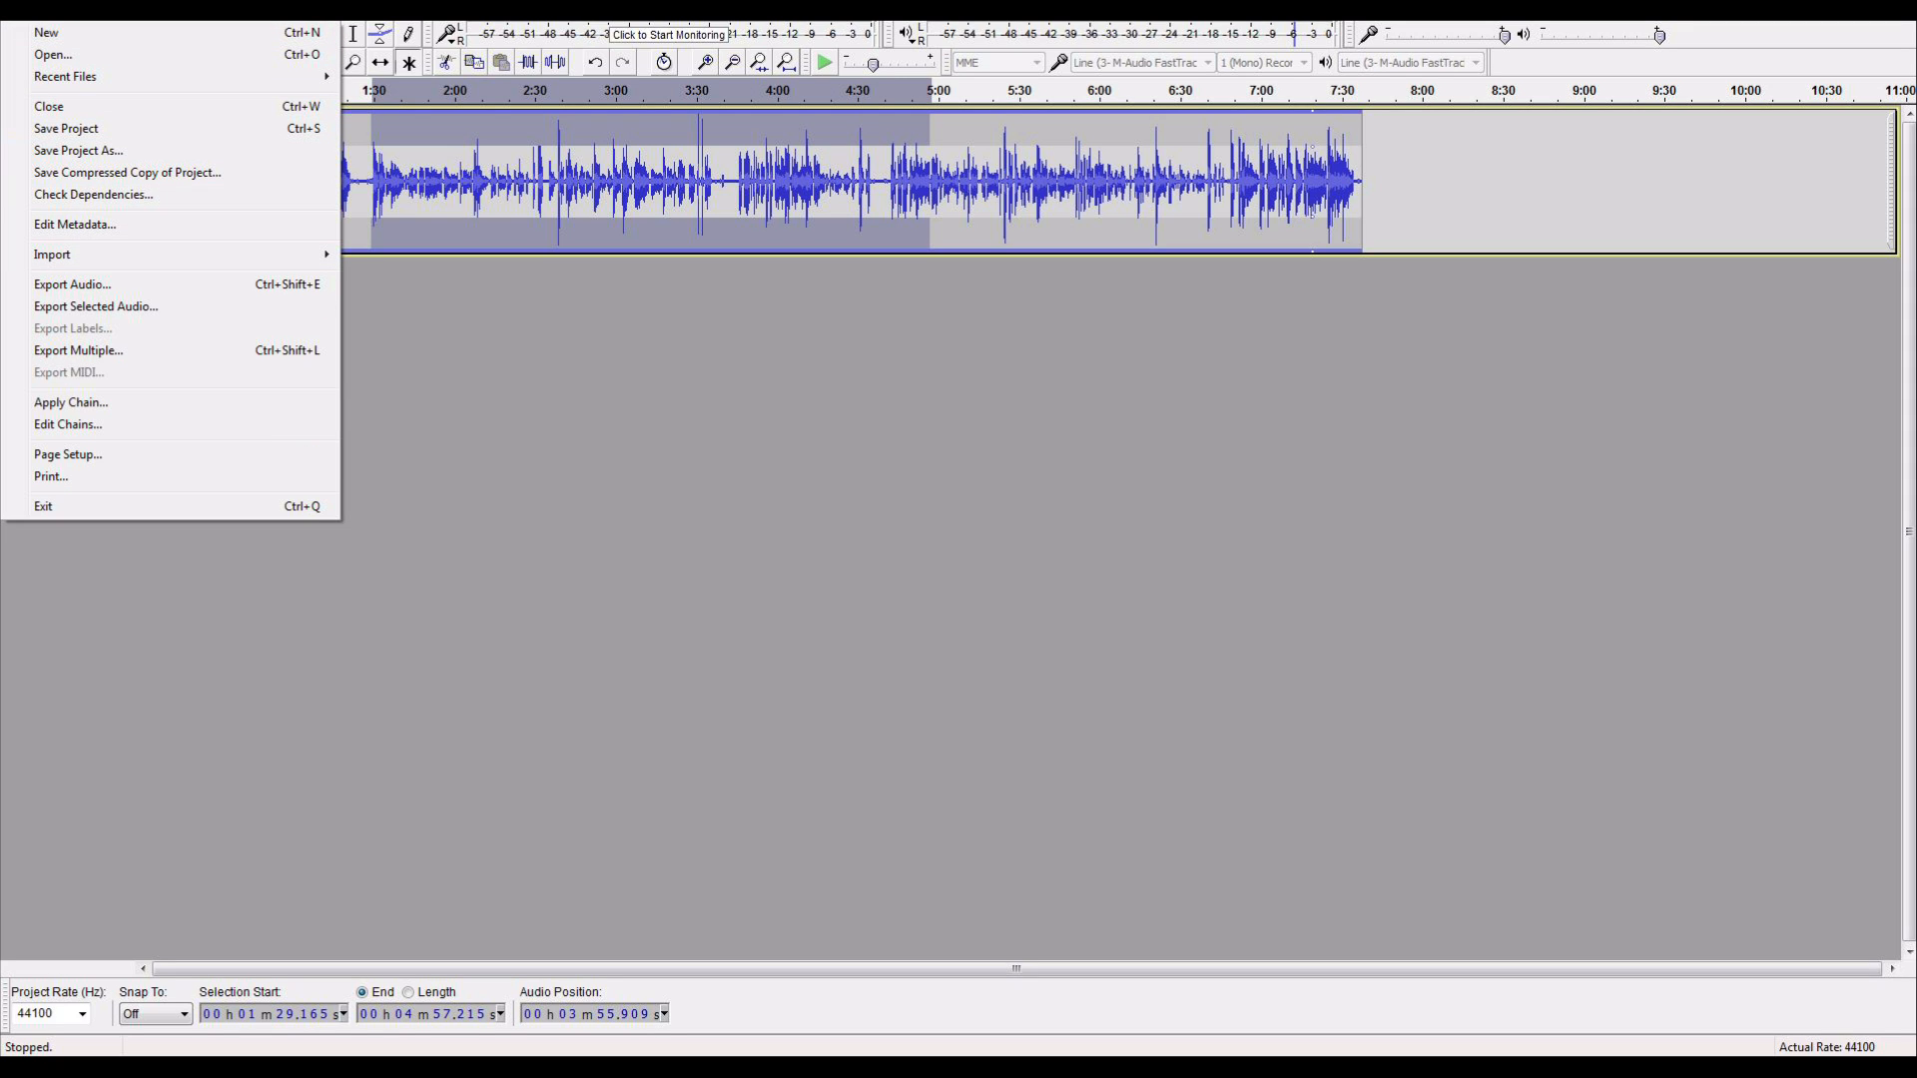
mouse_move(71, 283)
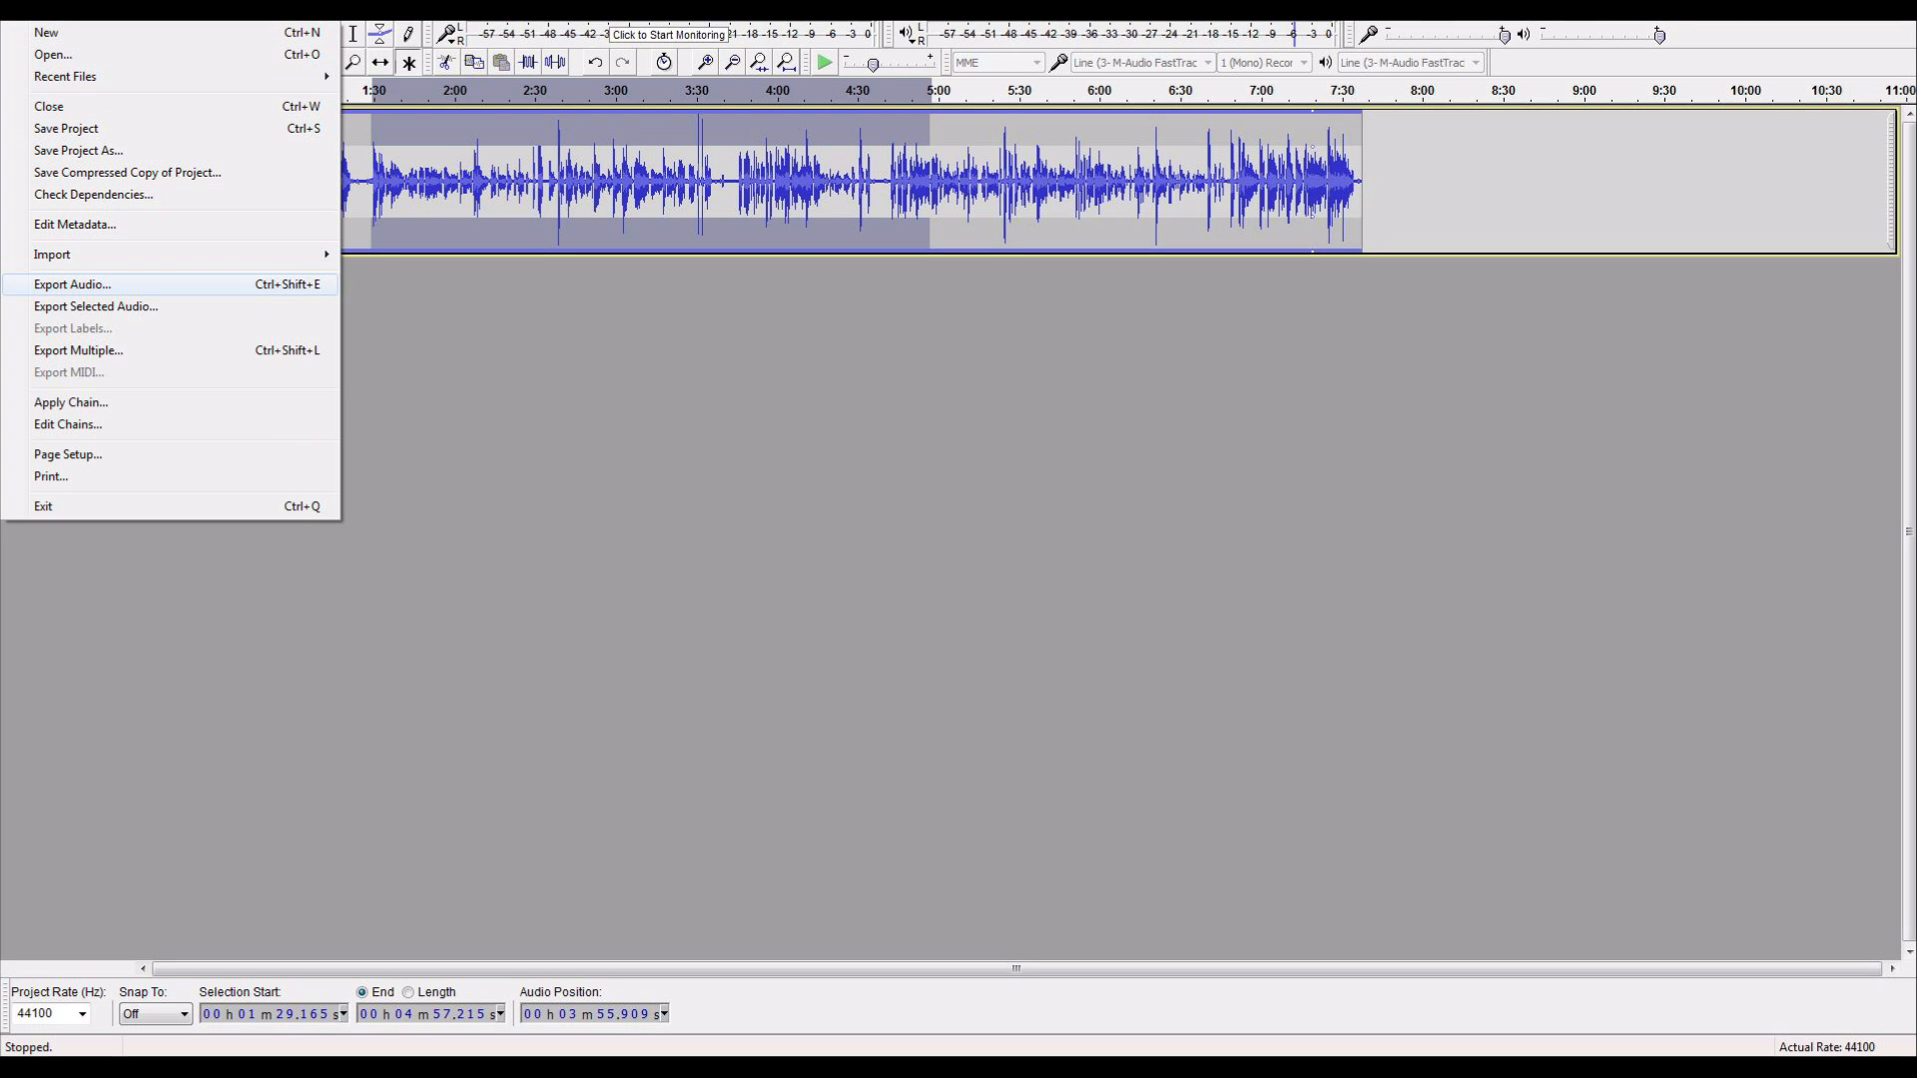
click(71, 283)
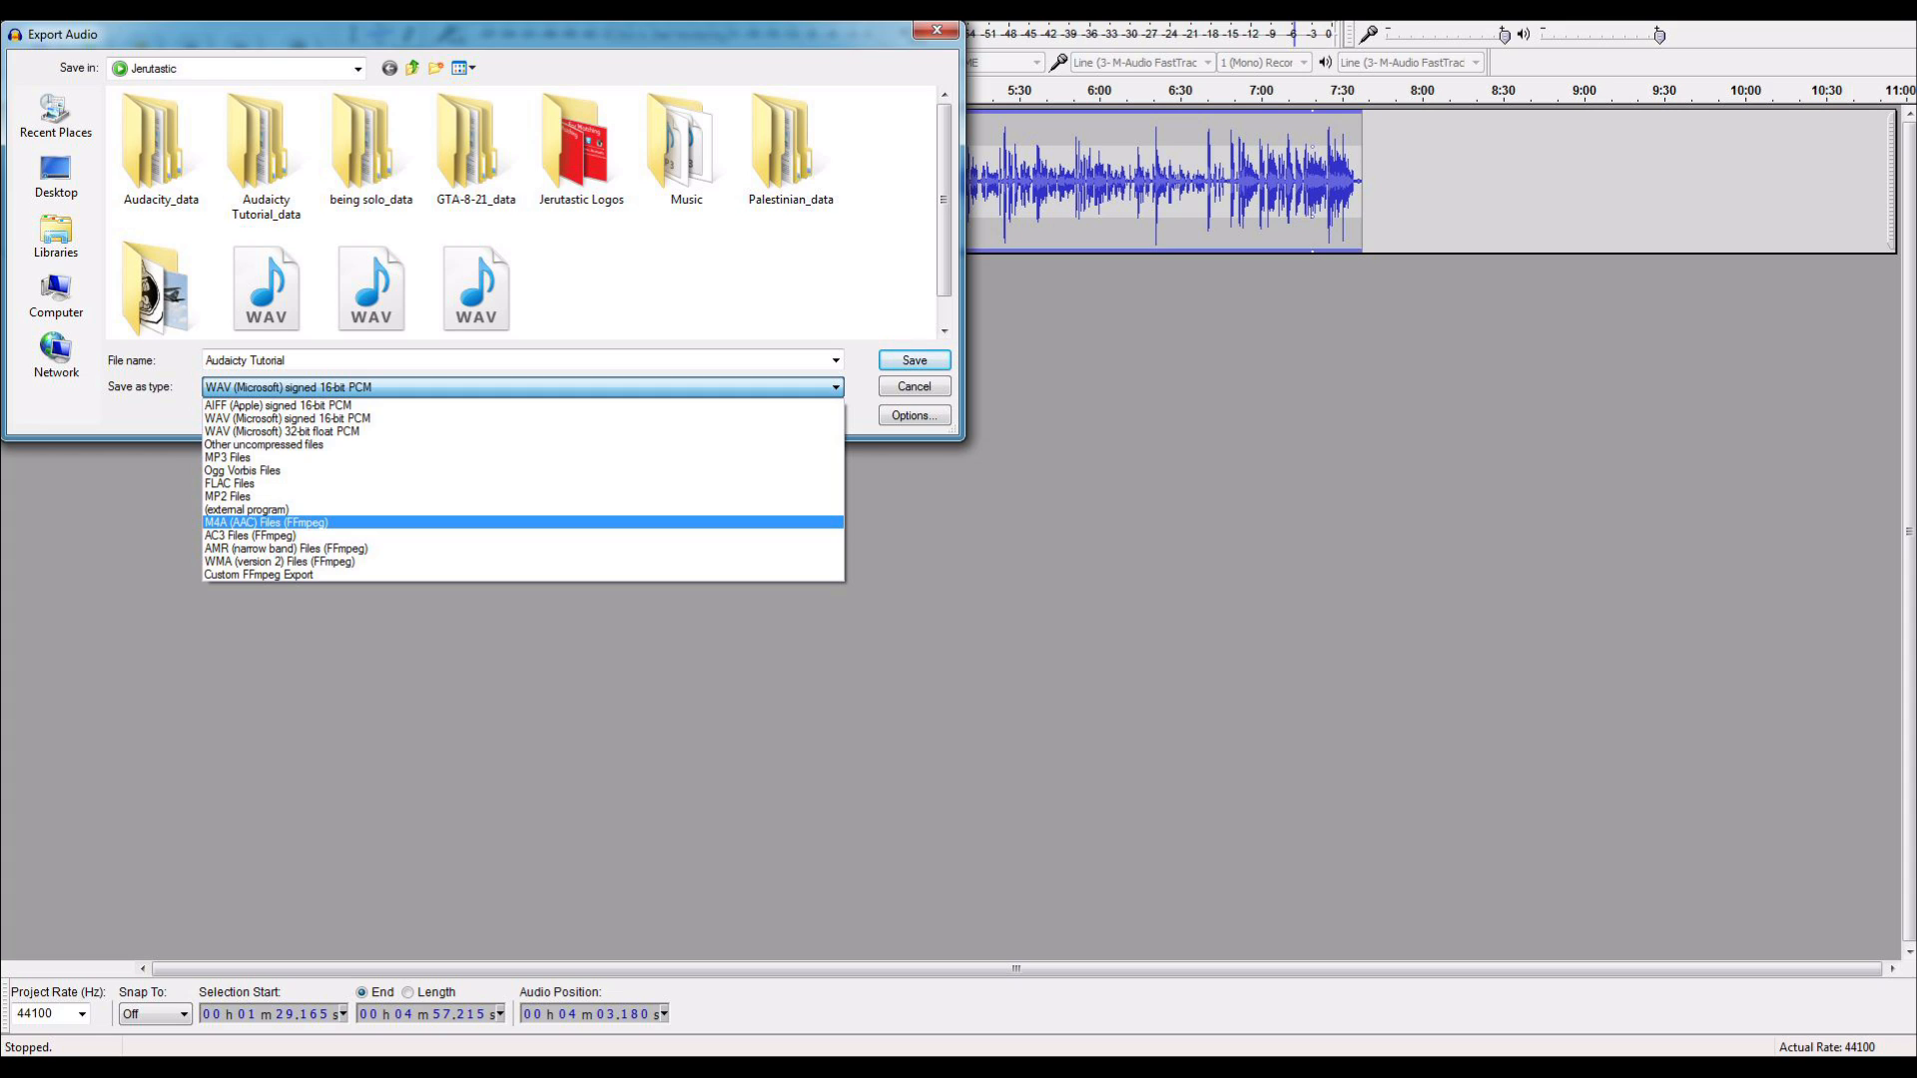
mouse_move(263, 444)
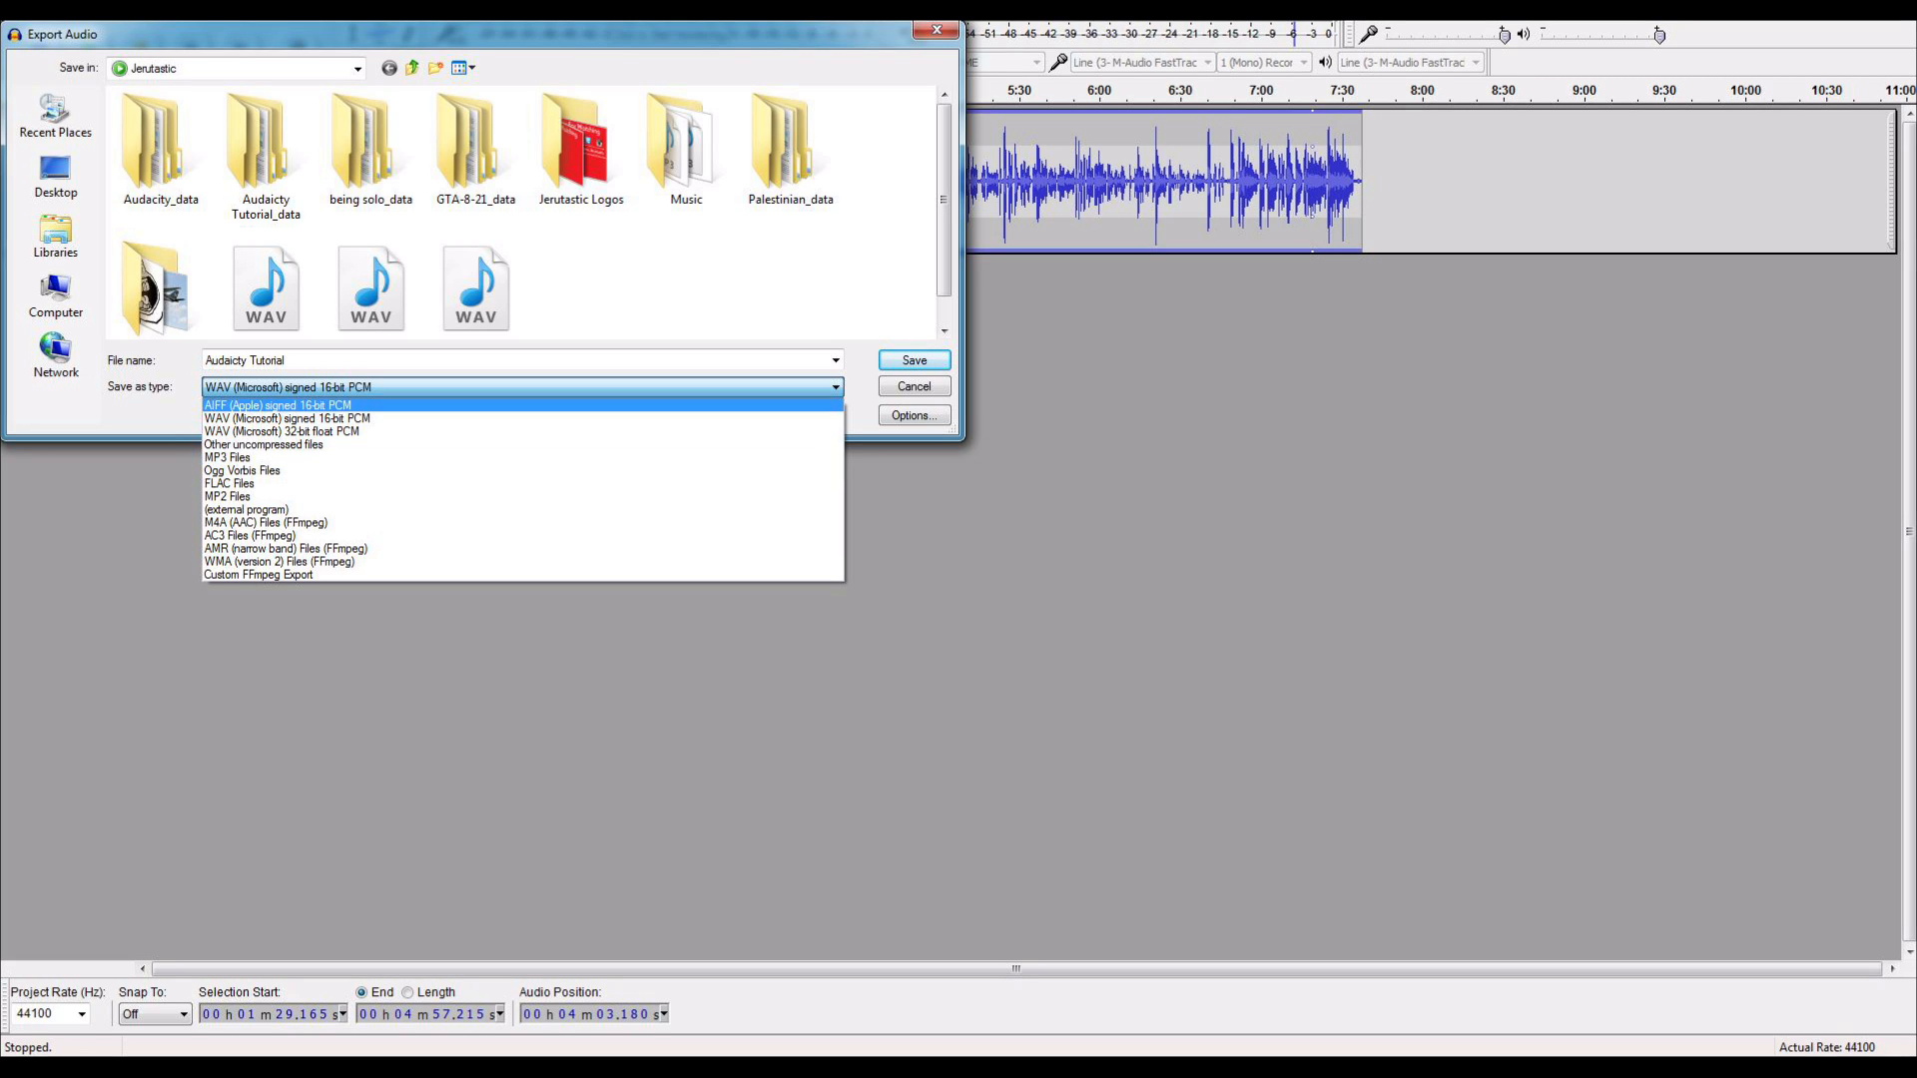
Keep WAV signed 16-bit PCM, pick the 'Higher Or Lower' file, and close Export Audio.
click(288, 419)
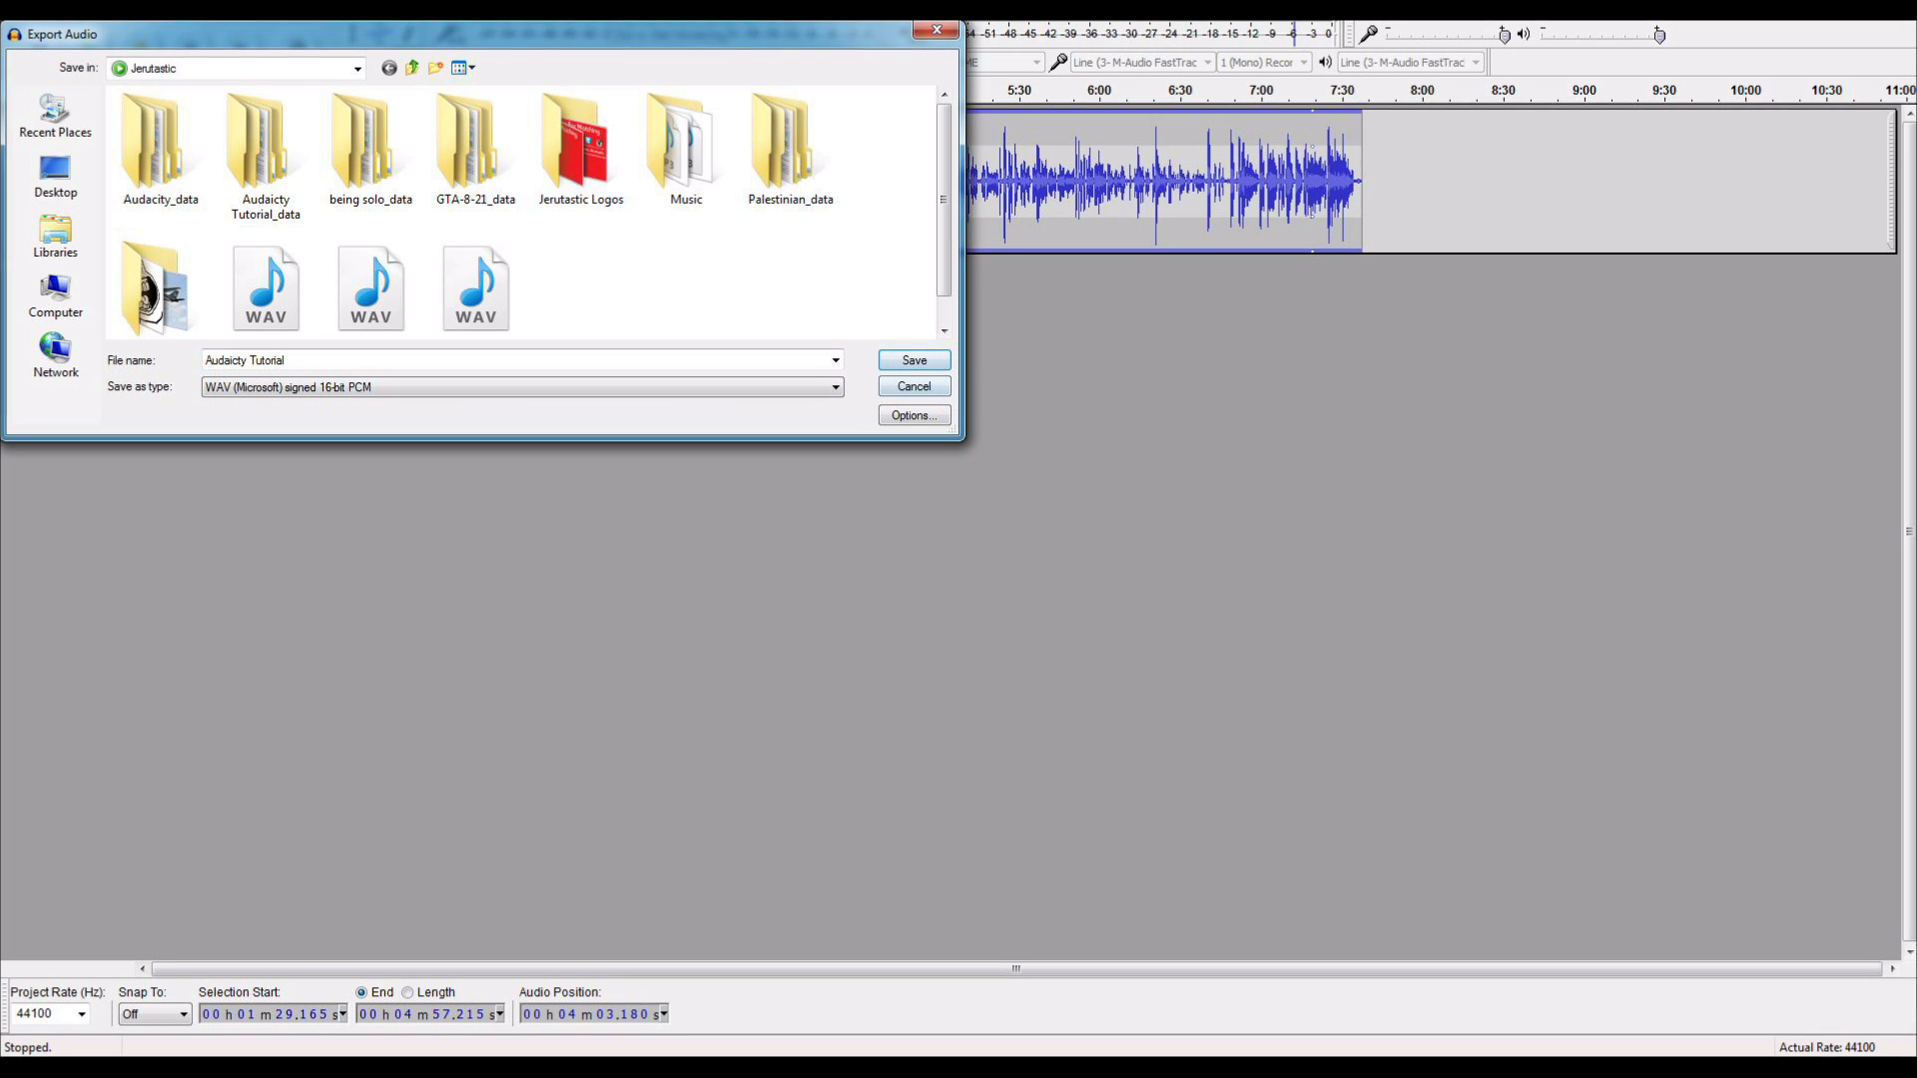
click(475, 269)
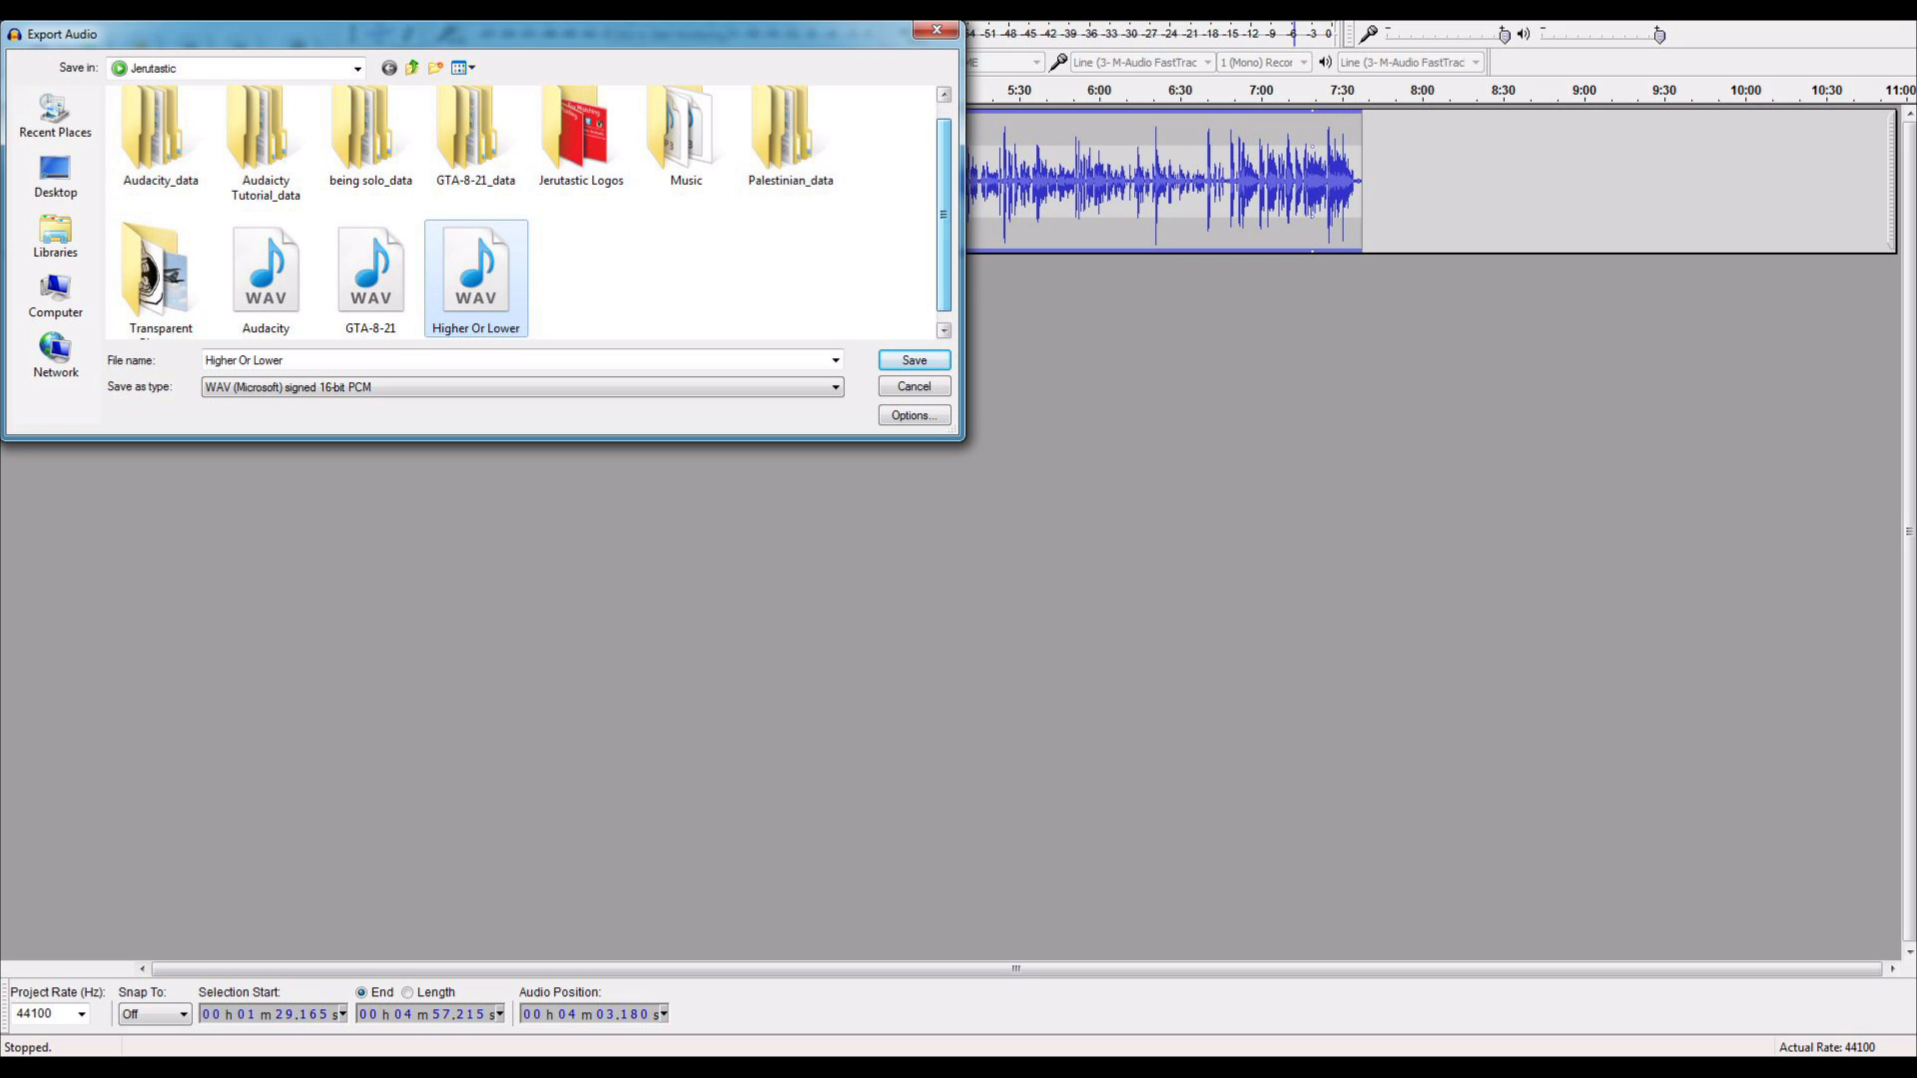
click(911, 359)
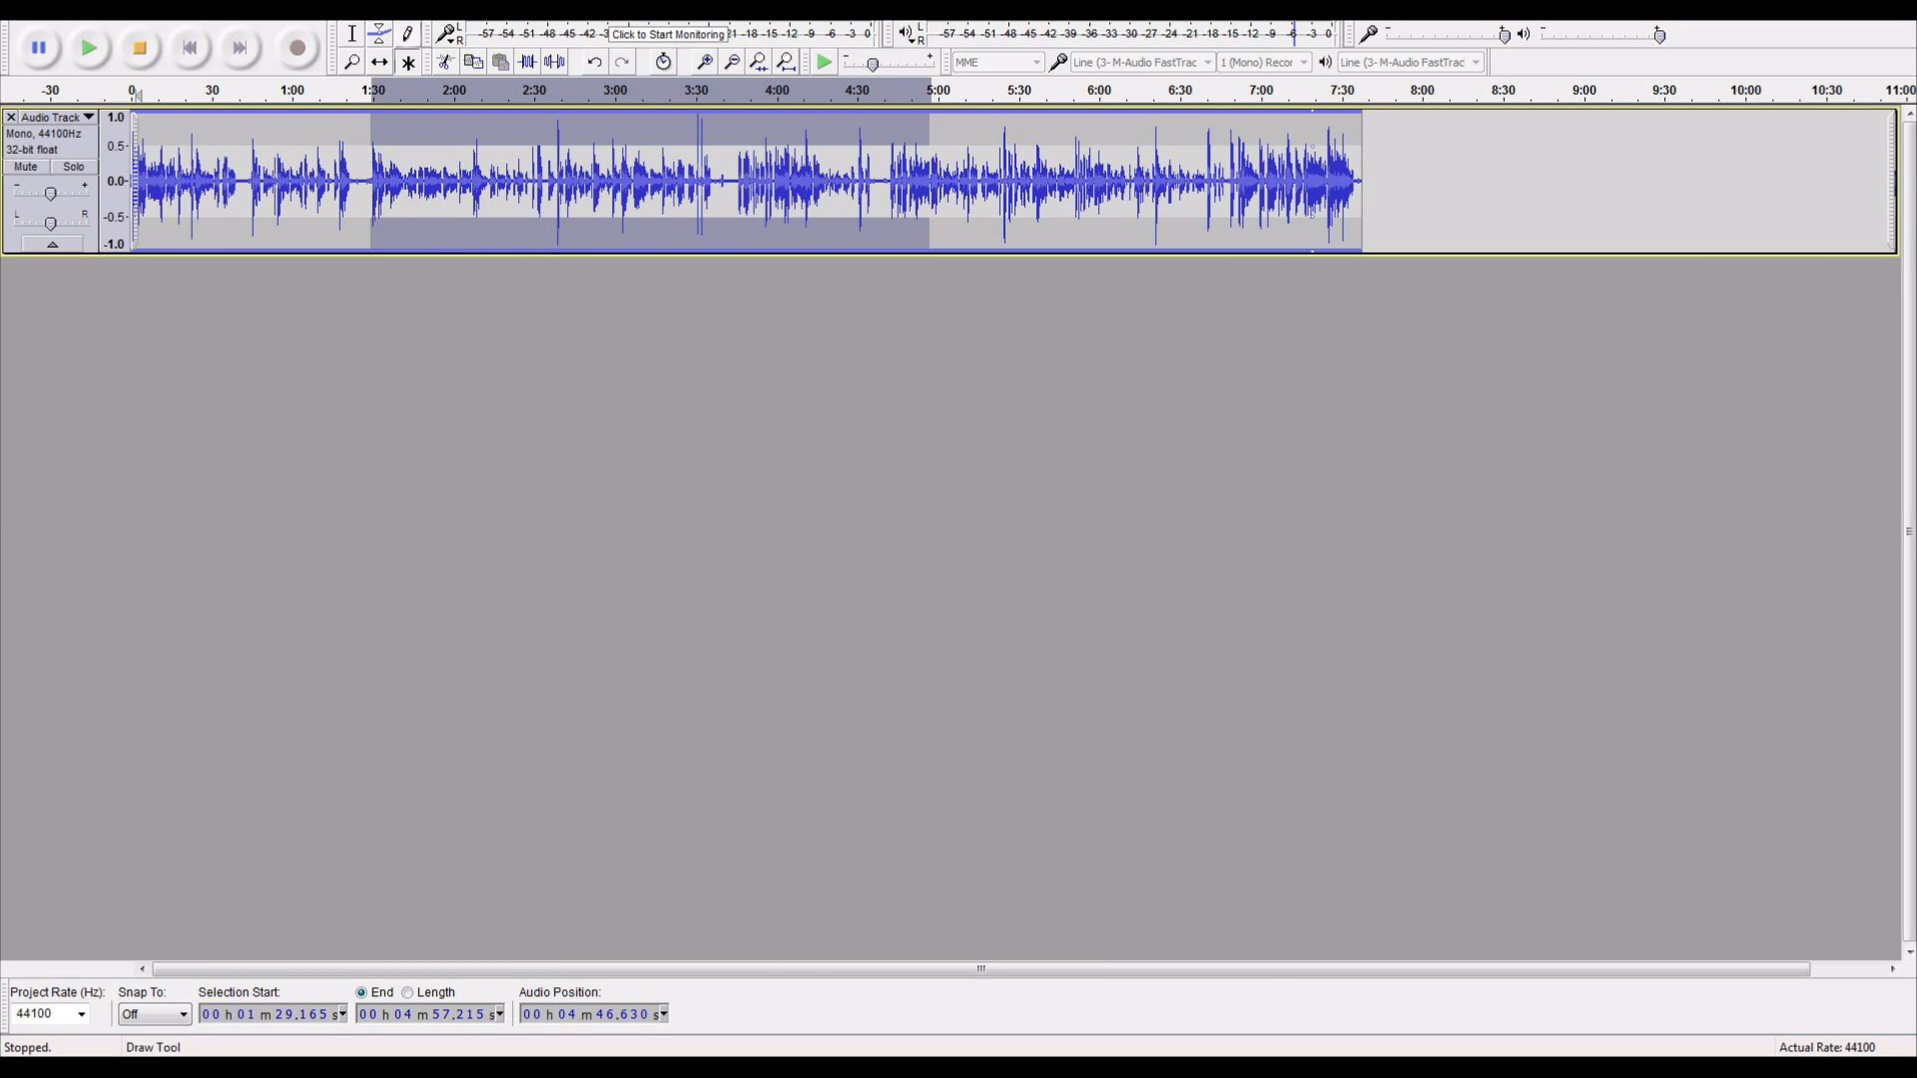
Select the entire vocal track from 0 to 7:37.
click(408, 62)
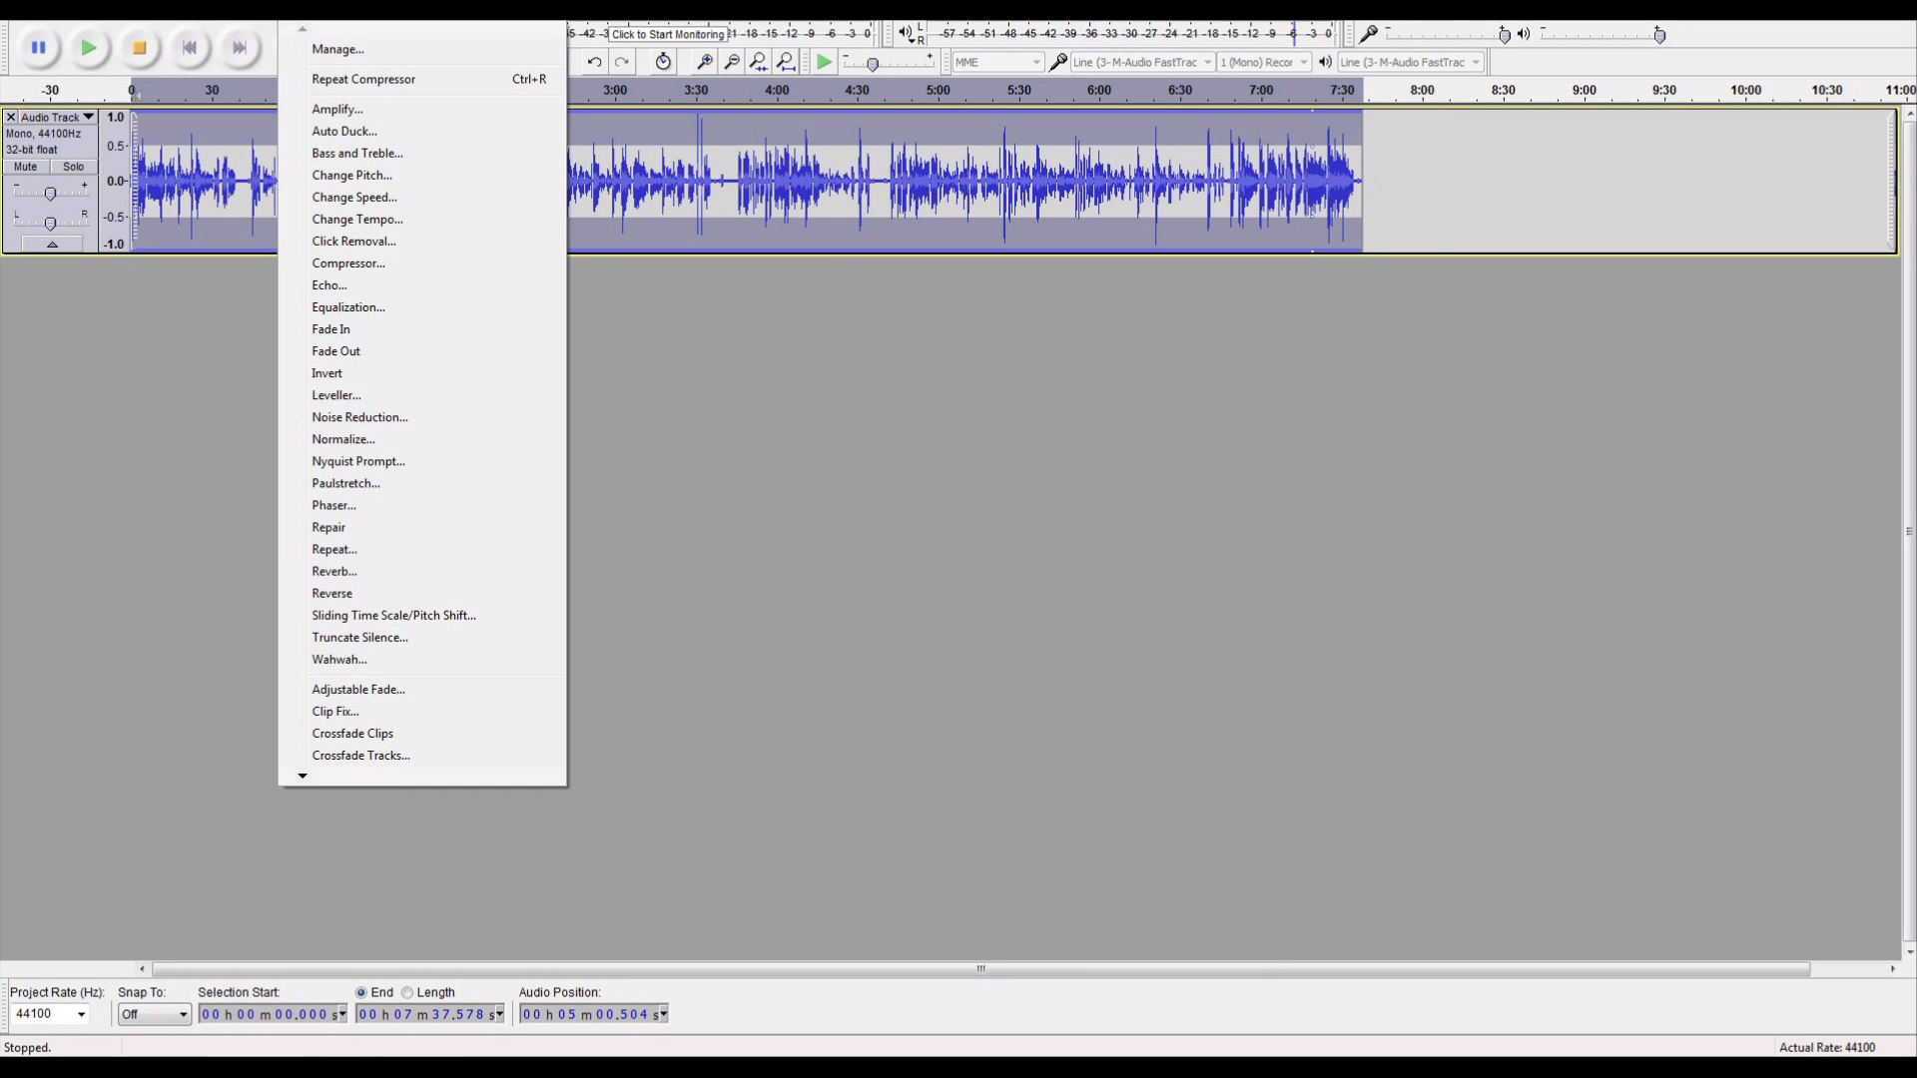
mouse_move(360, 417)
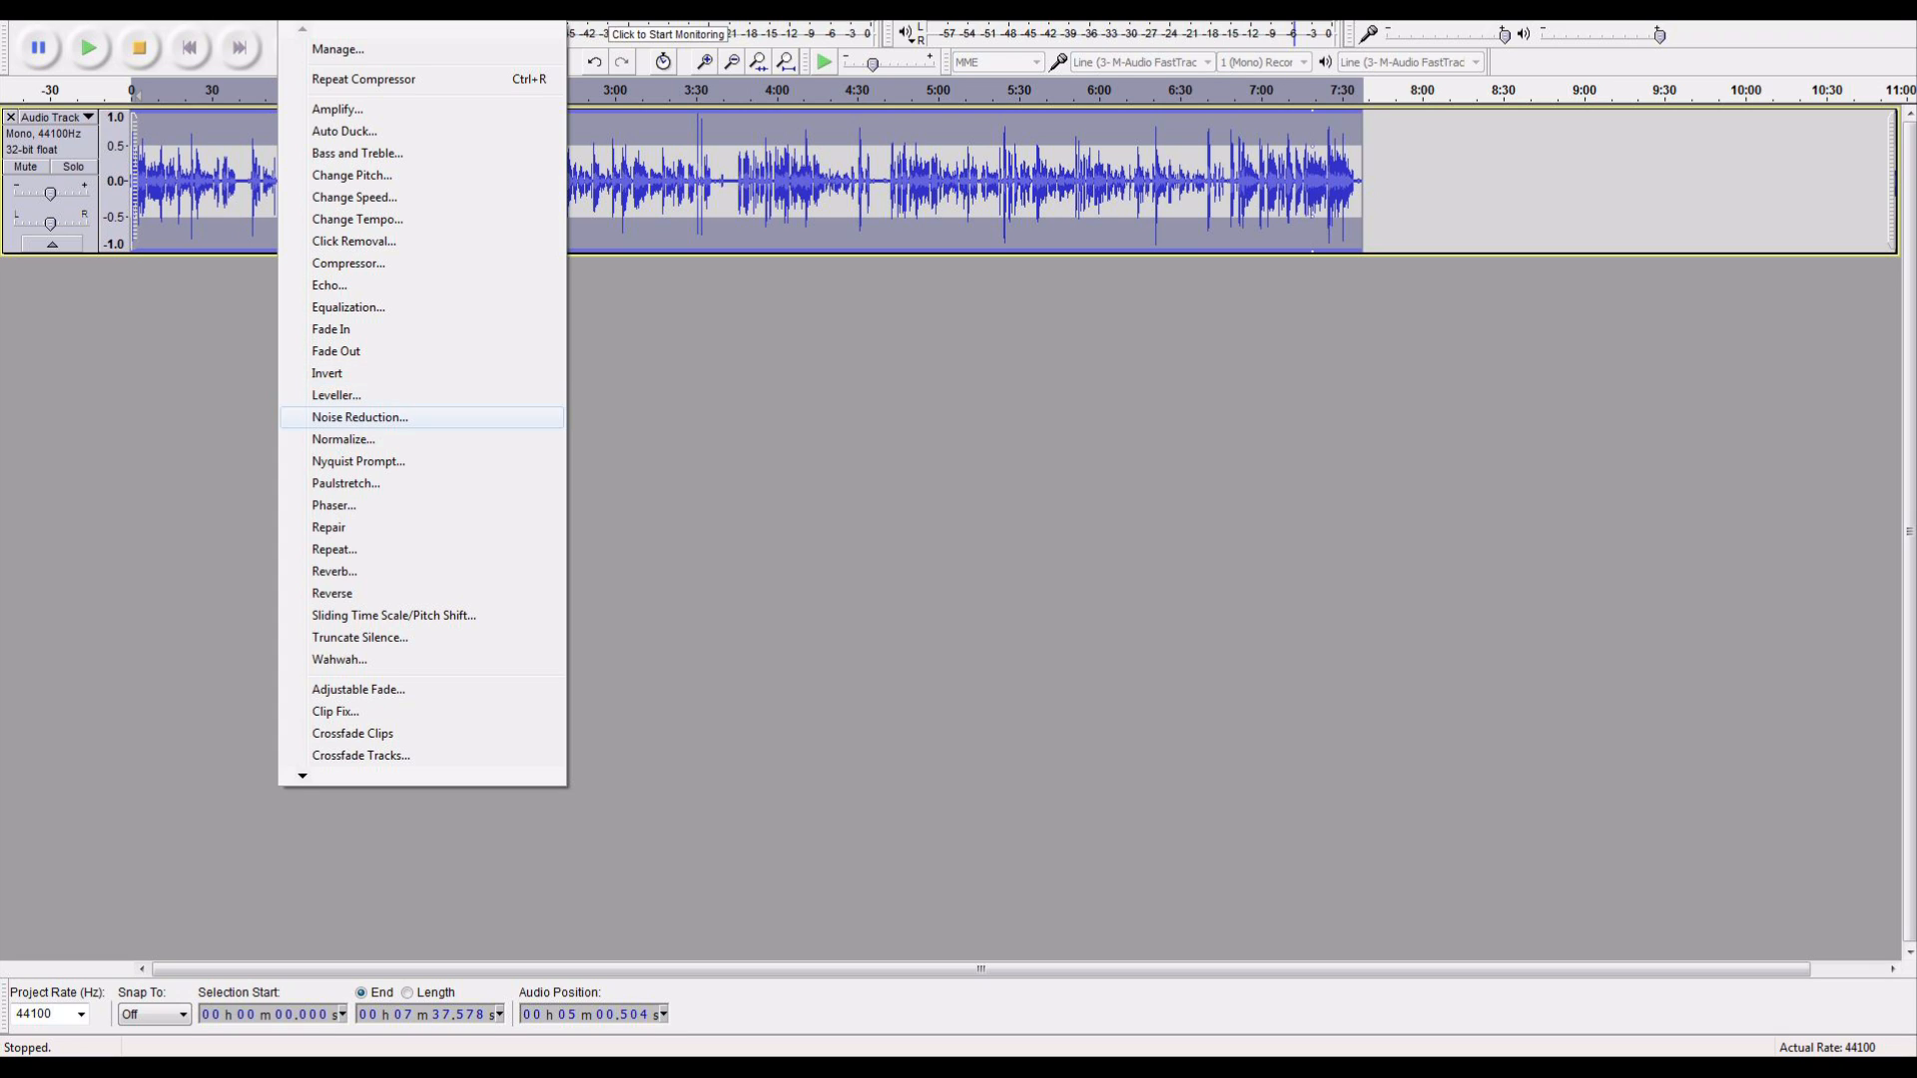
Try Noise Reduction at 14 dB with sensitivity 3.50, then cancel without applying.
click(359, 418)
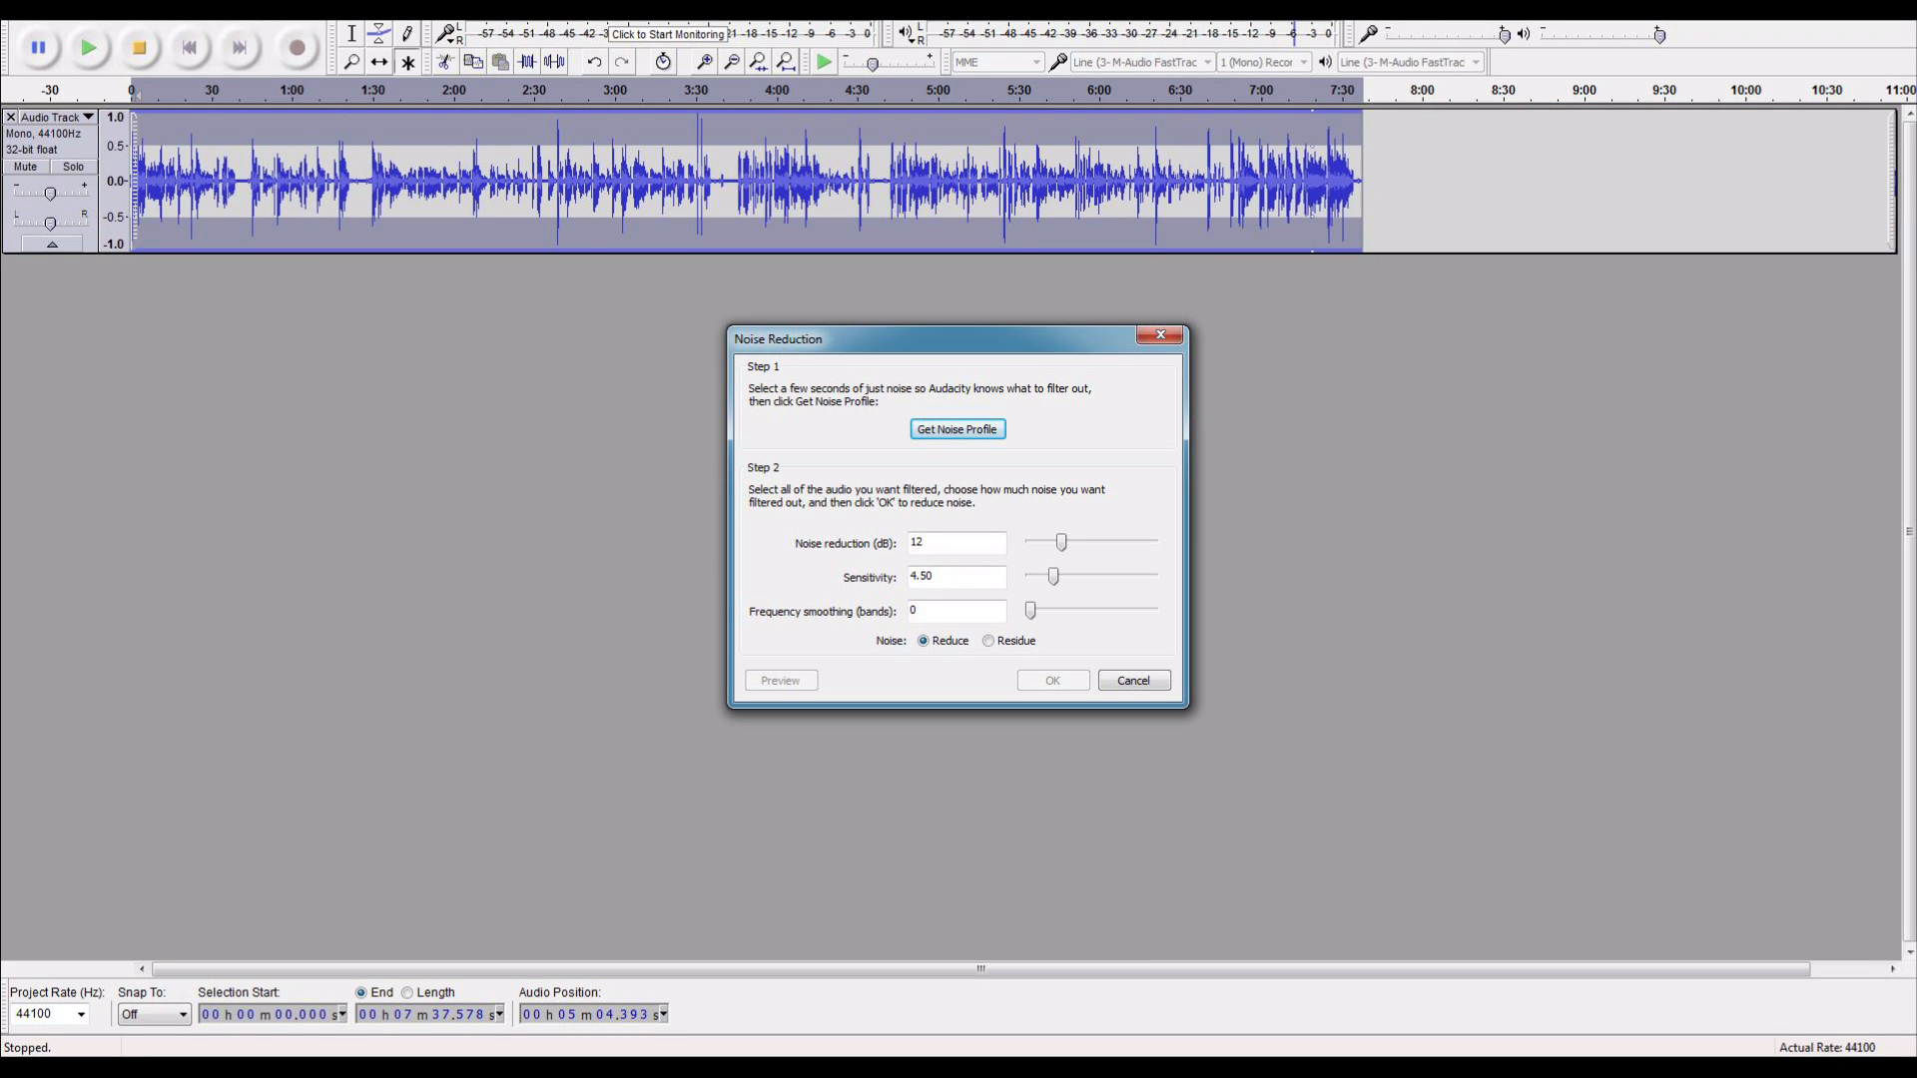
drag(1061, 541, 1052, 541)
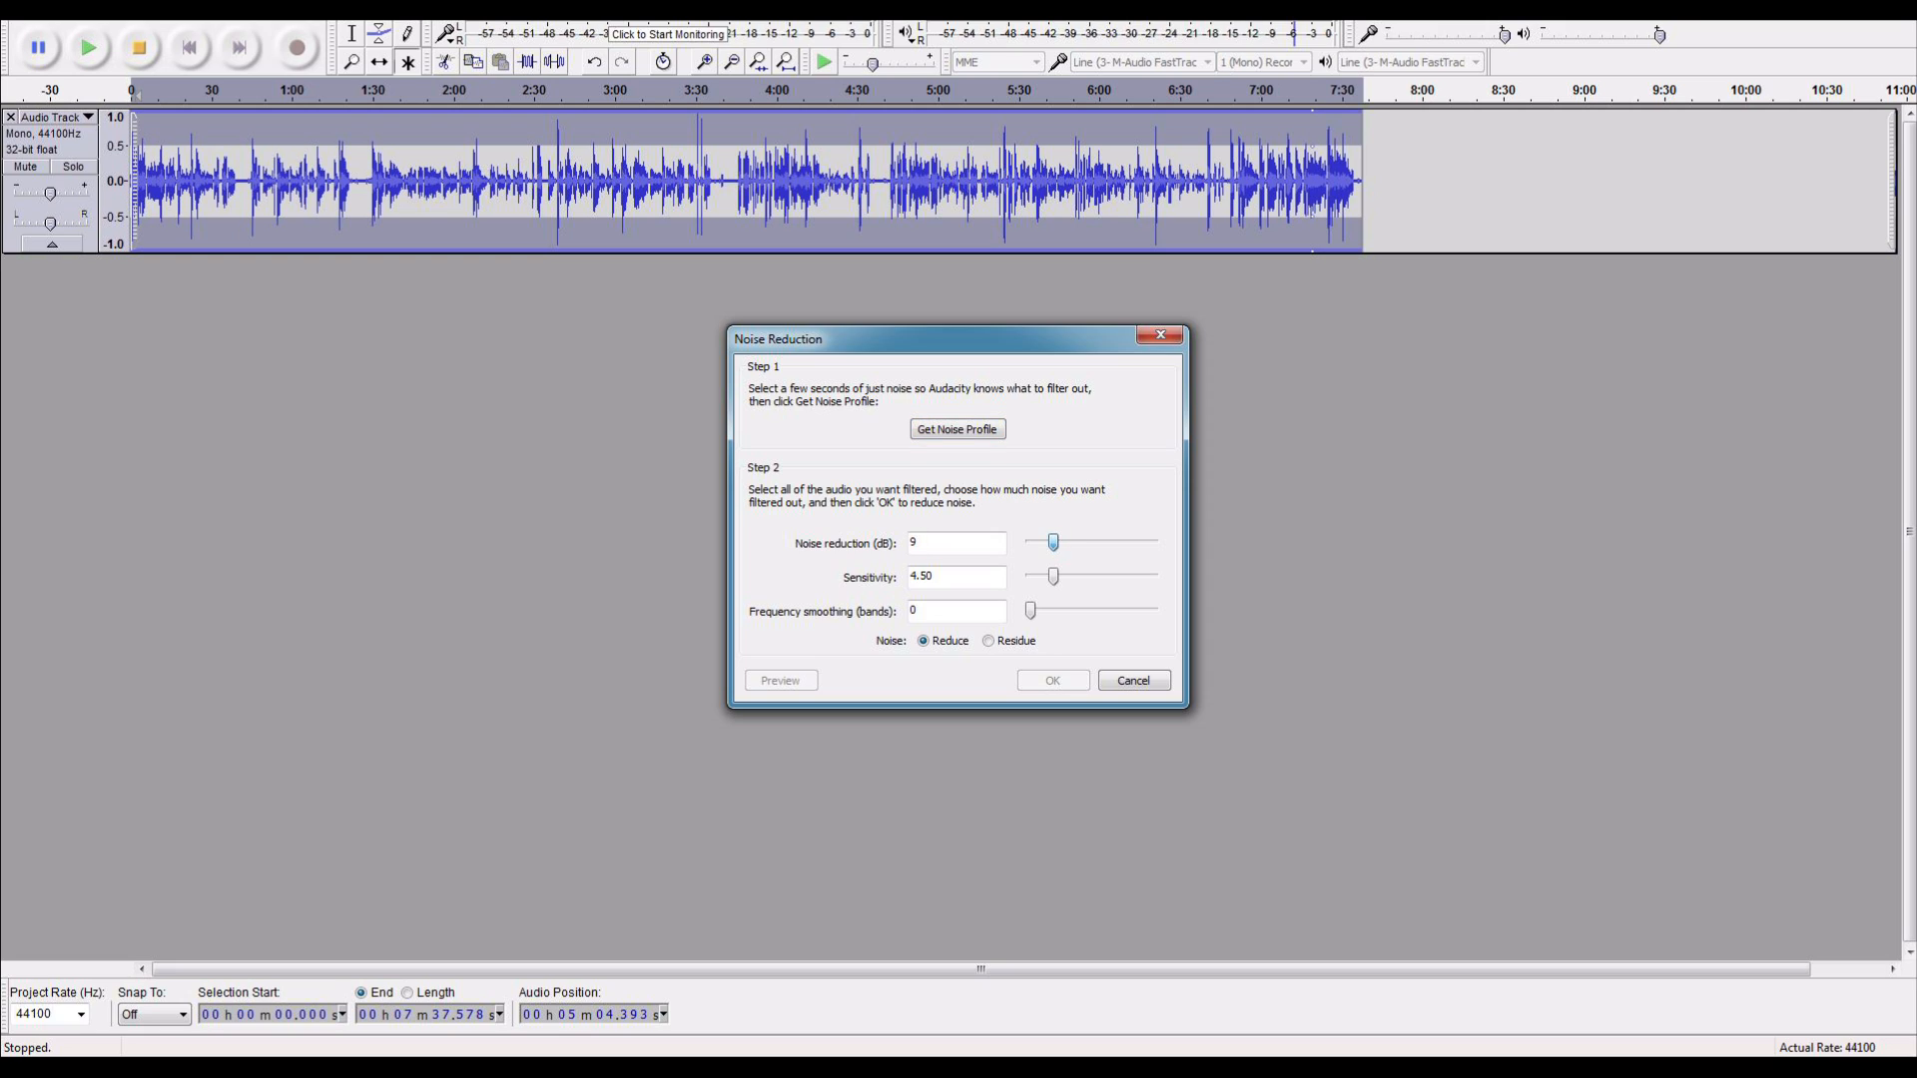
drag(1052, 542, 1066, 541)
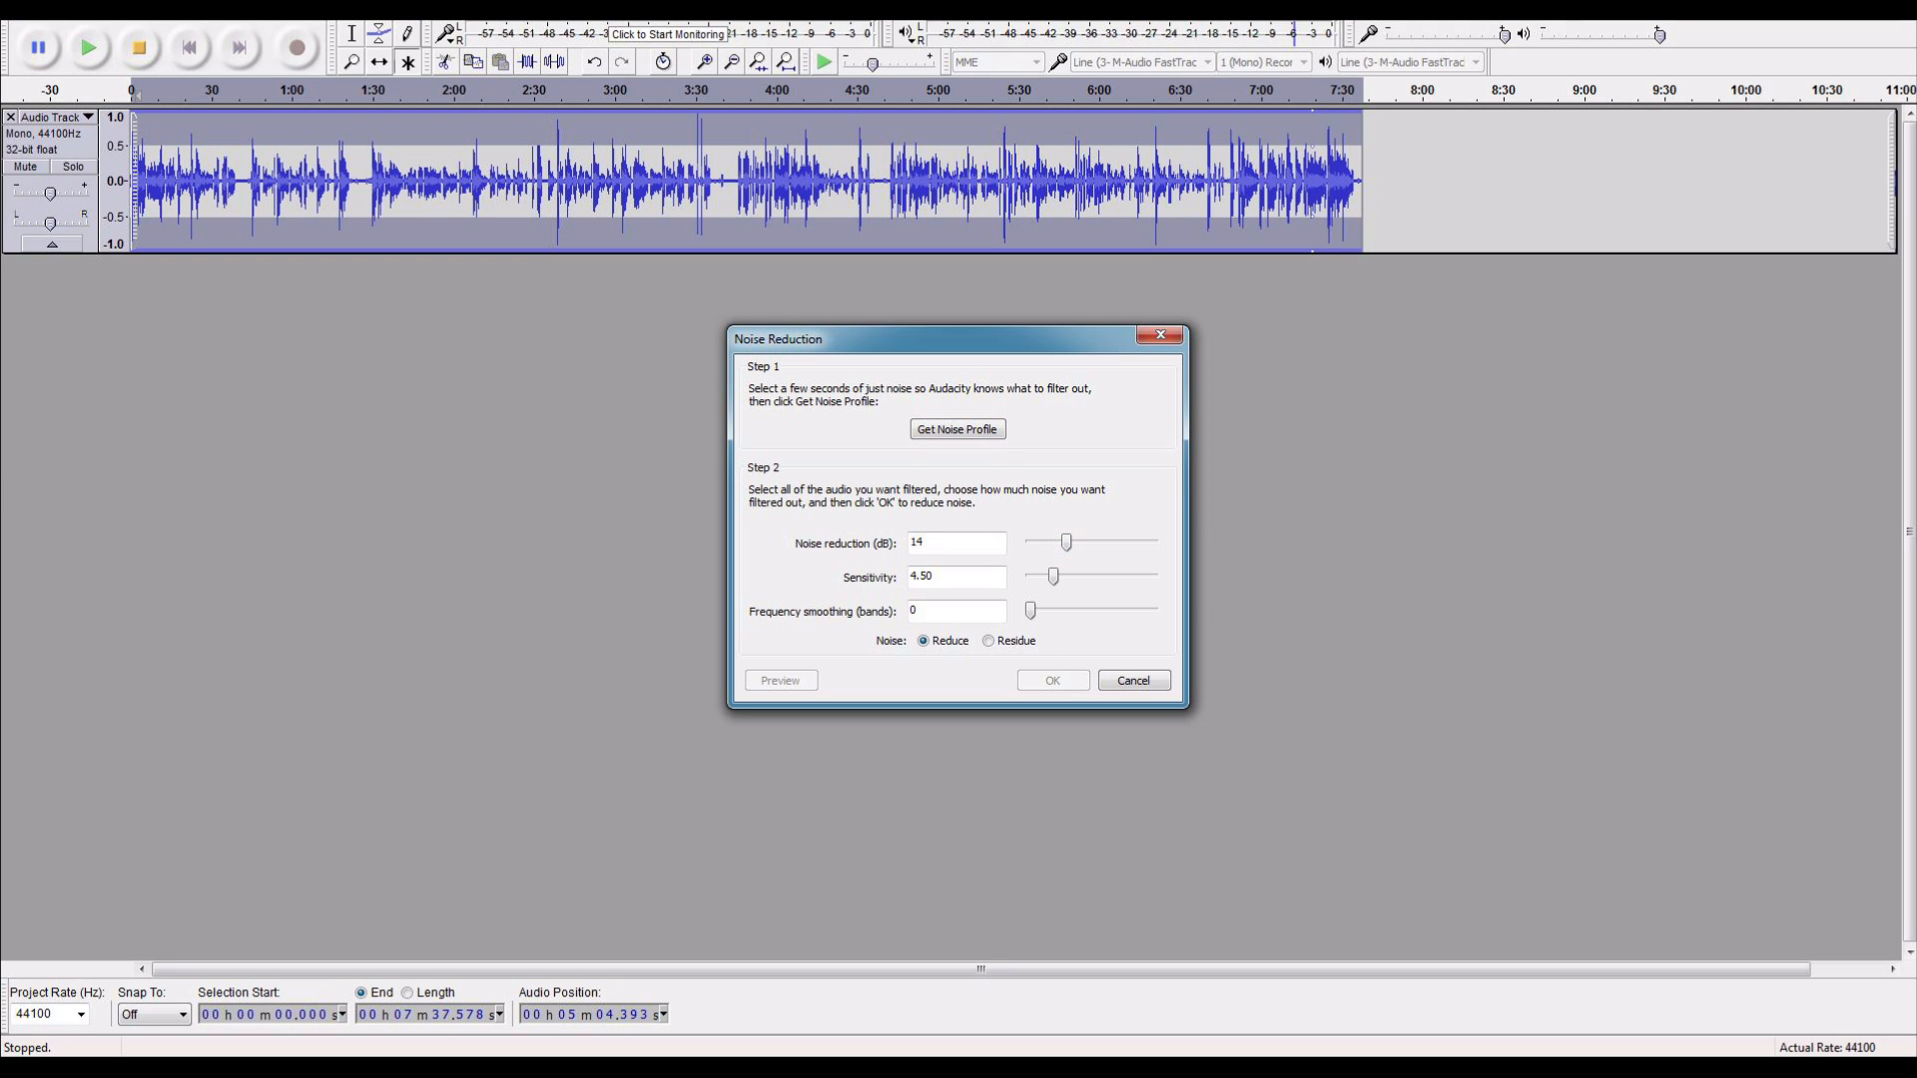
drag(1054, 575, 1047, 575)
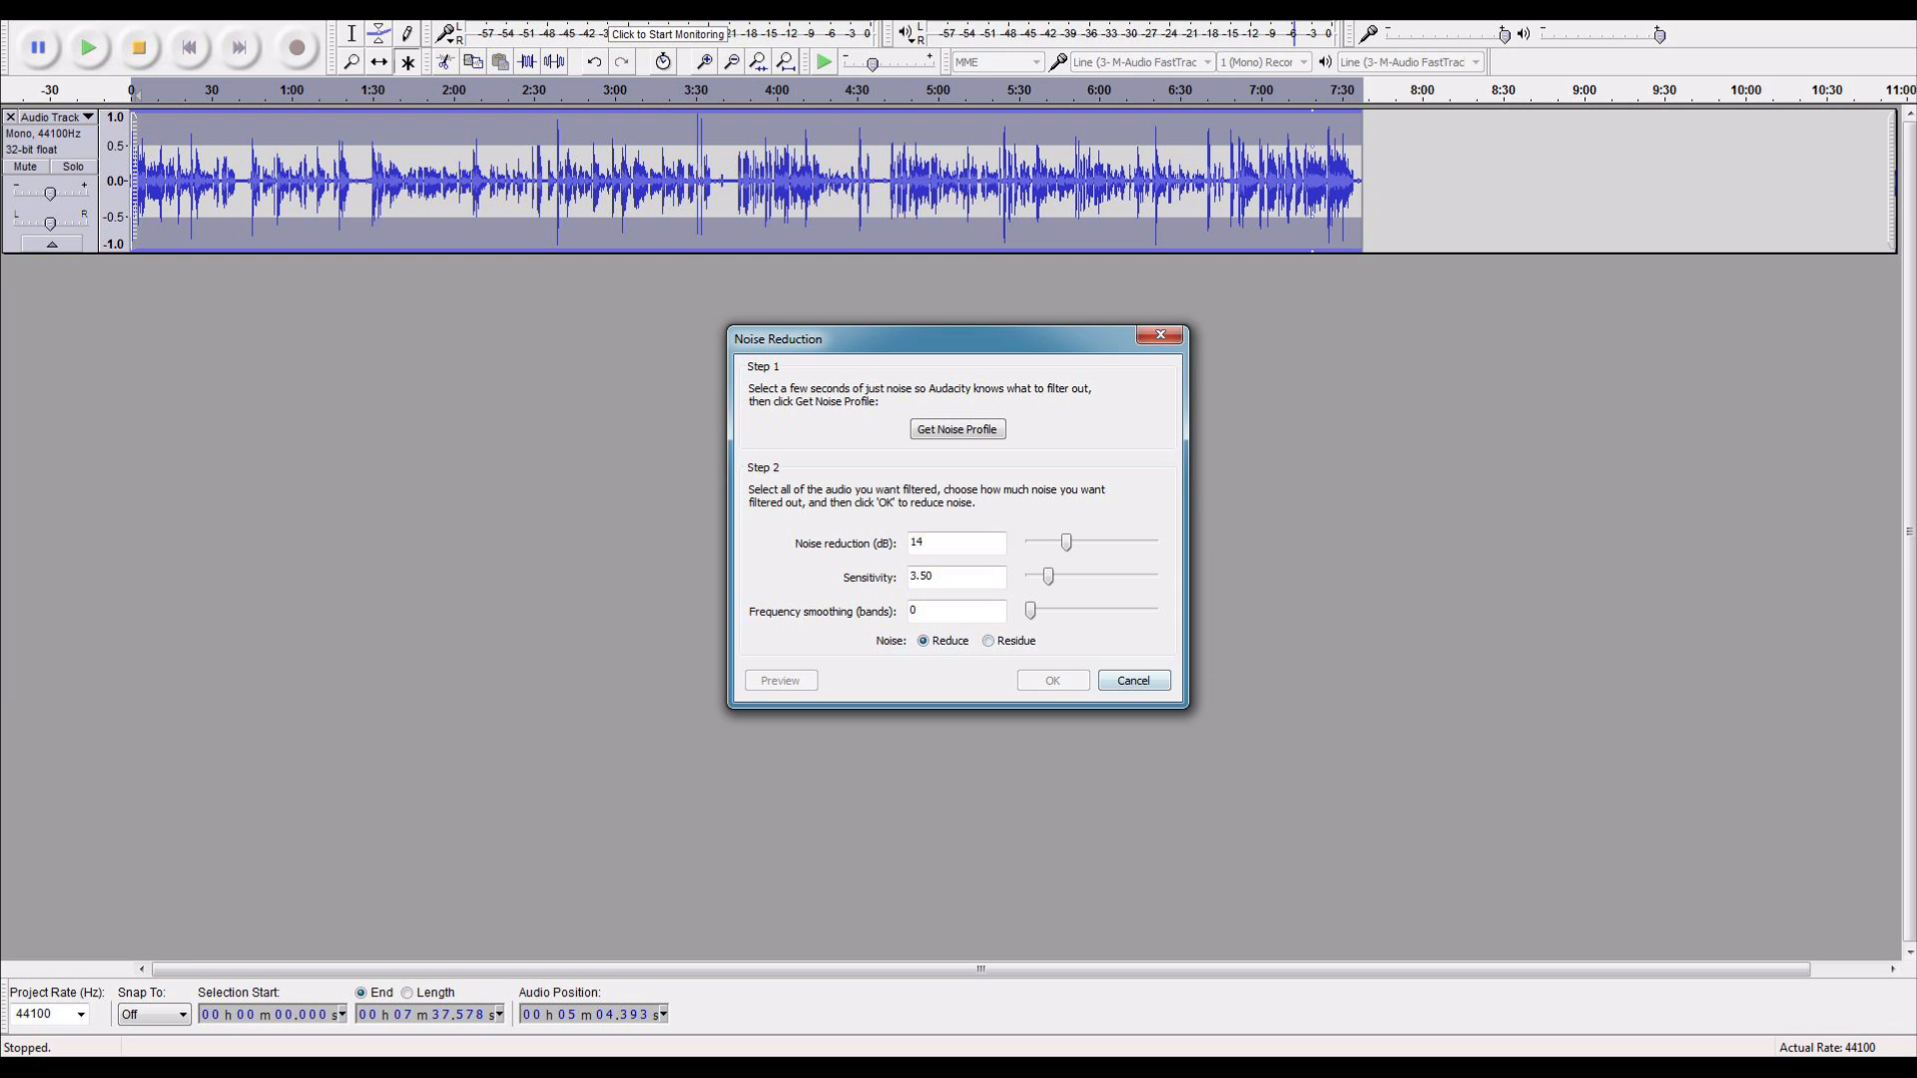
click(1131, 680)
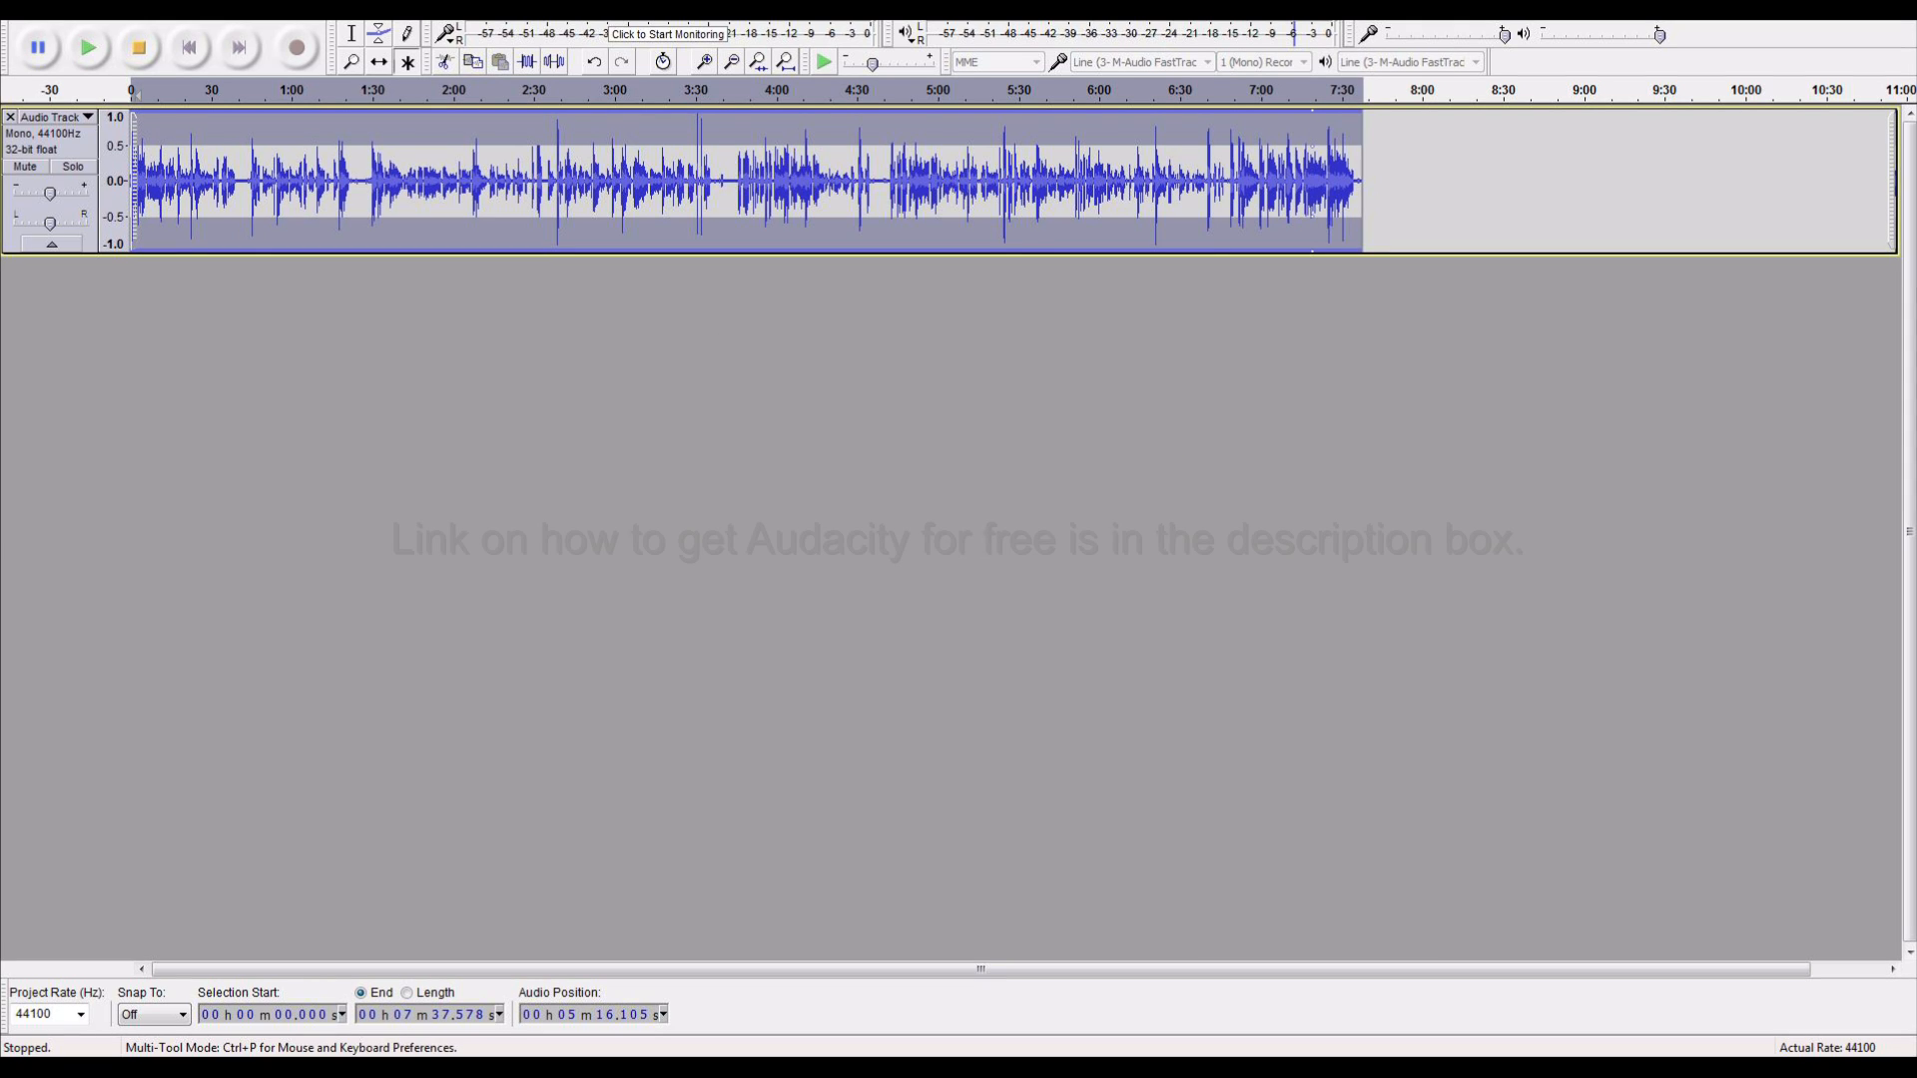